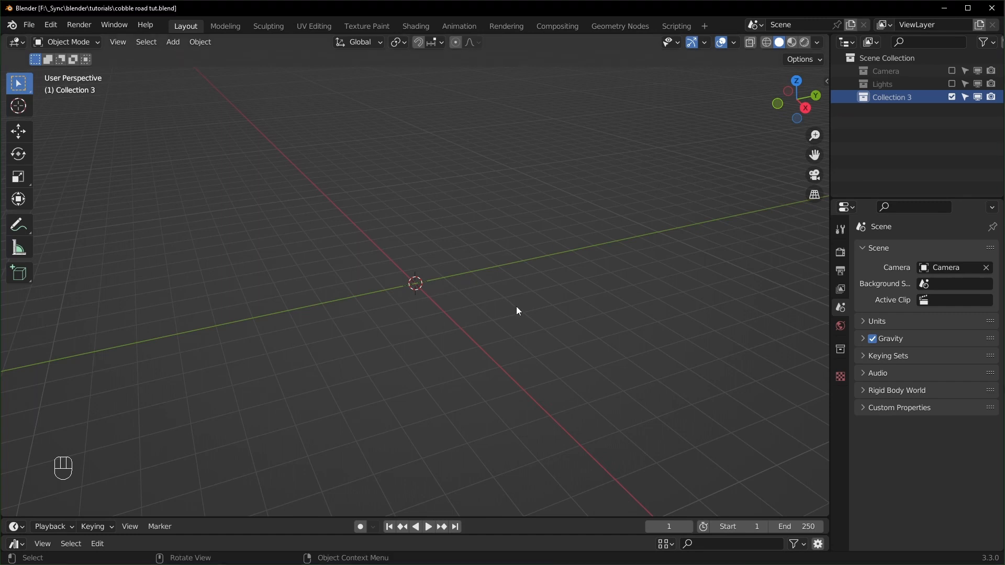
# Step: Add a plane and a Bezier curve to the scene from the Add menu
pyautogui.moveTo(517, 311); pyautogui.dragTo(469, 283)
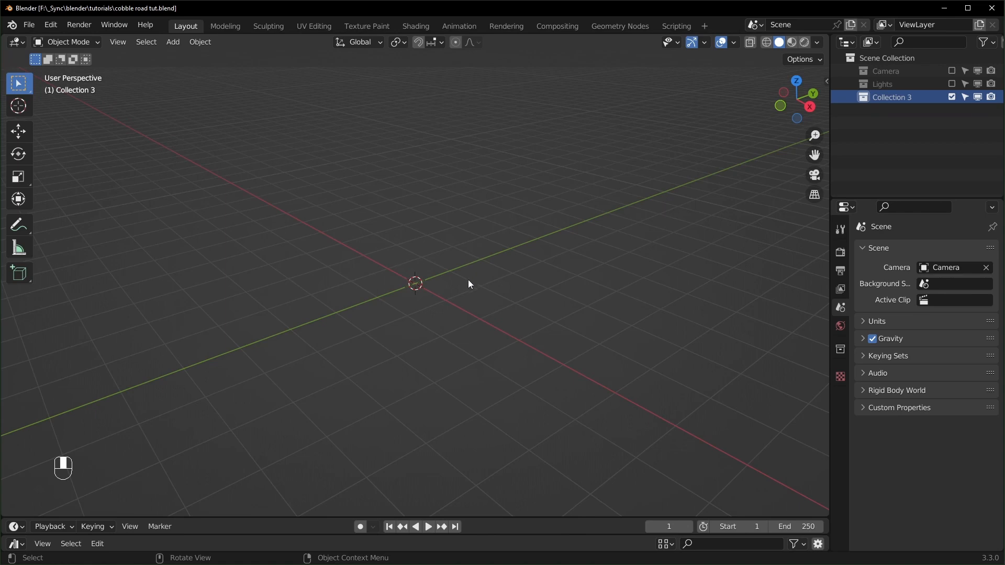
pyautogui.press('shift+a')
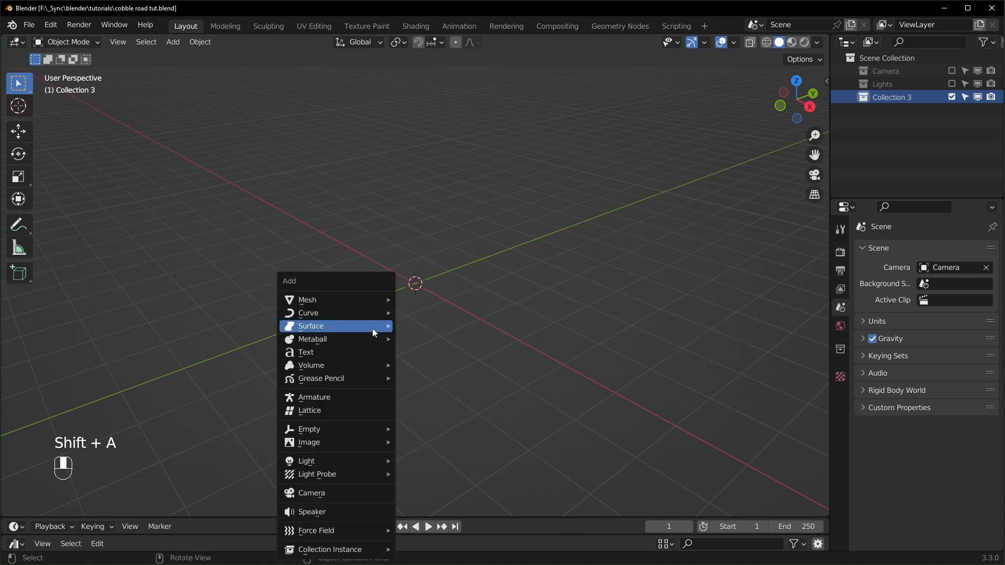
pyautogui.click(307, 299)
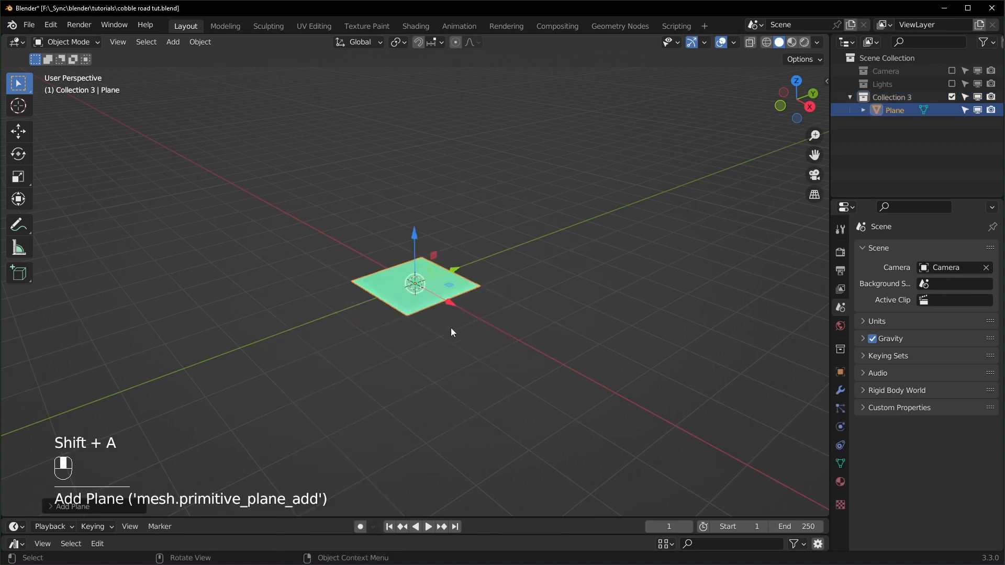
pyautogui.moveTo(843, 155)
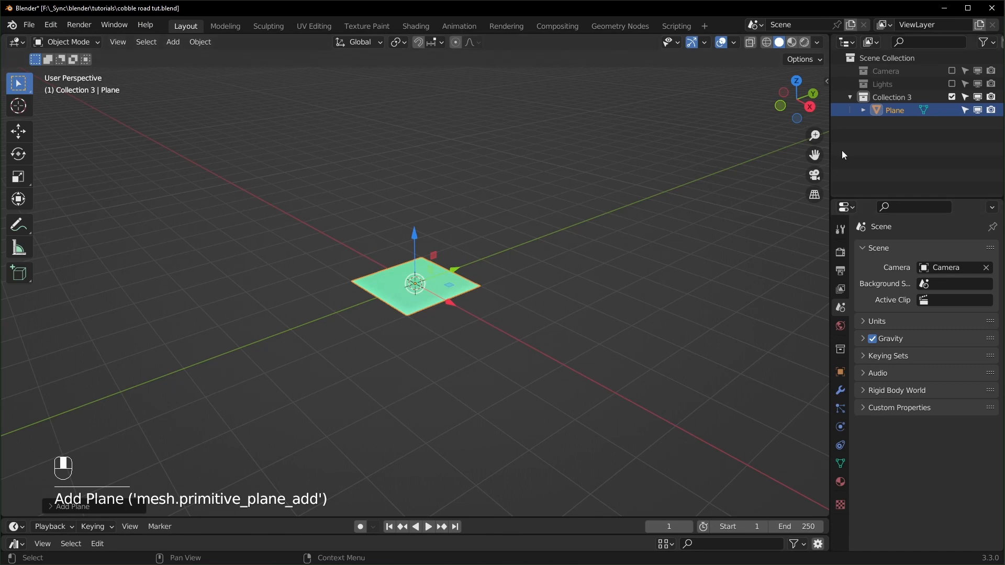
pyautogui.press('shift+a')
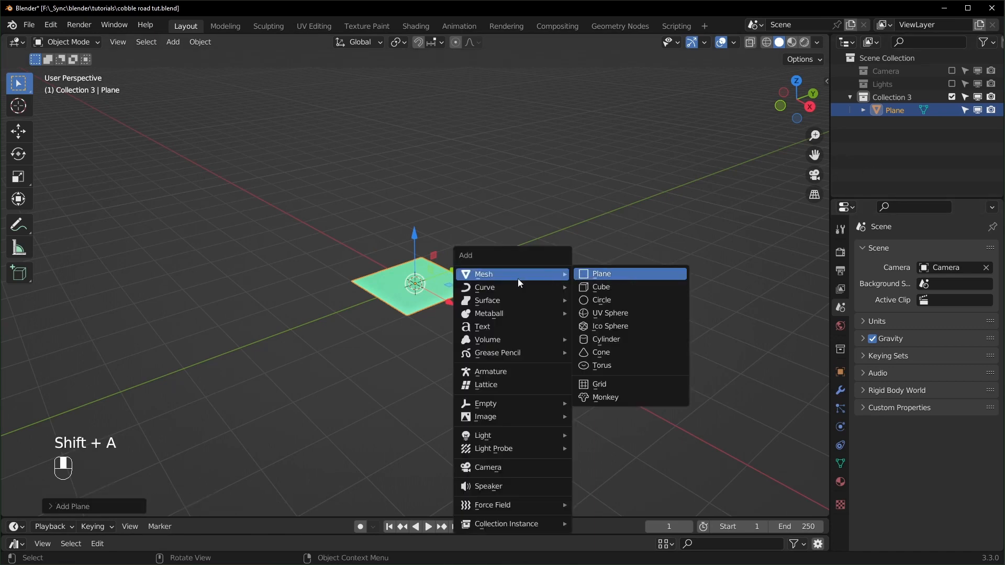
pyautogui.click(485, 287)
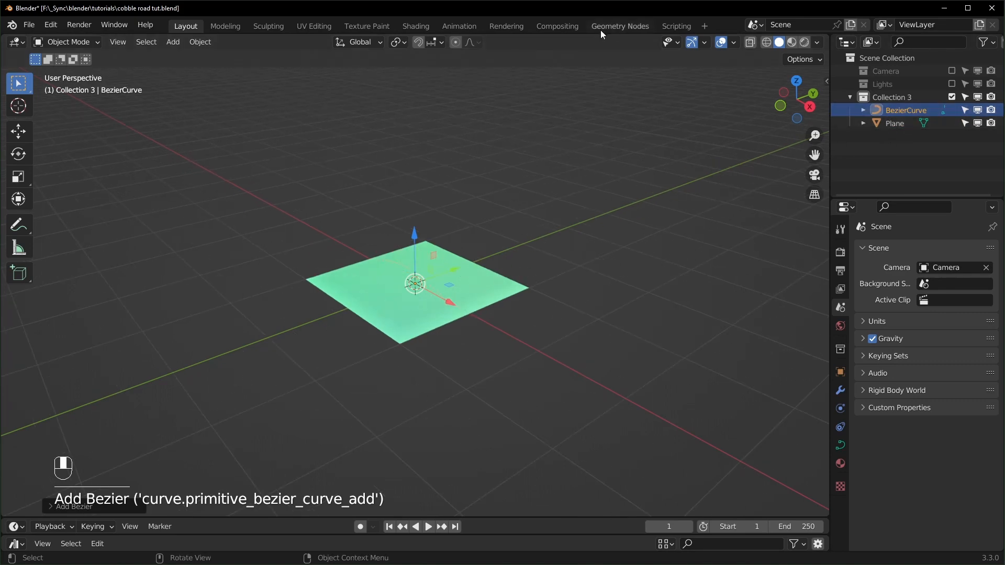
# Step: Create a new geometry node tree on the plane with a Grid node of Size X 10 m
pyautogui.click(620, 26)
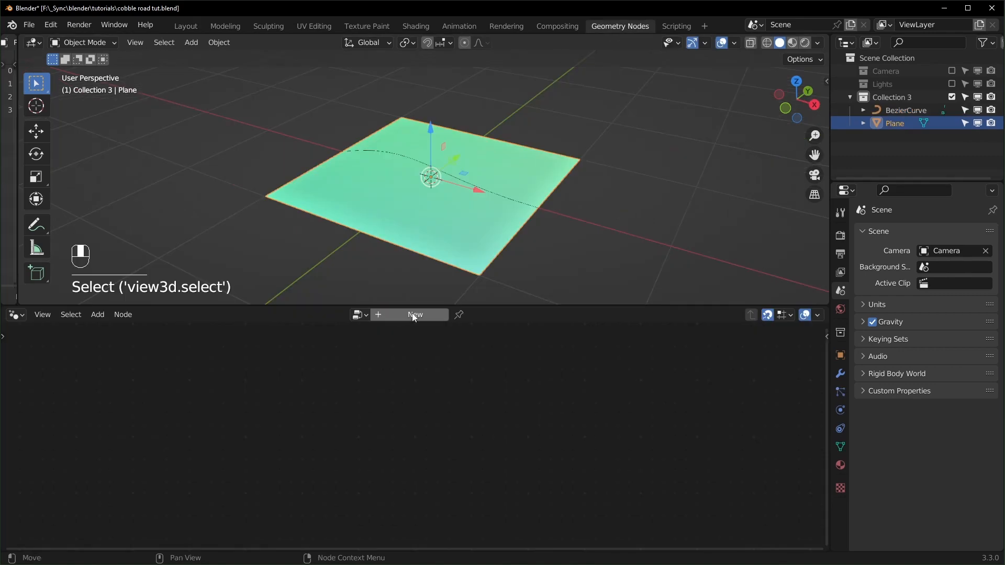
pyautogui.click(415, 315)
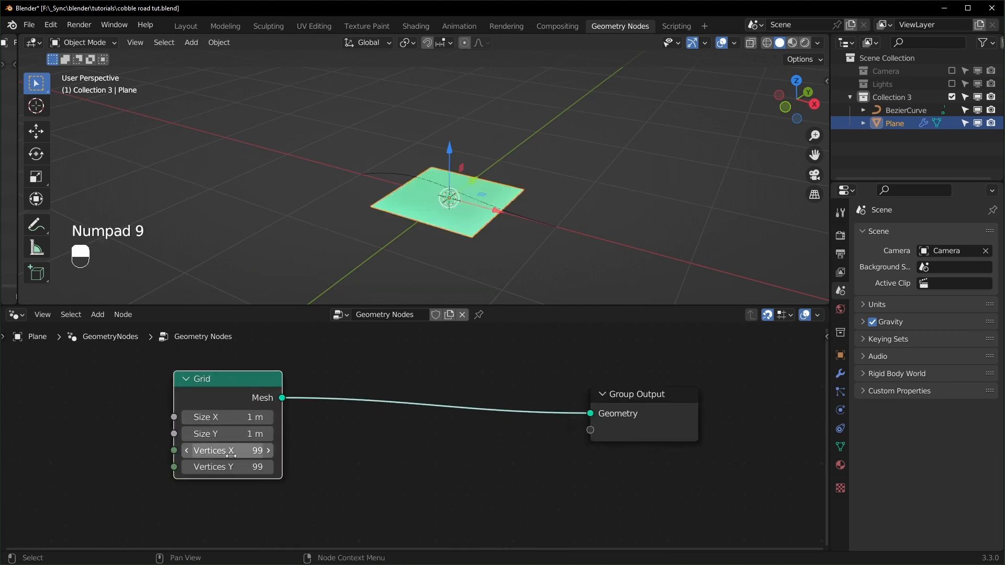
pyautogui.press('shift+z')
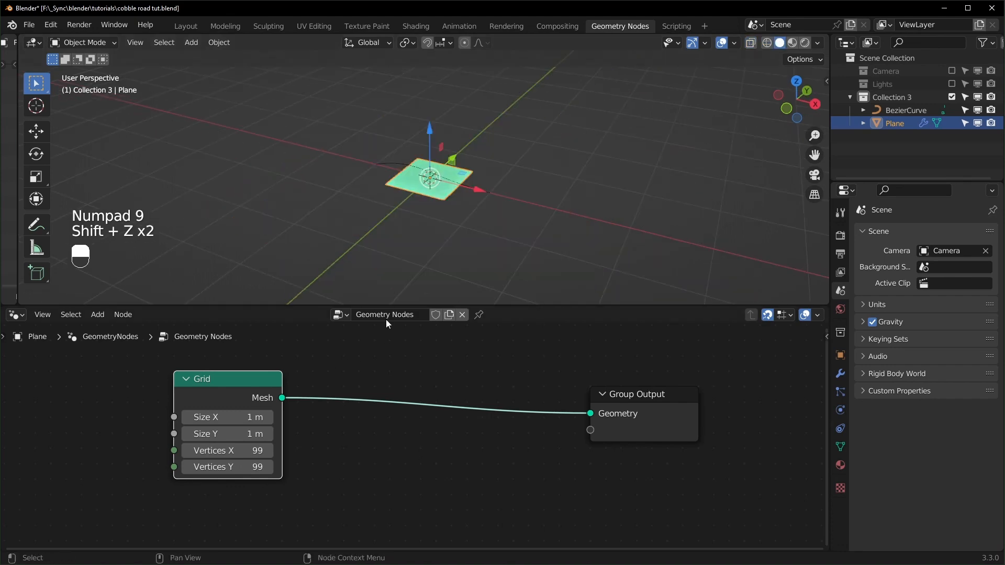
pyautogui.doubleClick(228, 417)
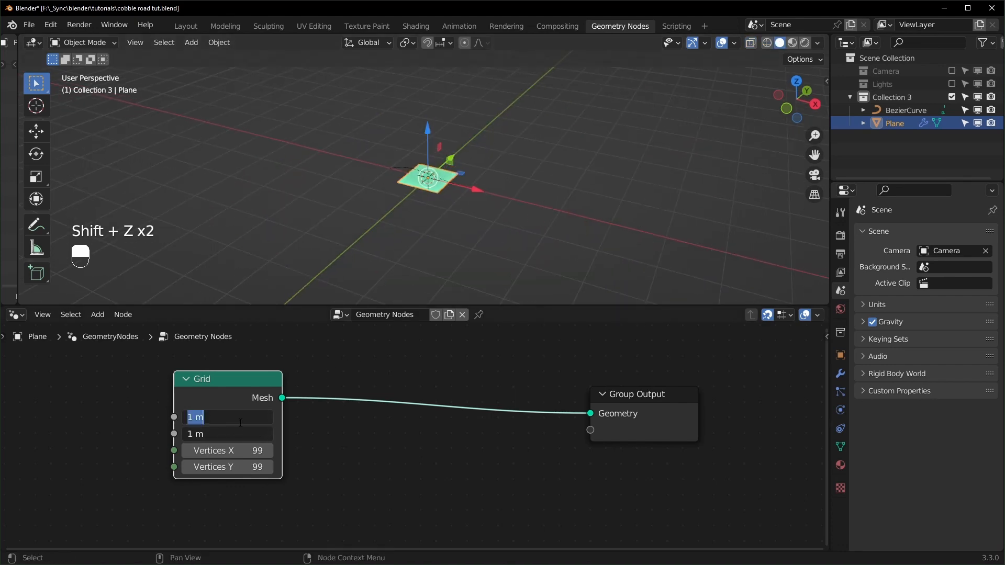
pyautogui.write('10')
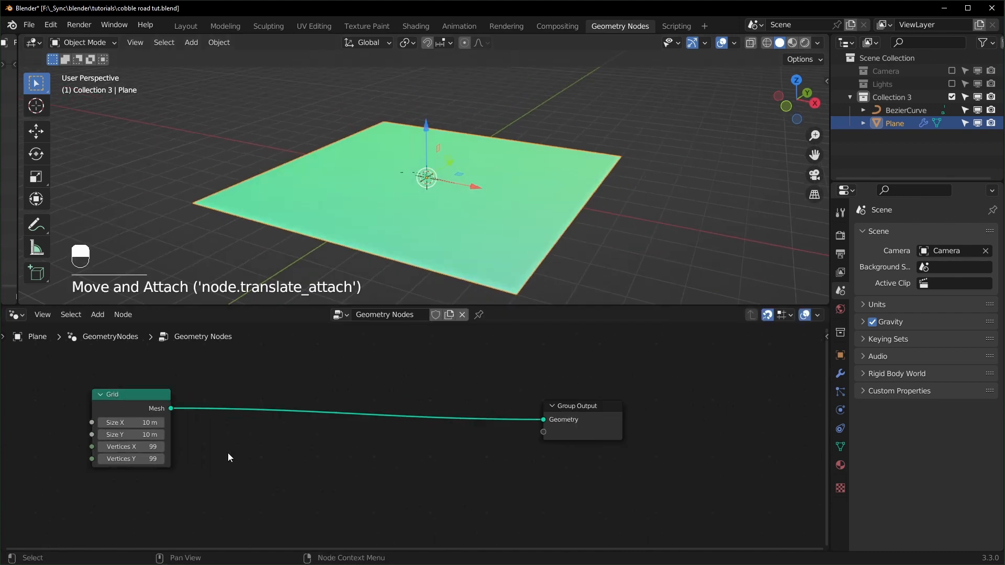
# Step: Add a Noise Texture and feed its Fac into the vertical offset to displace the grid
pyautogui.press('shift+a')
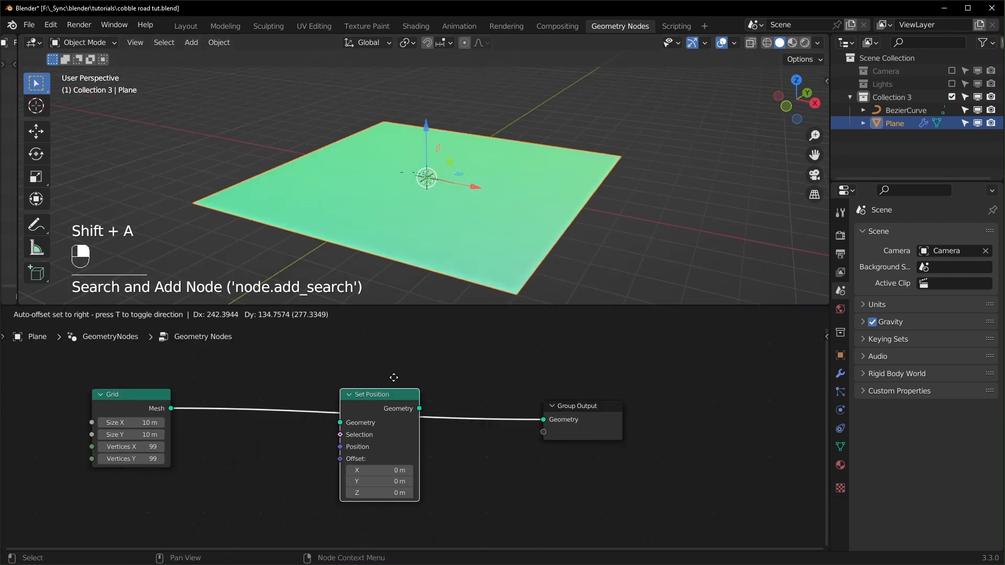
pyautogui.write('noise')
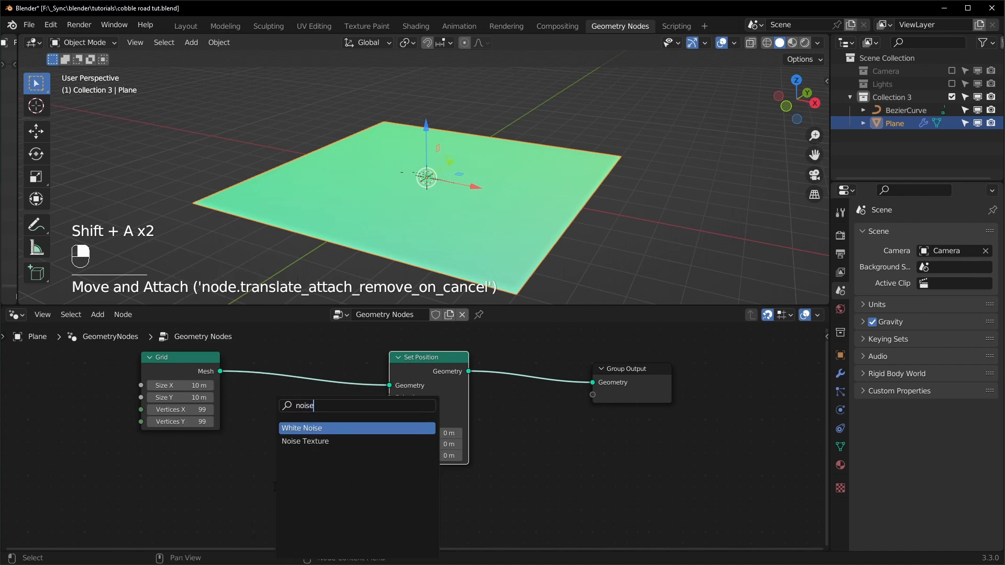
pyautogui.click(305, 441)
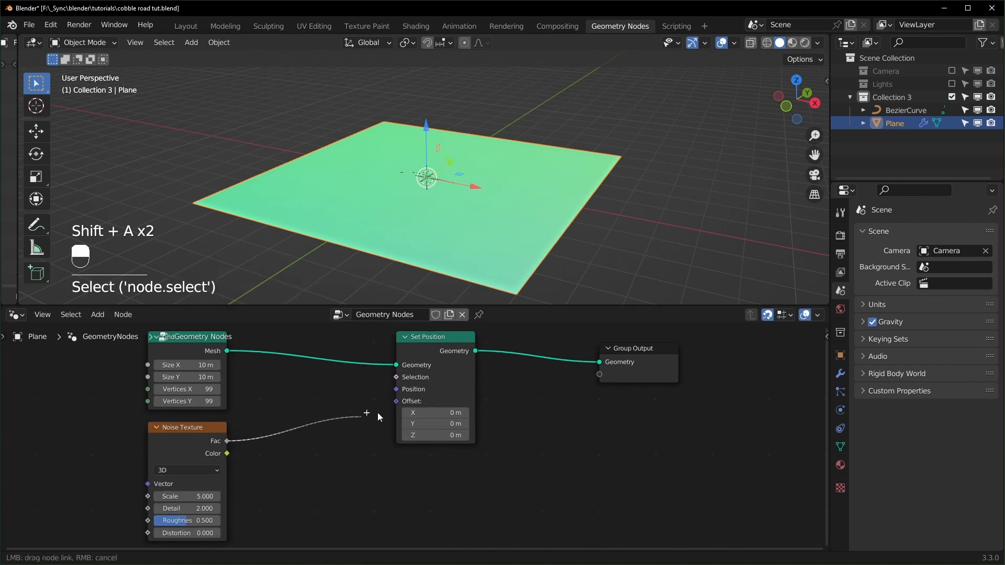
pyautogui.moveTo(228, 441); pyautogui.dragTo(396, 401)
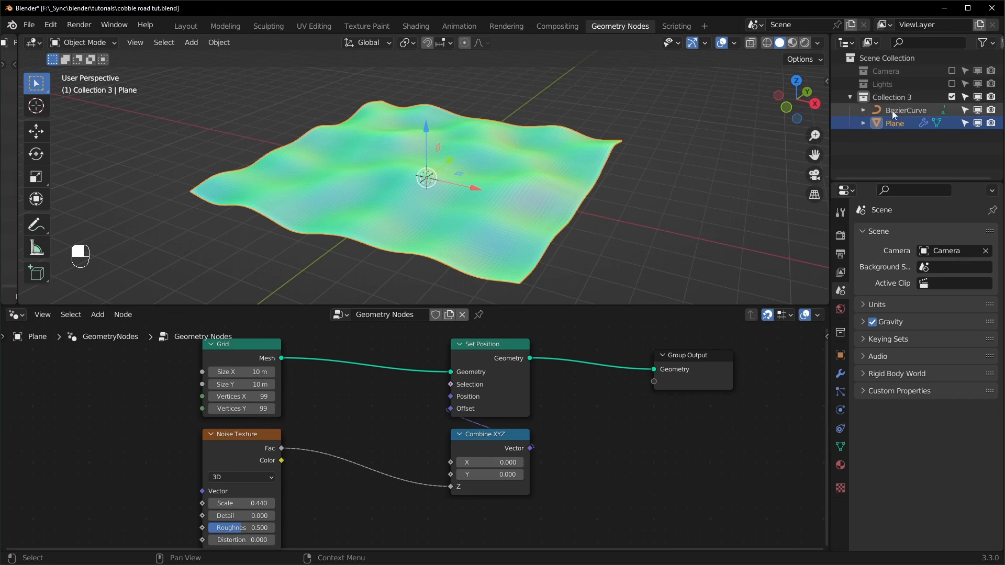
# Step: Select the BezierCurve, enter Edit Mode and delete all its points, with the Draw tool active
pyautogui.click(906, 111)
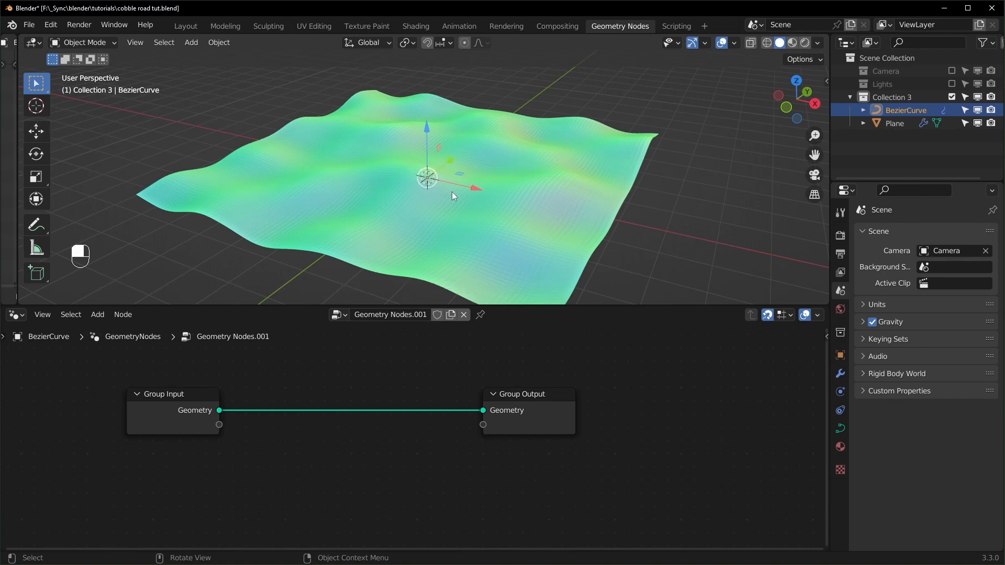
pyautogui.press('Tab')
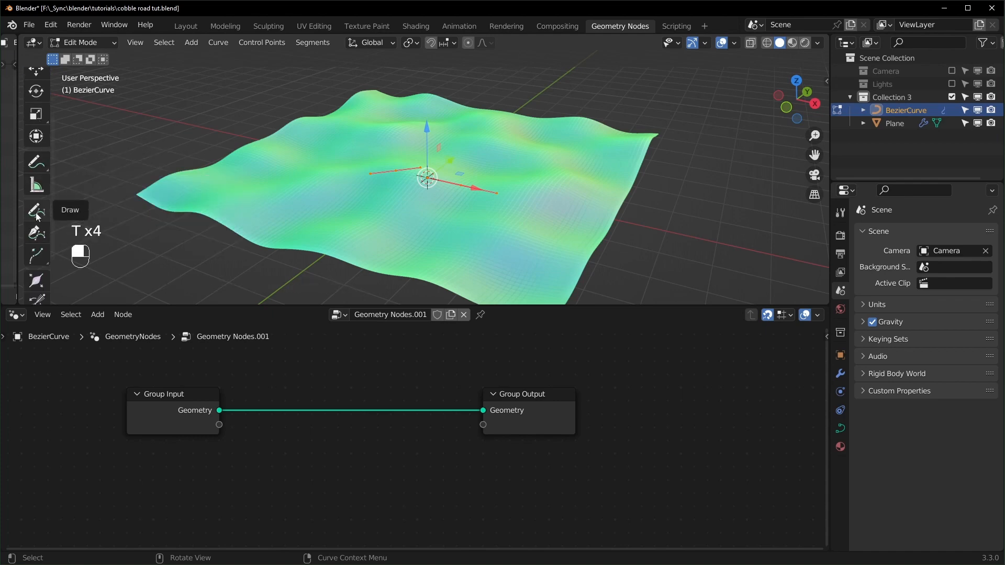
pyautogui.click(37, 209)
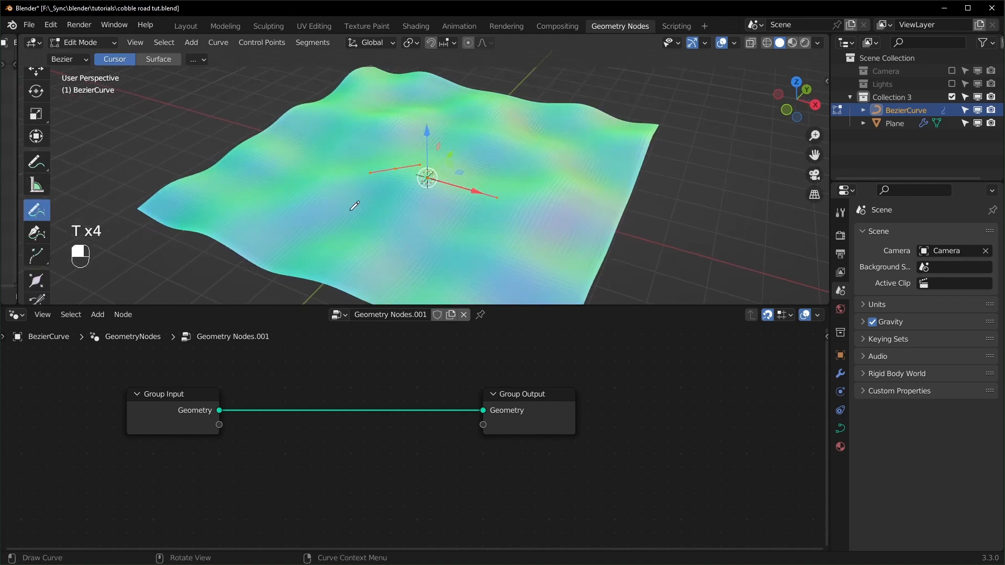
pyautogui.press('x')
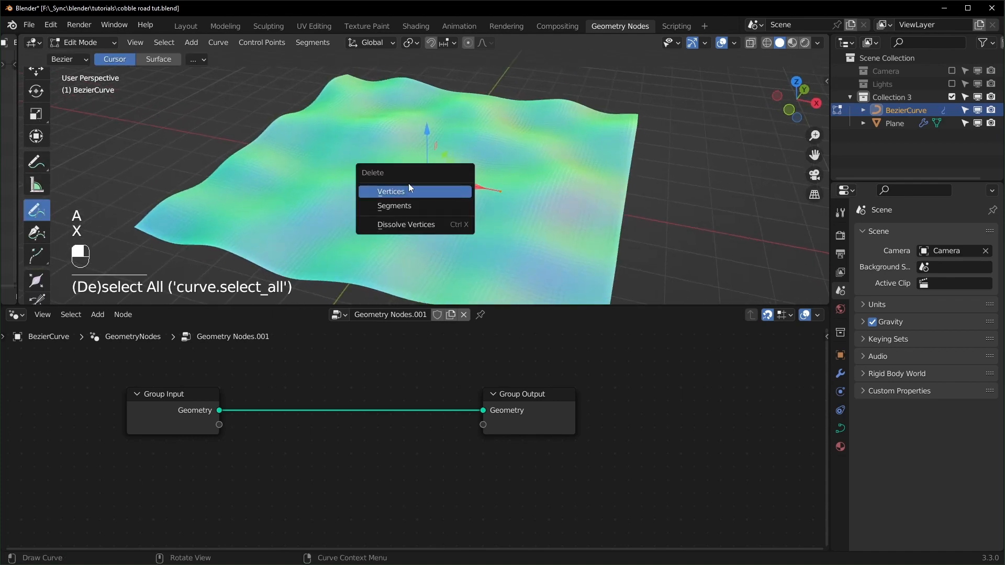
pyautogui.click(390, 191)
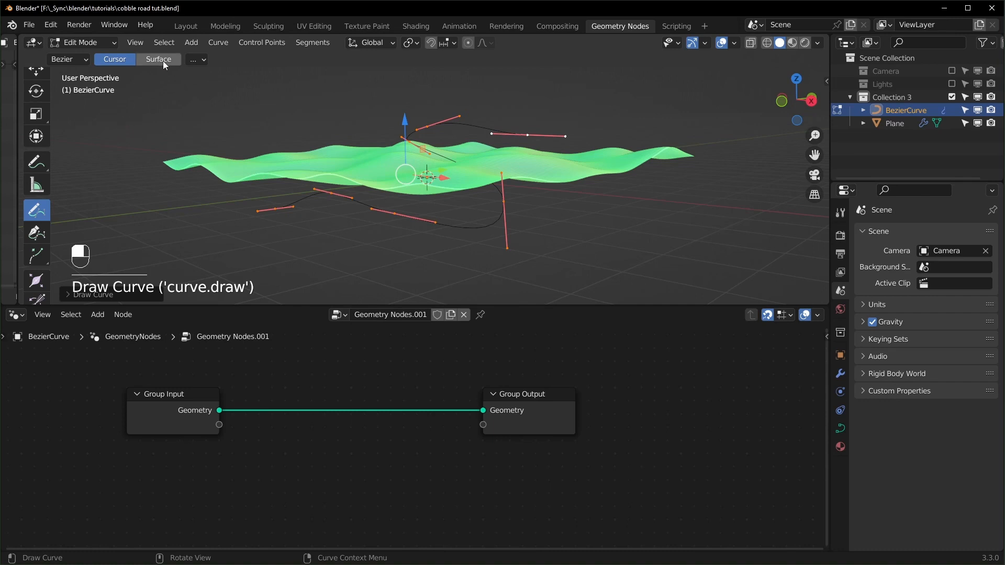
# Step: Undo the last stroke and set drawn strokes to land on the terrain surface
pyautogui.press('ctrl+z')
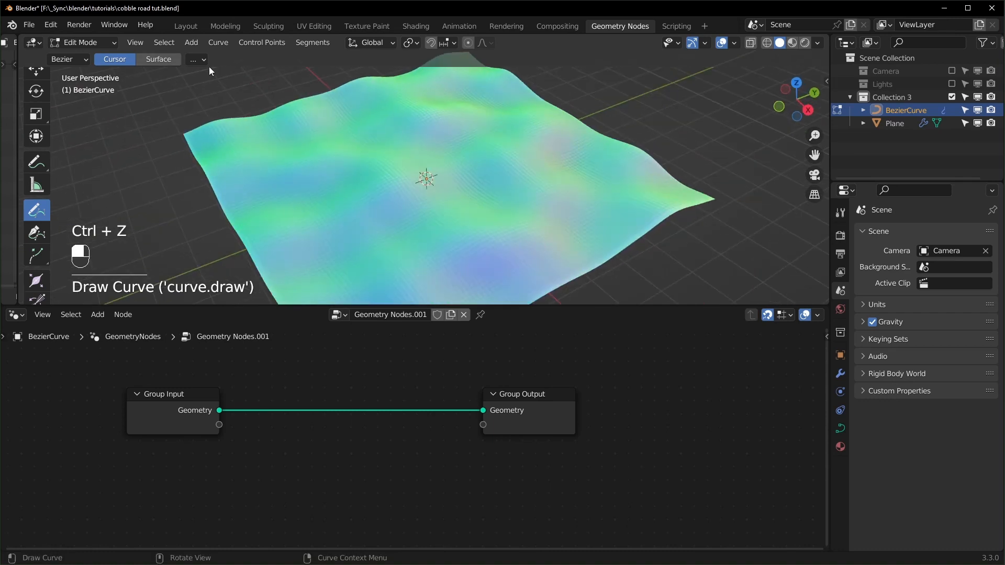
pyautogui.click(157, 59)
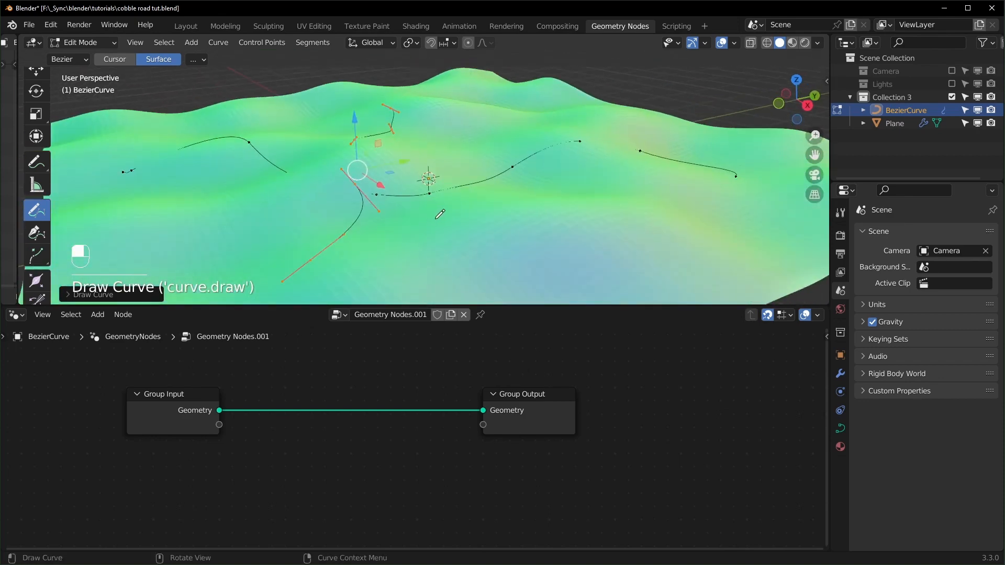
# Step: Leave Edit Mode and add a Resample Curve node in Length mode at 0.1 m spacing
pyautogui.press('Tab')
pyautogui.write('resa')
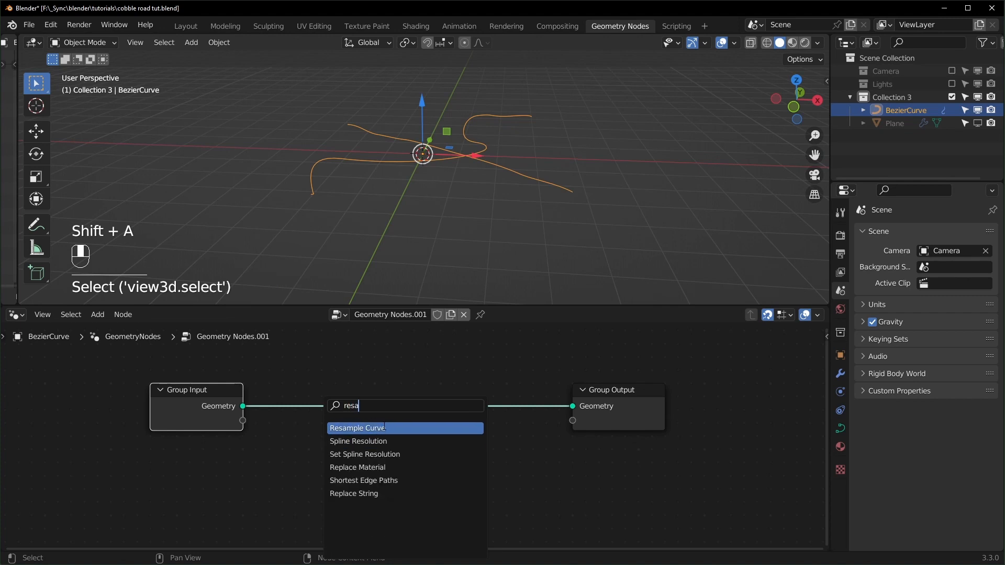
pyautogui.click(356, 428)
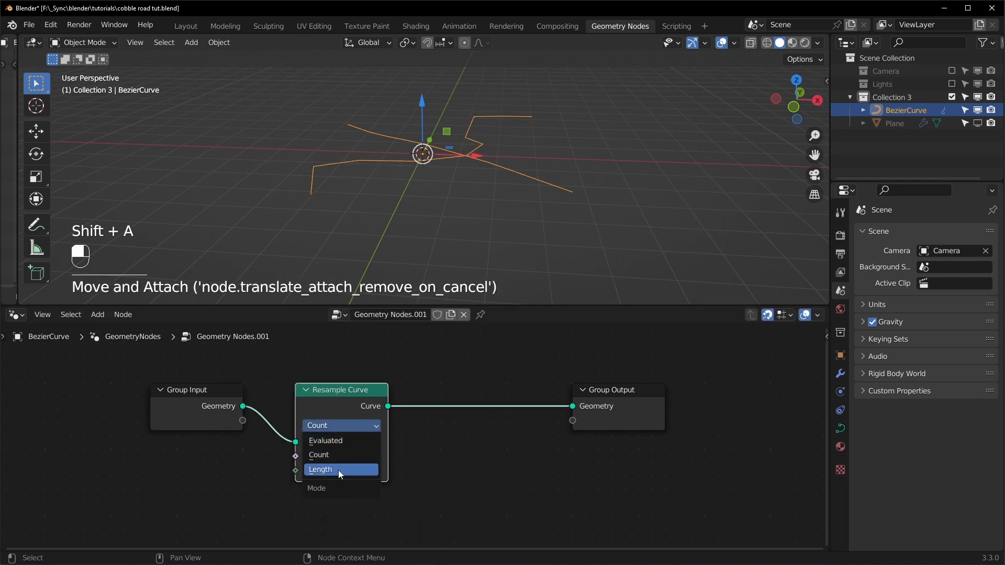
pyautogui.click(320, 469)
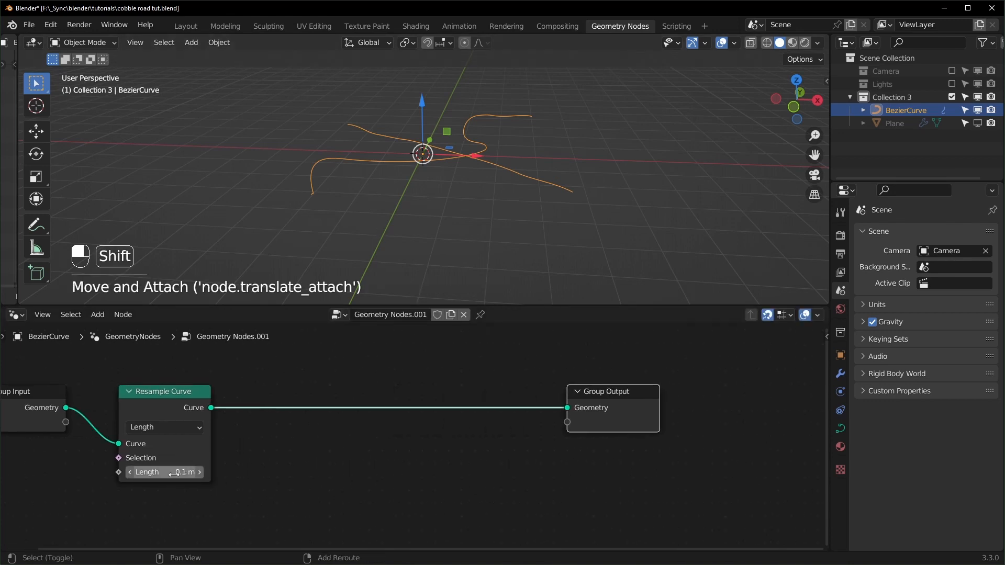
pyautogui.moveTo(154, 472); pyautogui.dragTo(180, 472)
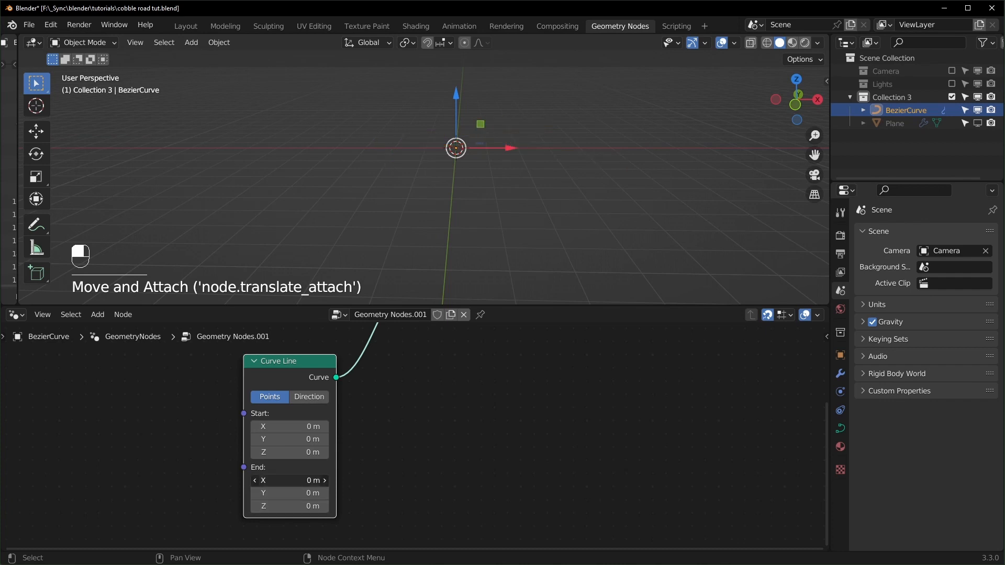
# Step: Set the Curve Line End X to 0.1, duplicate the Combine XYZ, and add Value and Math nodes
pyautogui.click(288, 480)
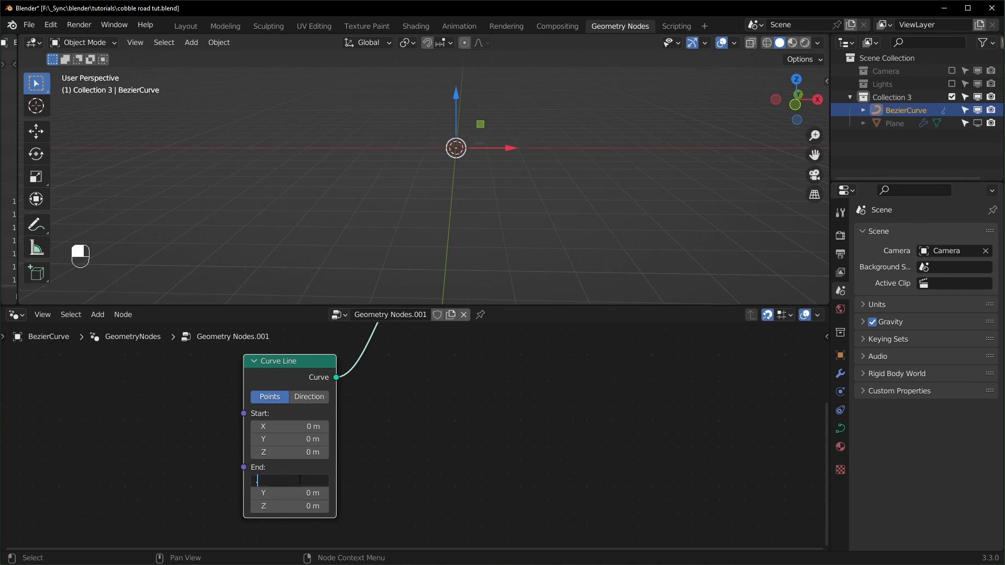
pyautogui.write('0.1 m')
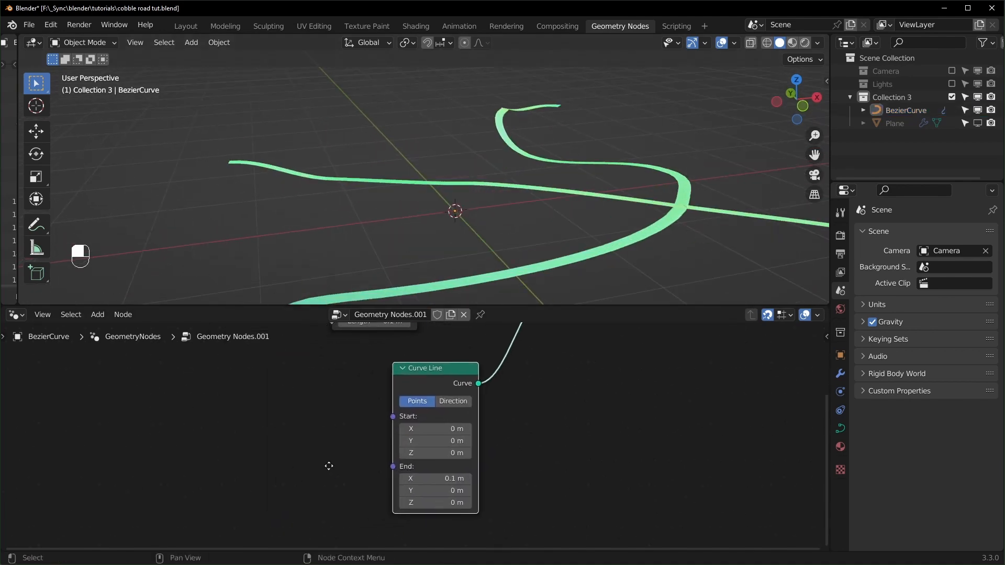
pyautogui.press('shift+a')
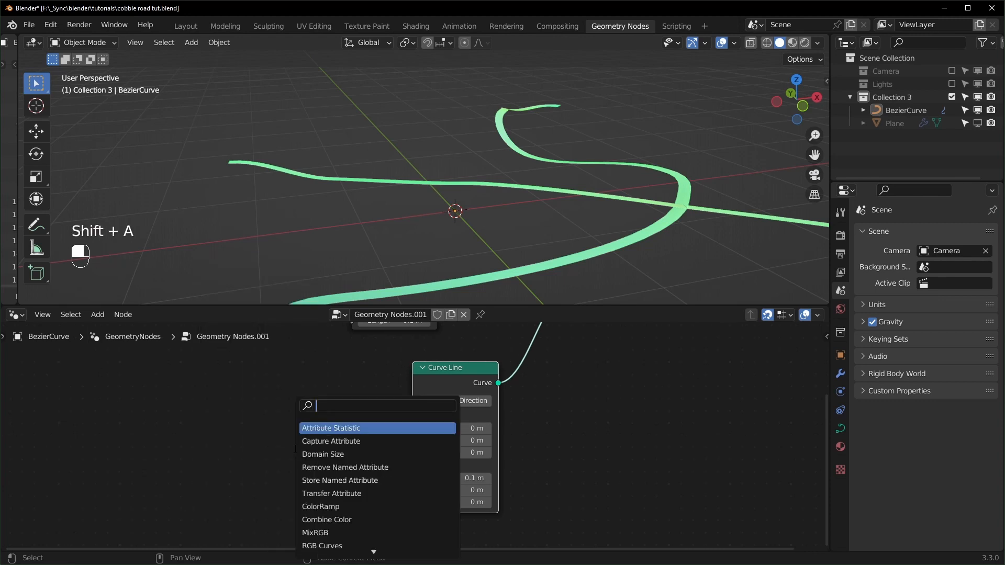
pyautogui.press('shift+d')
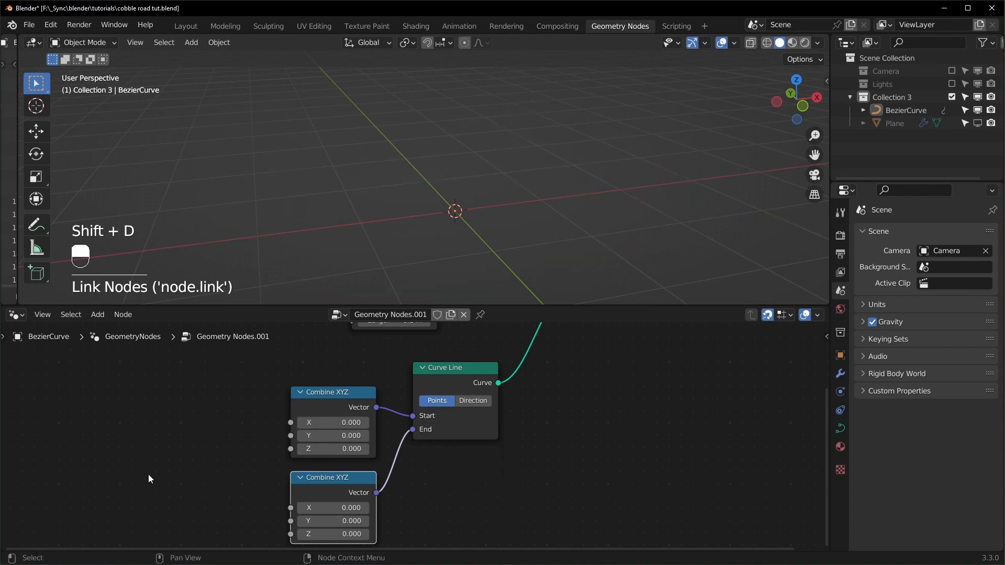
pyautogui.write('valu')
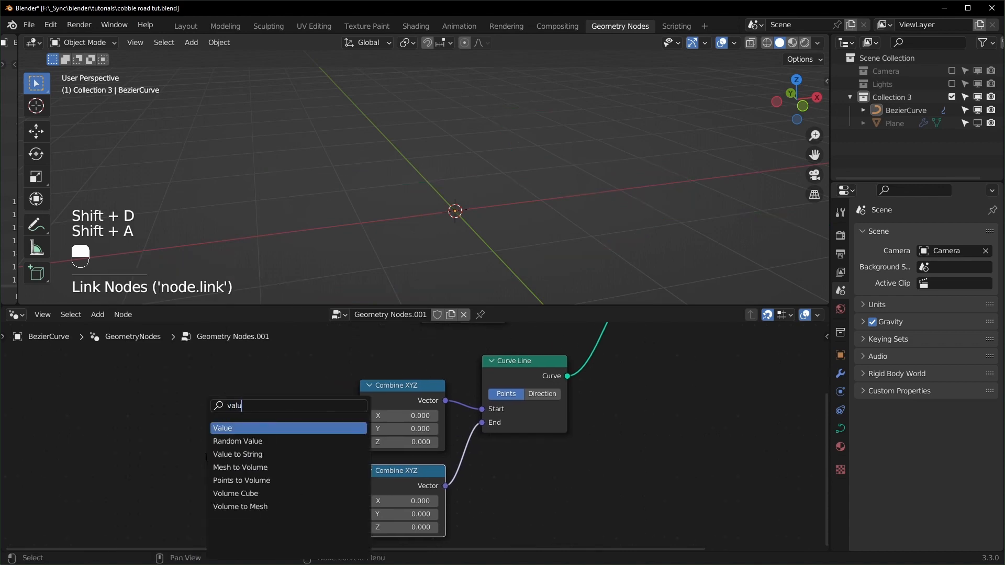
pyautogui.click(222, 428)
pyautogui.write('ma')
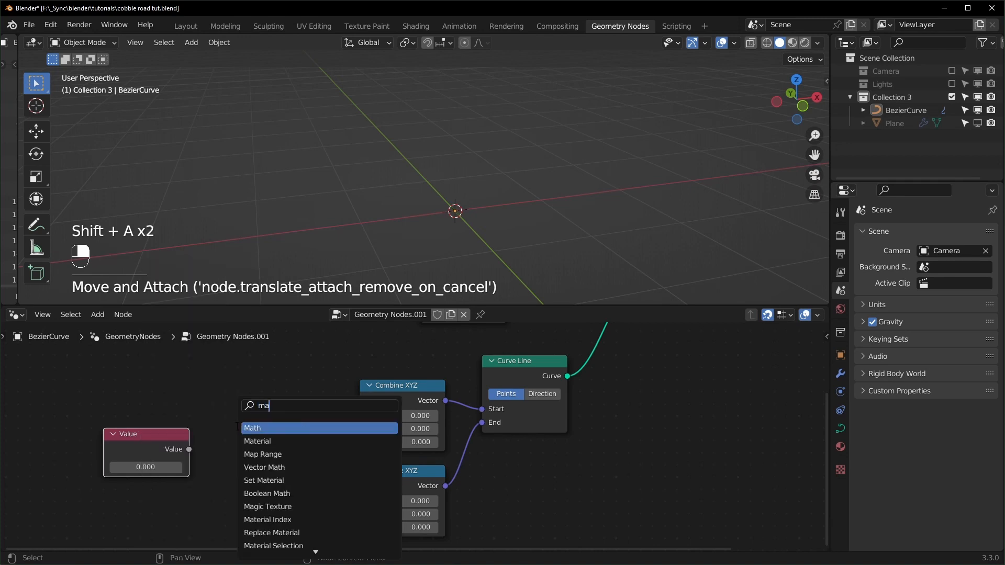
pyautogui.click(252, 428)
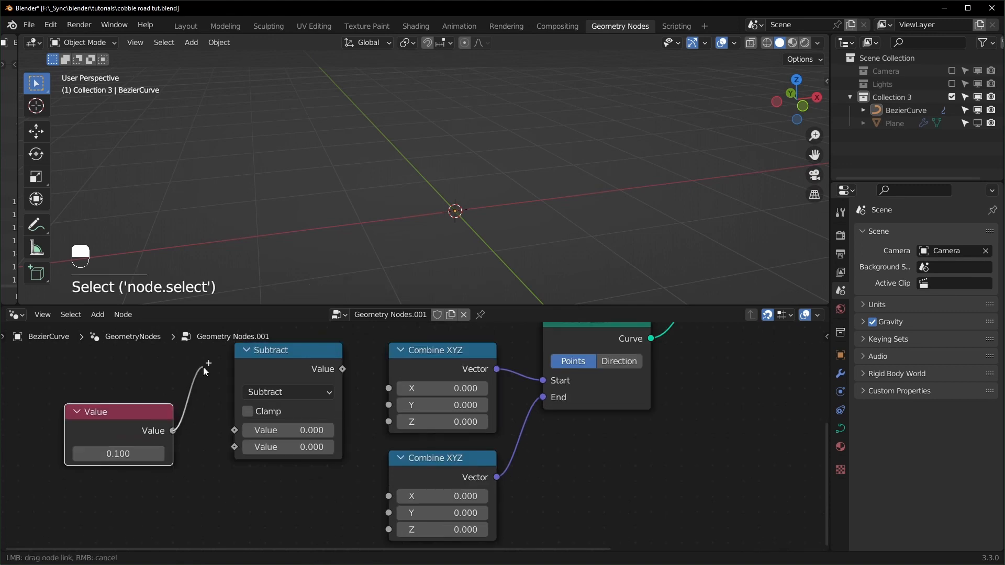
# Step: Wire the width value and its subtraction into the start and end X of the line profile
pyautogui.moveTo(174, 430); pyautogui.dragTo(235, 447)
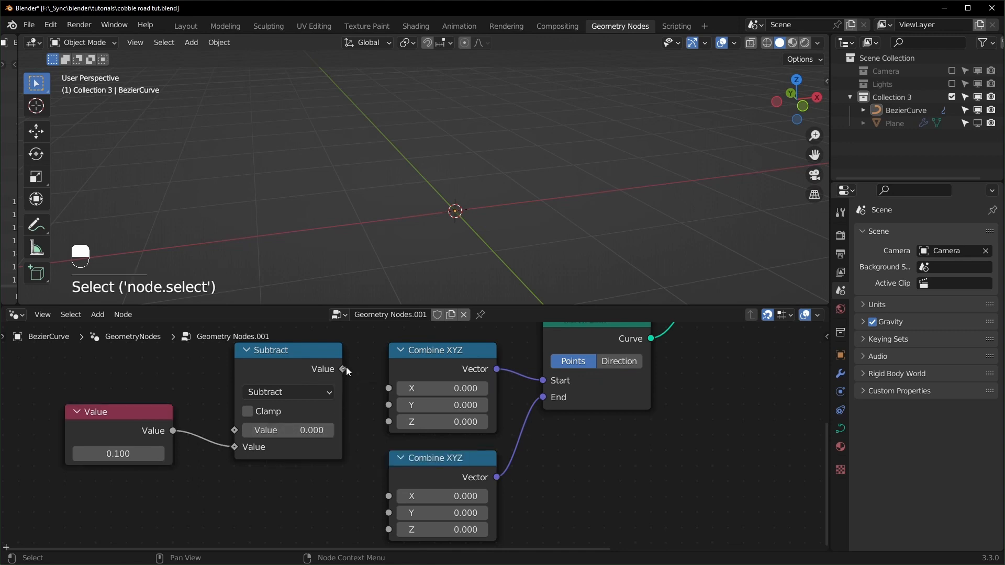
pyautogui.moveTo(343, 369); pyautogui.dragTo(389, 387)
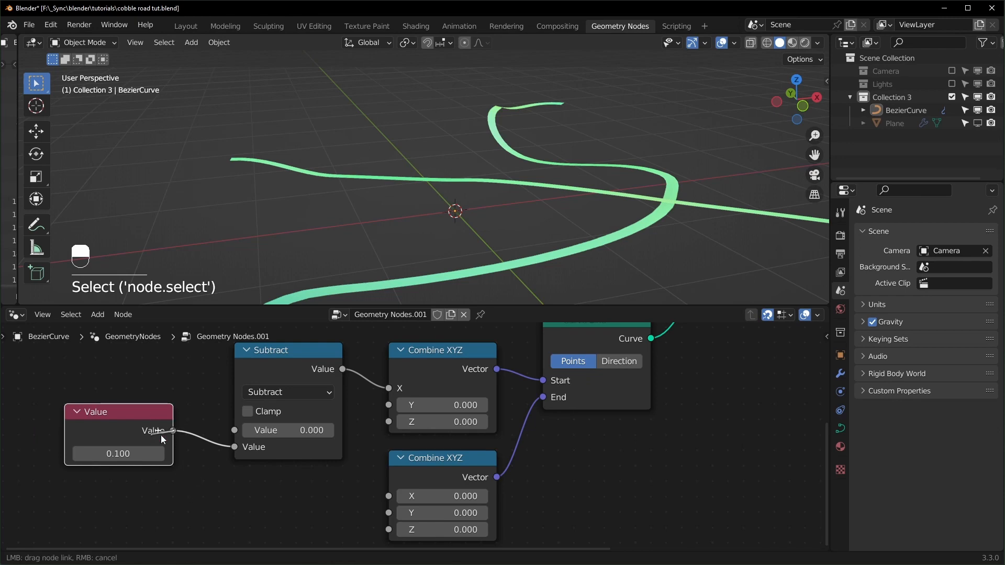
pyautogui.moveTo(172, 431); pyautogui.dragTo(387, 485)
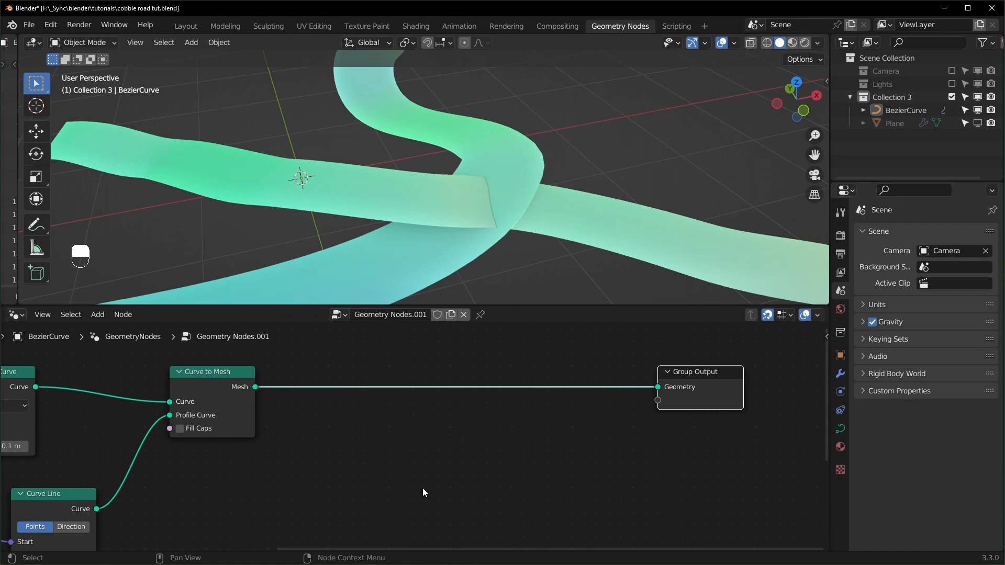
# Step: Add Extrude Mesh, then Mesh to Volume and Volume to Mesh, and isolate the road in the view
pyautogui.press('shift+a')
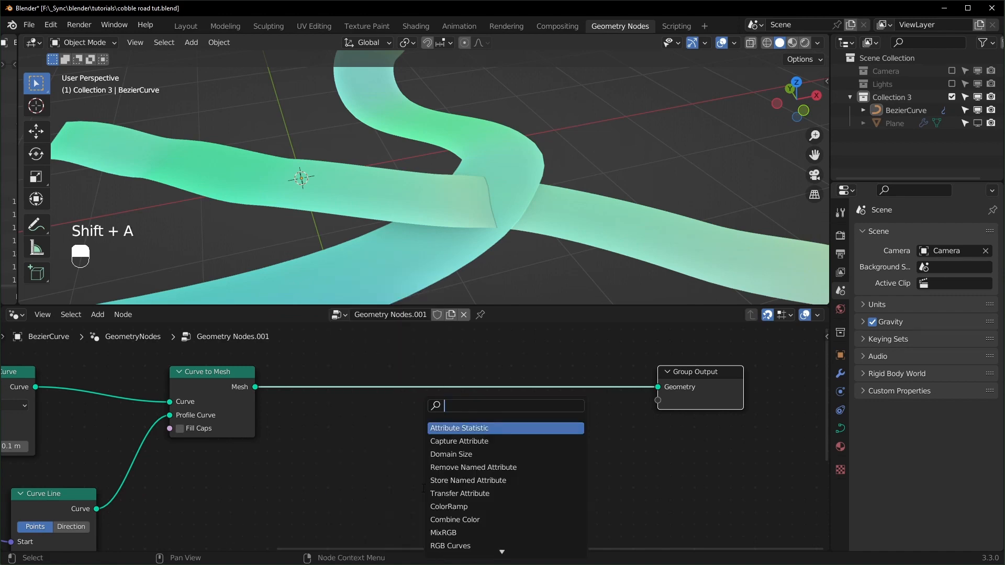
pyautogui.write('ex')
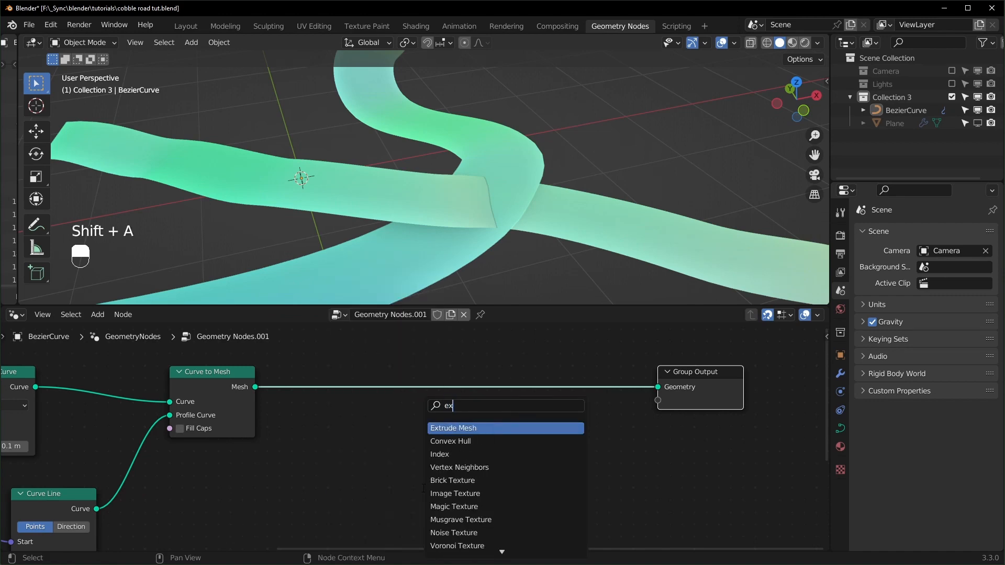
pyautogui.click(454, 428)
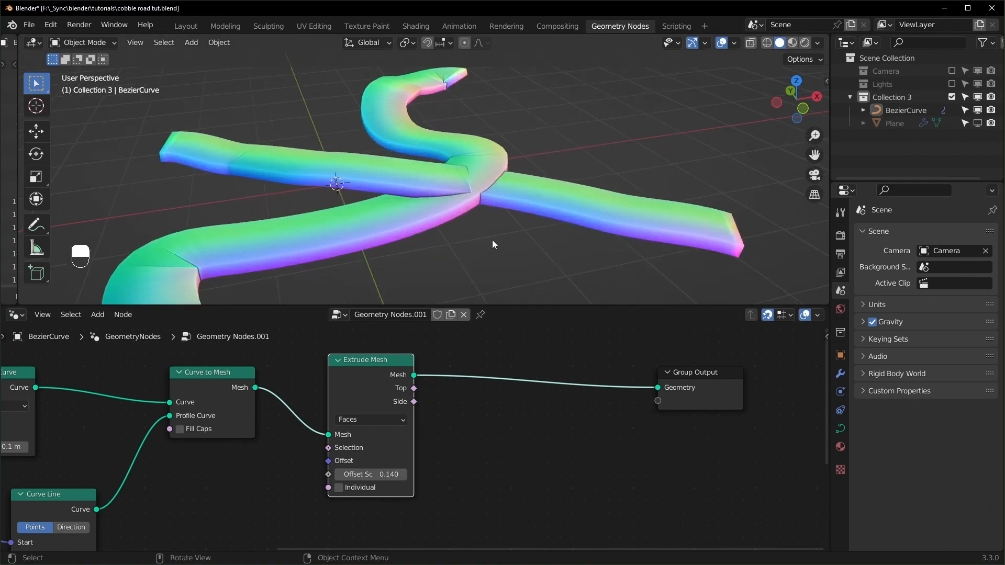
pyautogui.press('shift+a')
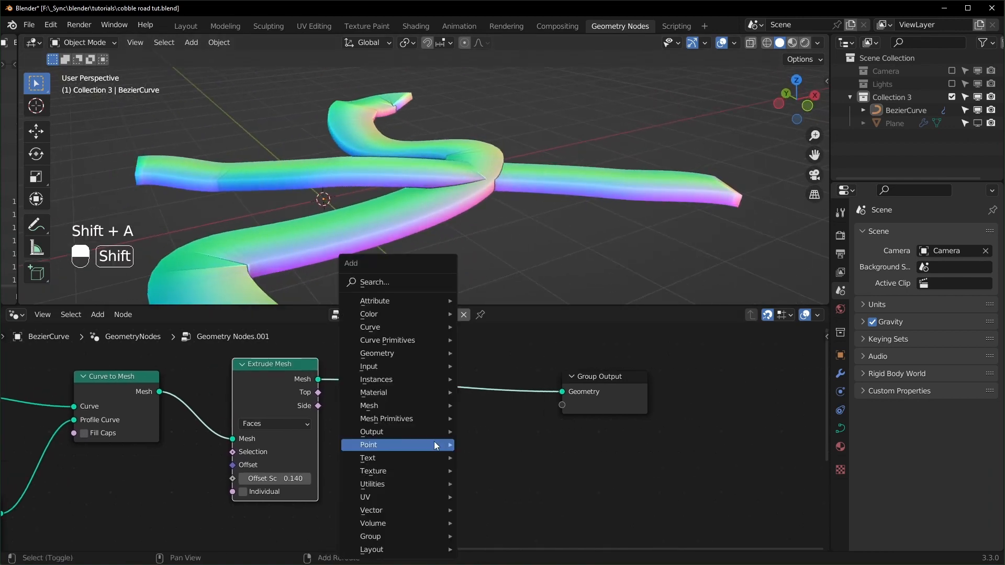
pyautogui.write('mesh')
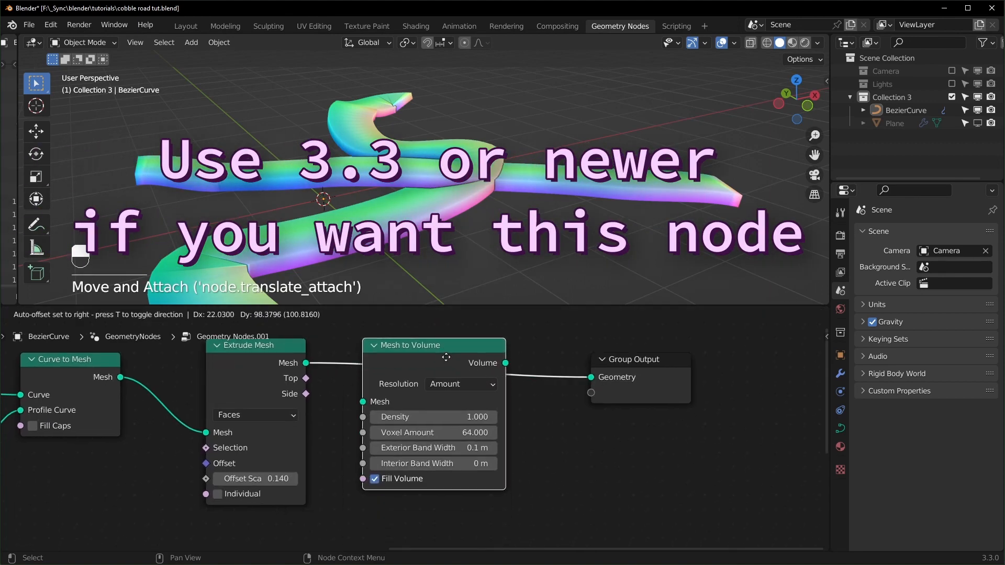
pyautogui.press('shift+a')
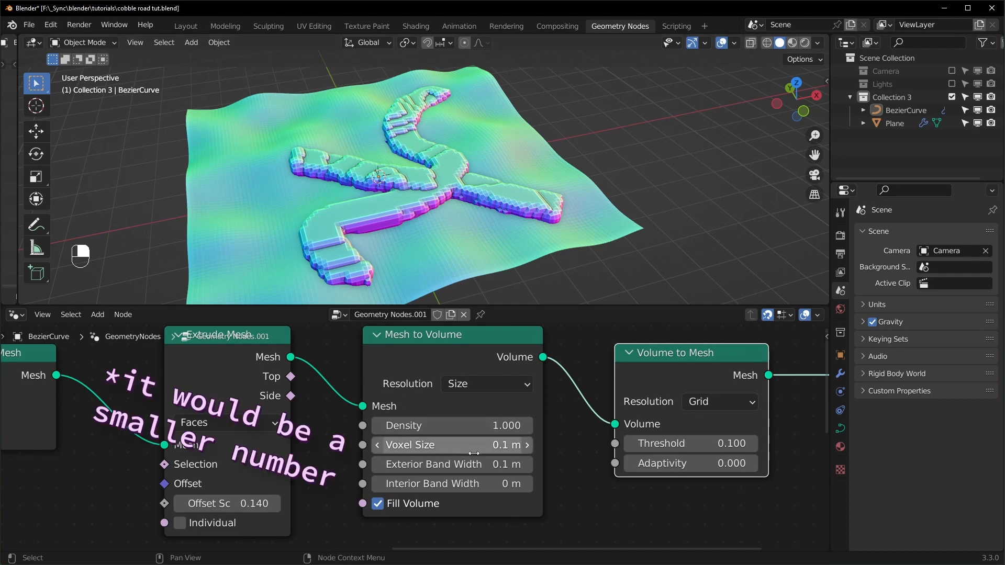
pyautogui.press('alt+z')
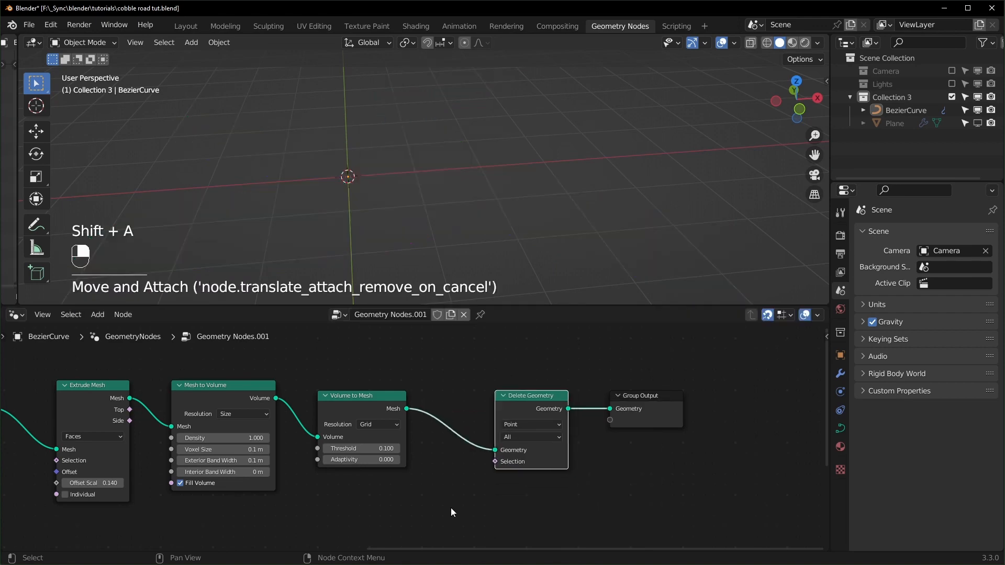
# Step: Add a Dot Product of the normals with a vector whose Z is negative for Delete Geometry's selection
pyautogui.press('shift+a')
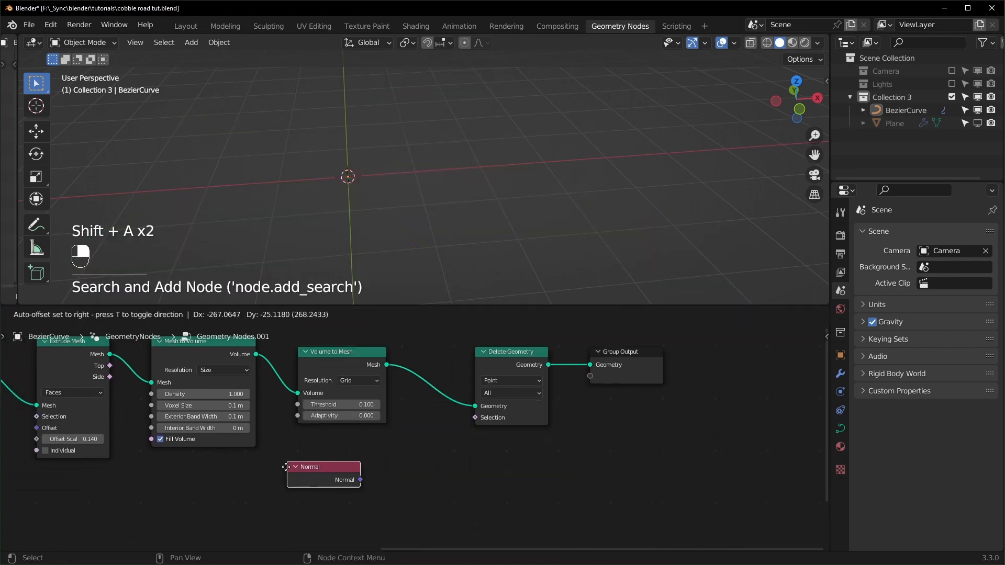
pyautogui.press('x')
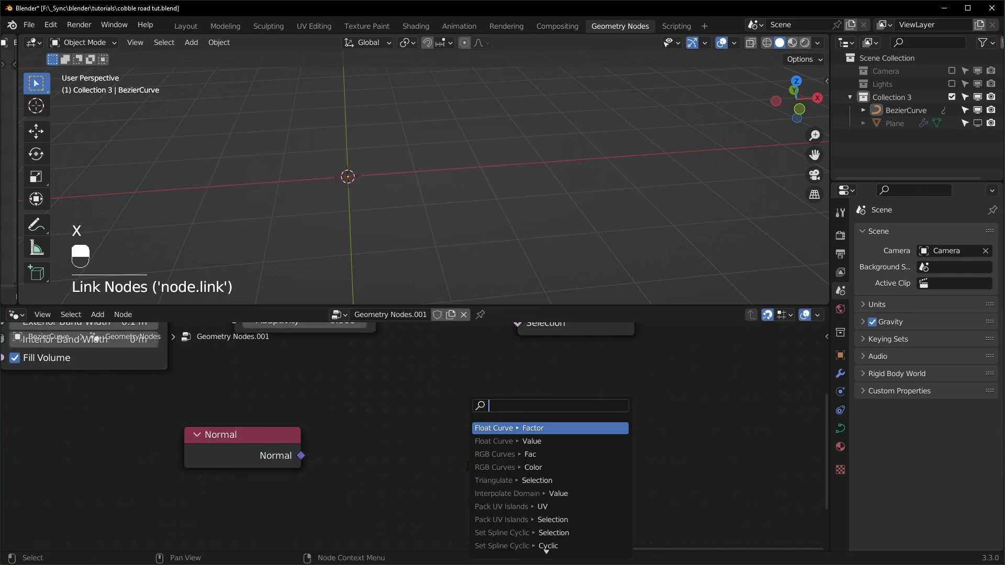
pyautogui.write('dot')
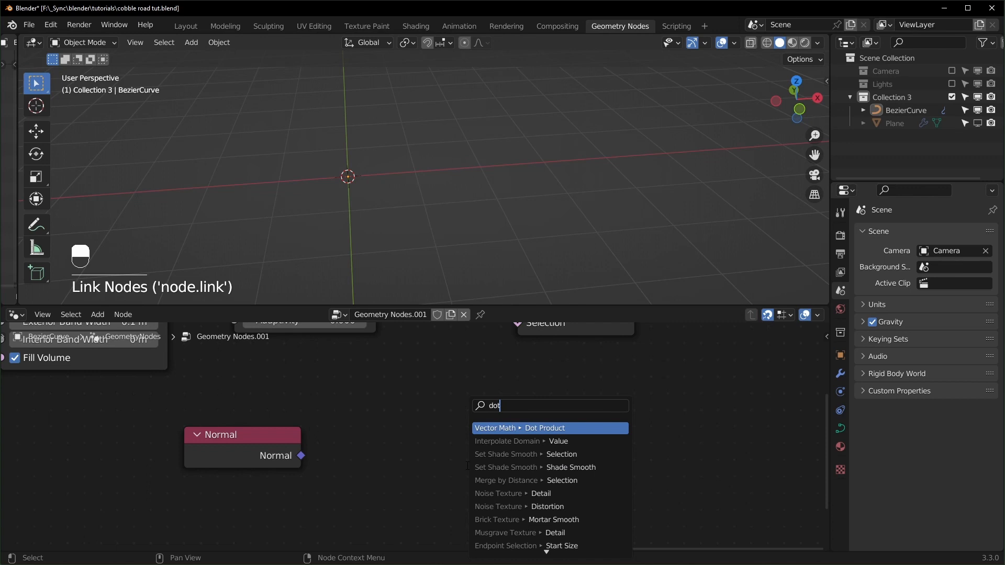
pyautogui.click(519, 428)
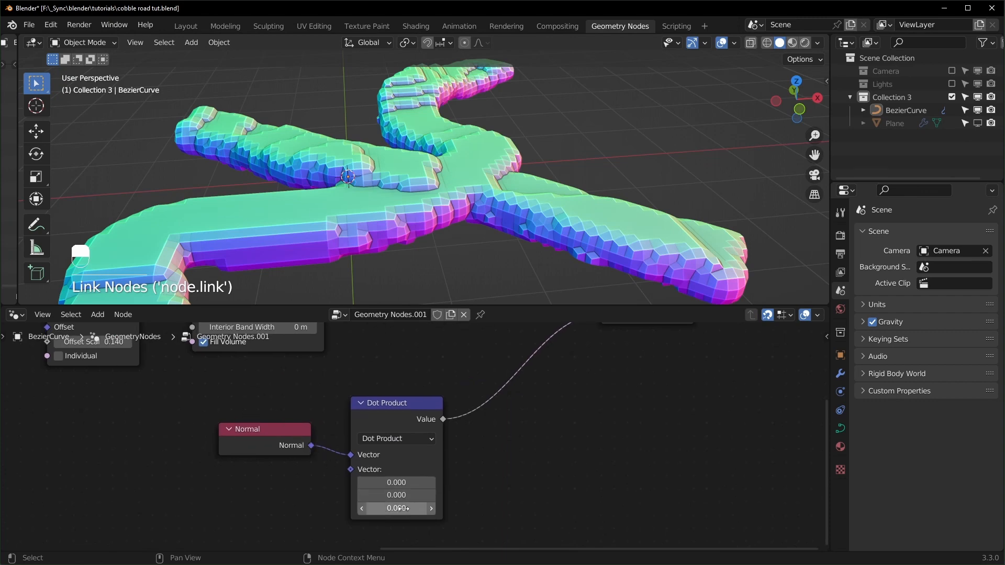
pyautogui.press('shift')
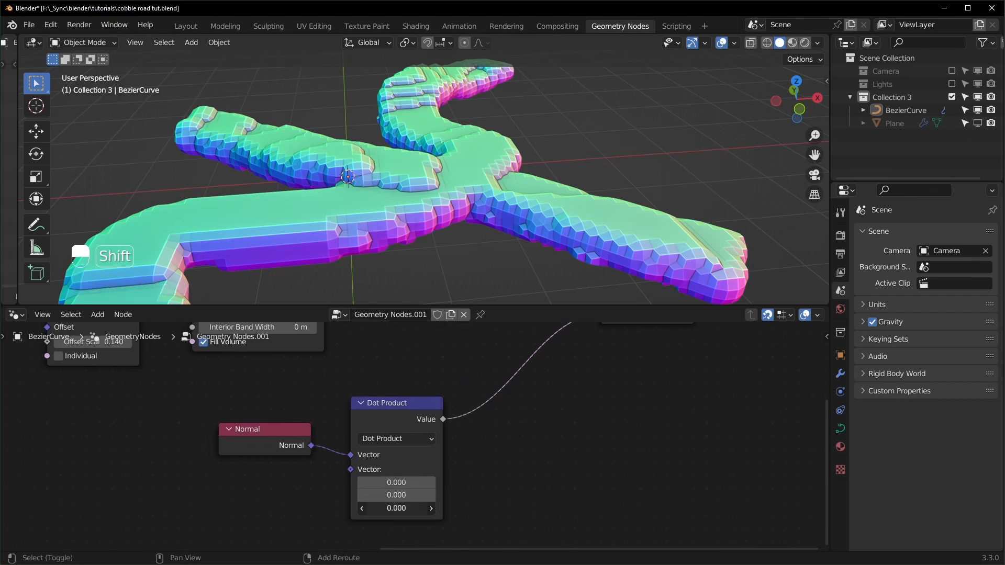
pyautogui.moveTo(395, 509); pyautogui.dragTo(385, 508)
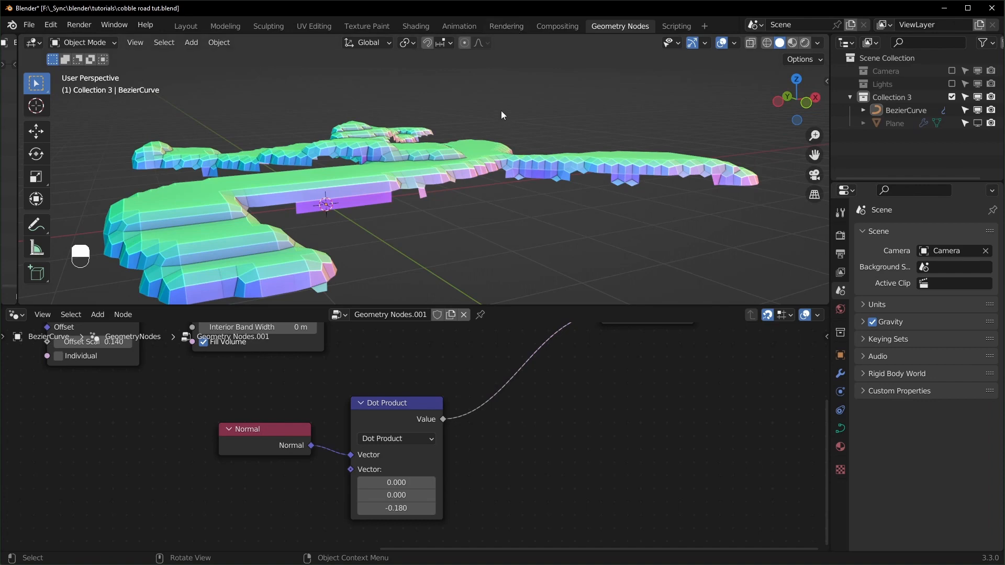
pyautogui.moveTo(417, 519)
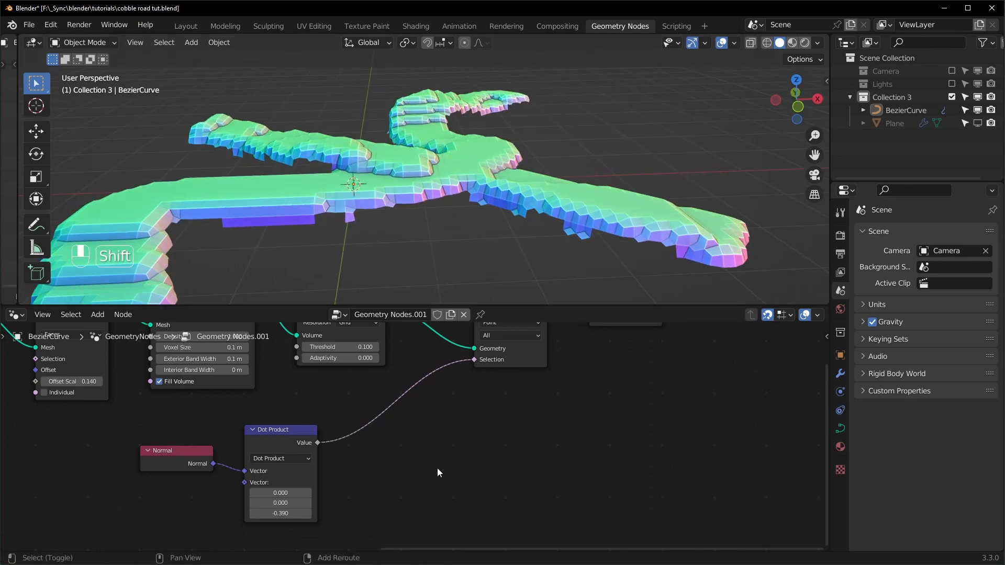
# Step: Insert an Add math node into the selection link after the dot product
pyautogui.press('shift+a')
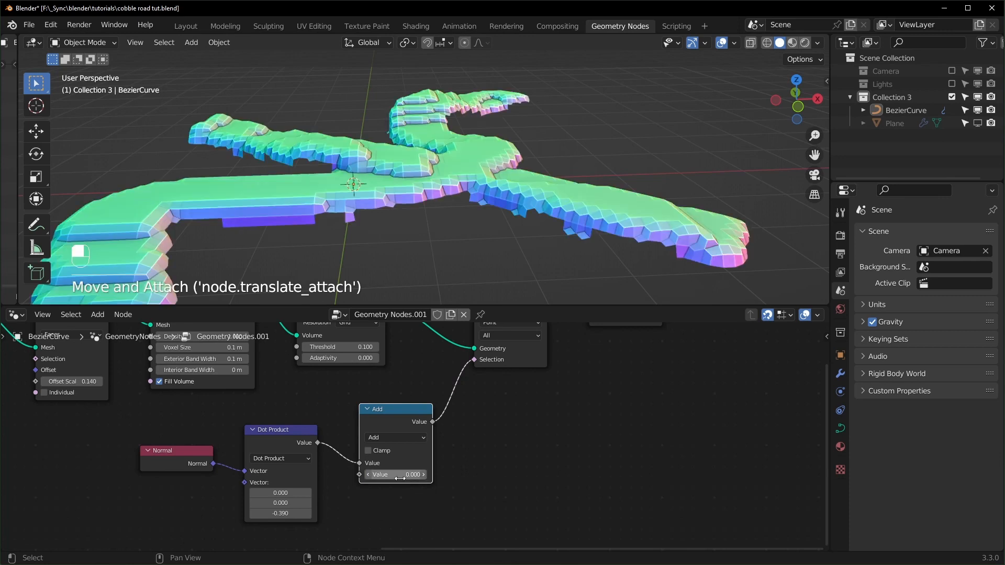
pyautogui.moveTo(395, 474); pyautogui.dragTo(417, 474)
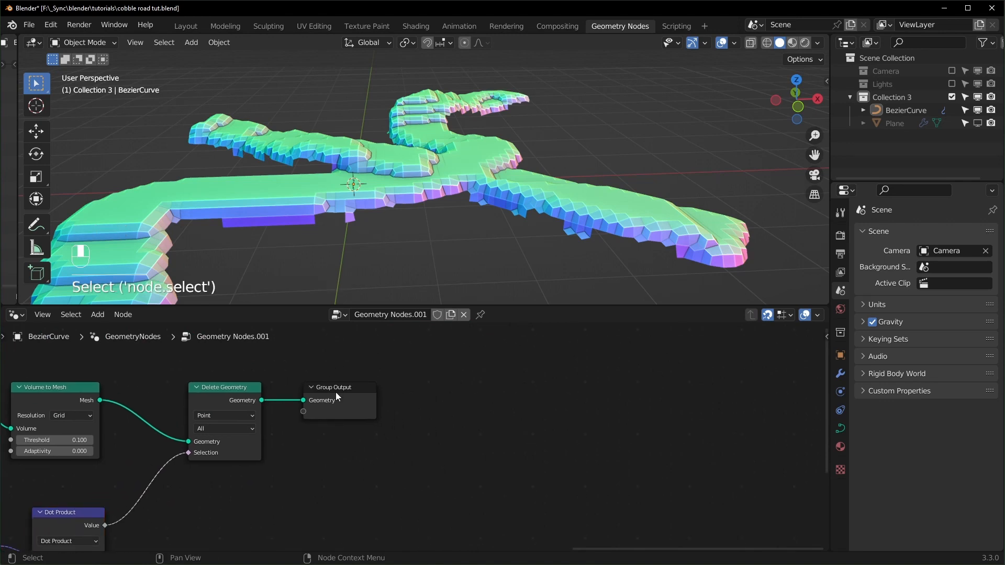
# Step: Add a Geometry Proximity node targeting the Plane's Object Info set to Relative
pyautogui.press('ctrl+s')
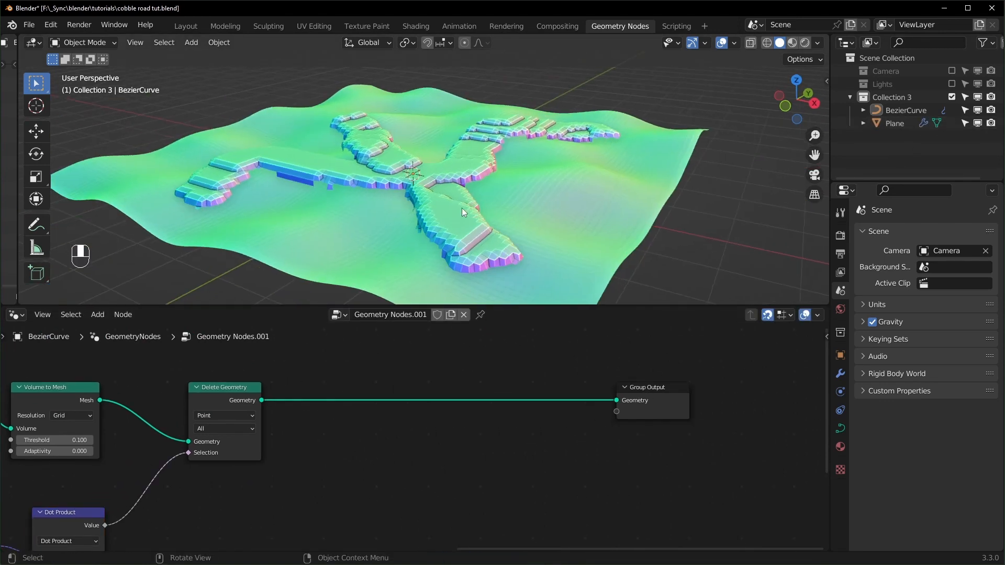
pyautogui.press('shift+a')
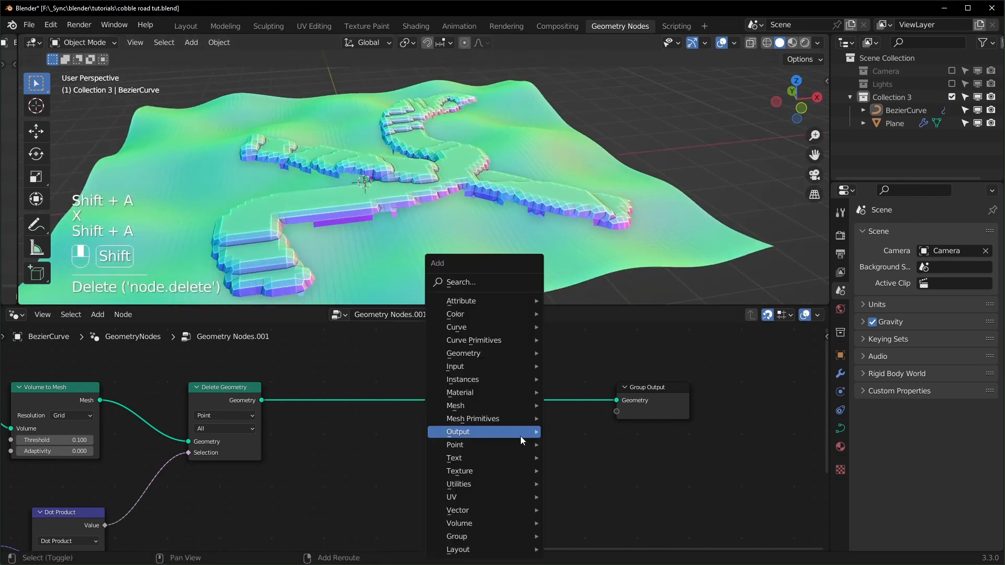
pyautogui.write('set')
pyautogui.write('prox')
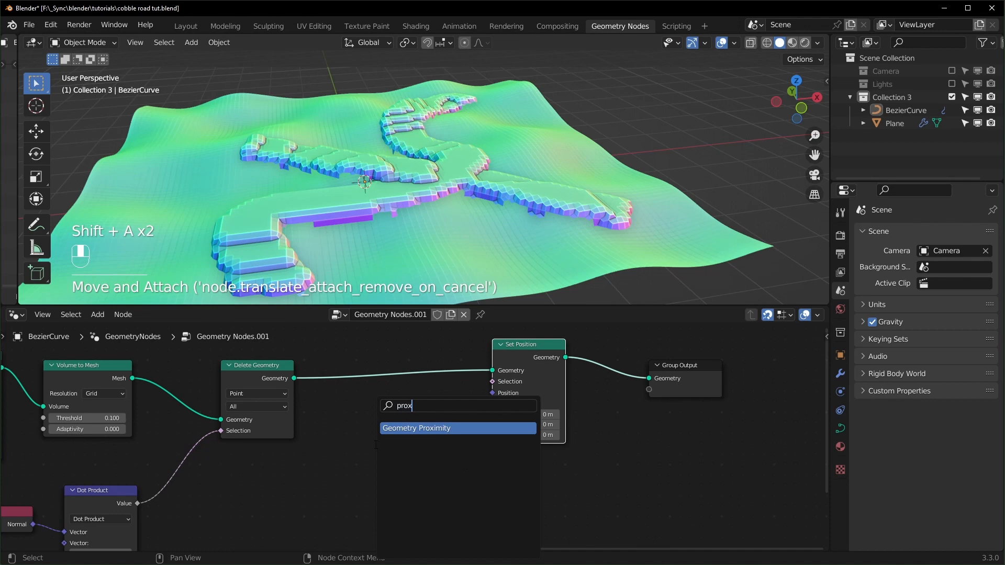
pyautogui.click(416, 428)
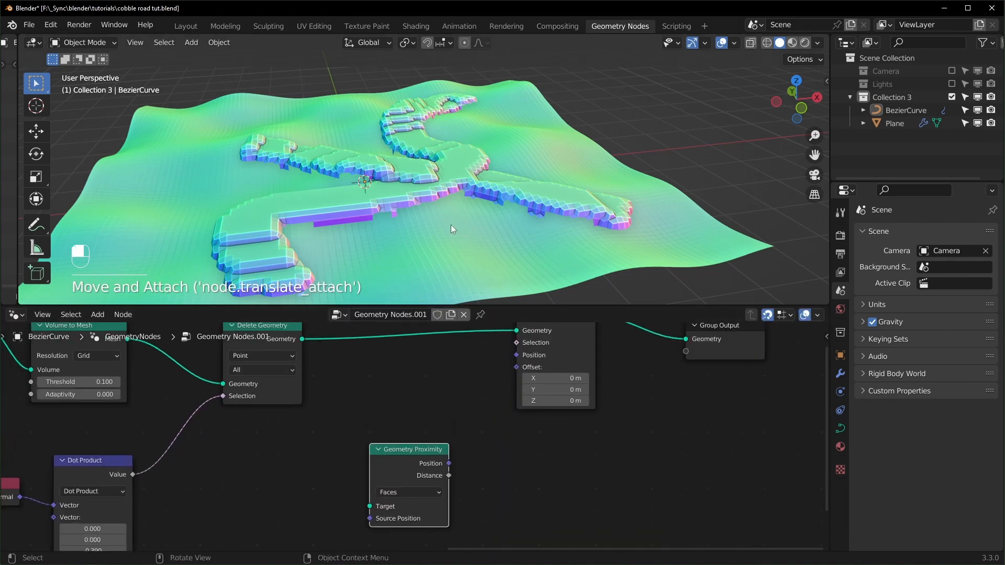
pyautogui.click(894, 123)
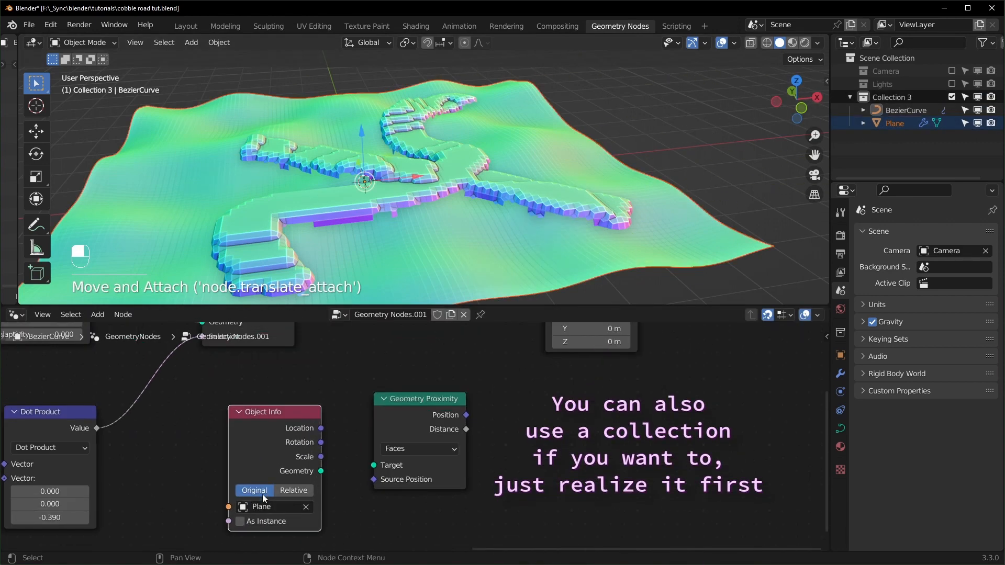
pyautogui.click(293, 491)
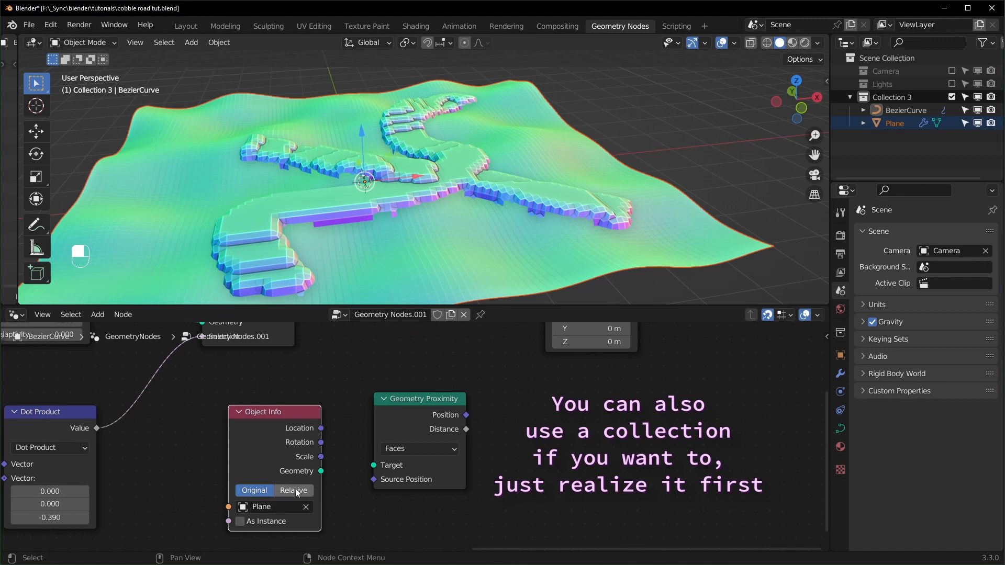
pyautogui.click(293, 490)
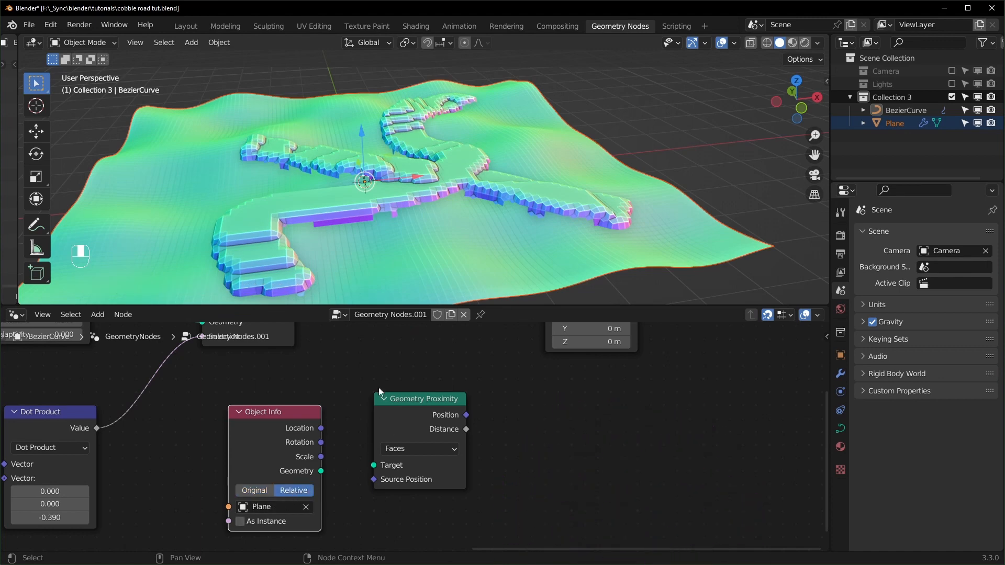
# Step: Link Proximity Position into Set Position so the road snaps onto the terrain, and inspect it
pyautogui.press('g')
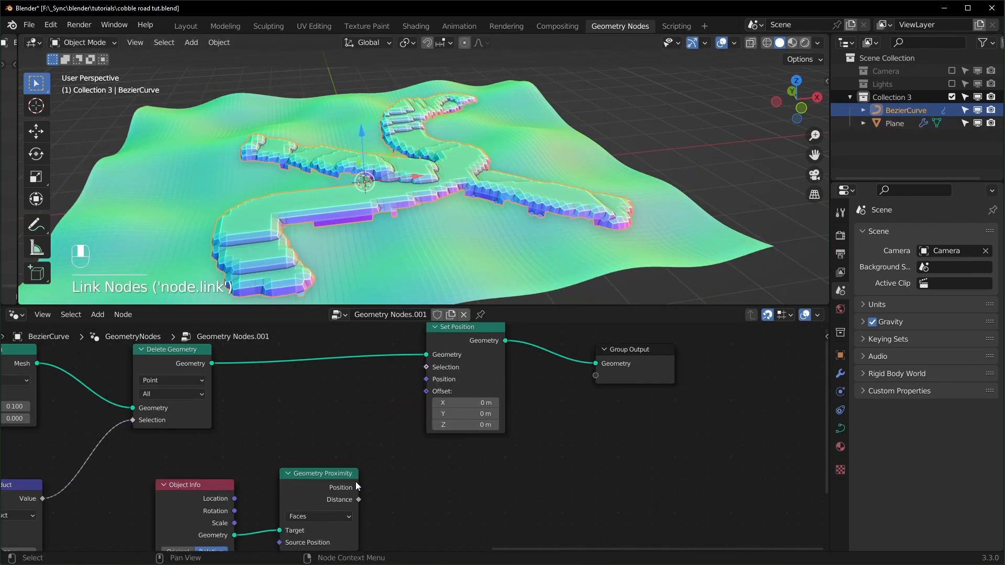
pyautogui.moveTo(359, 487); pyautogui.dragTo(436, 379)
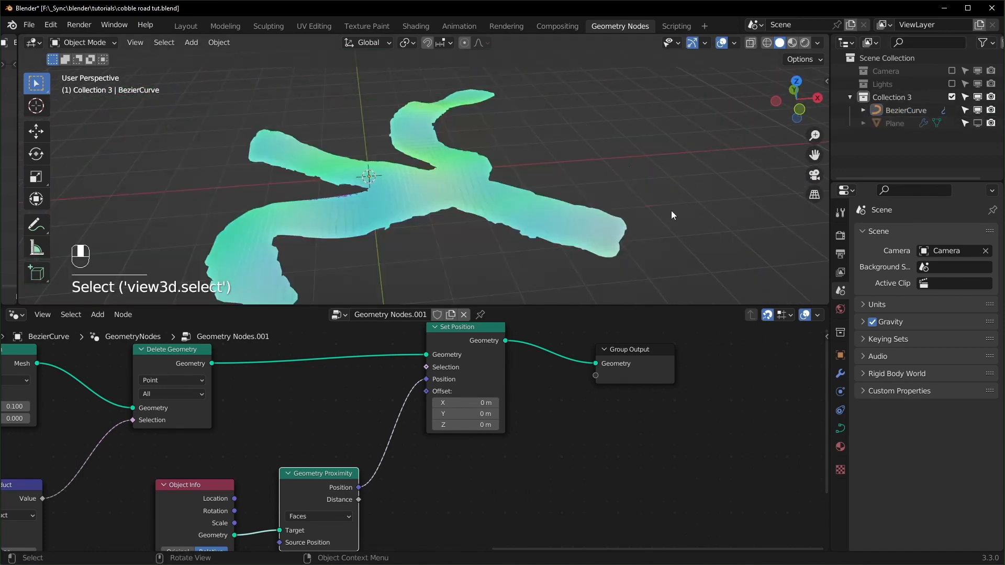
pyautogui.moveTo(672, 214); pyautogui.dragTo(532, 196)
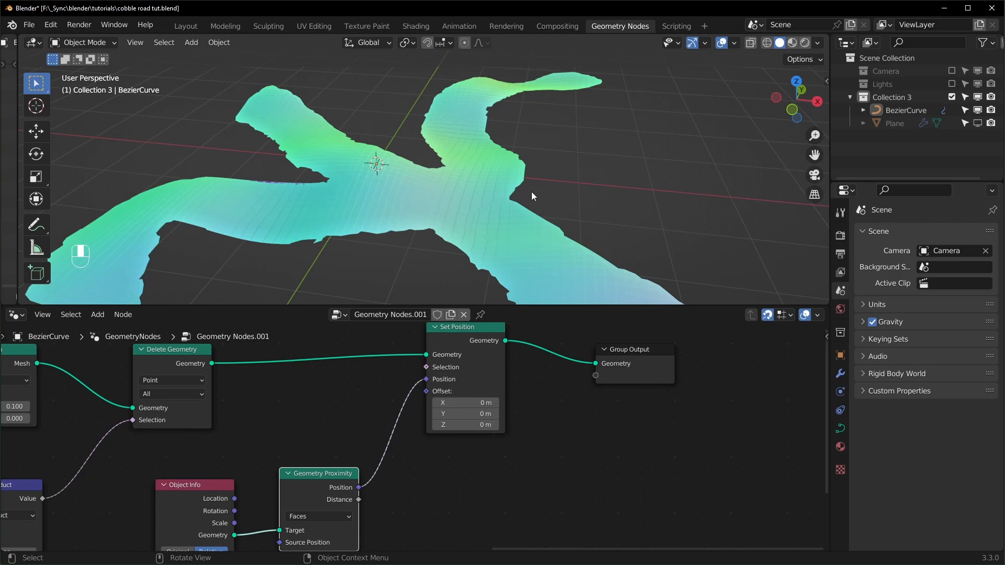
# Step: Add Merge by Distance at 0.1 m and a Dual Mesh node, viewing the road in wireframe
pyautogui.press('Ctrl+S')
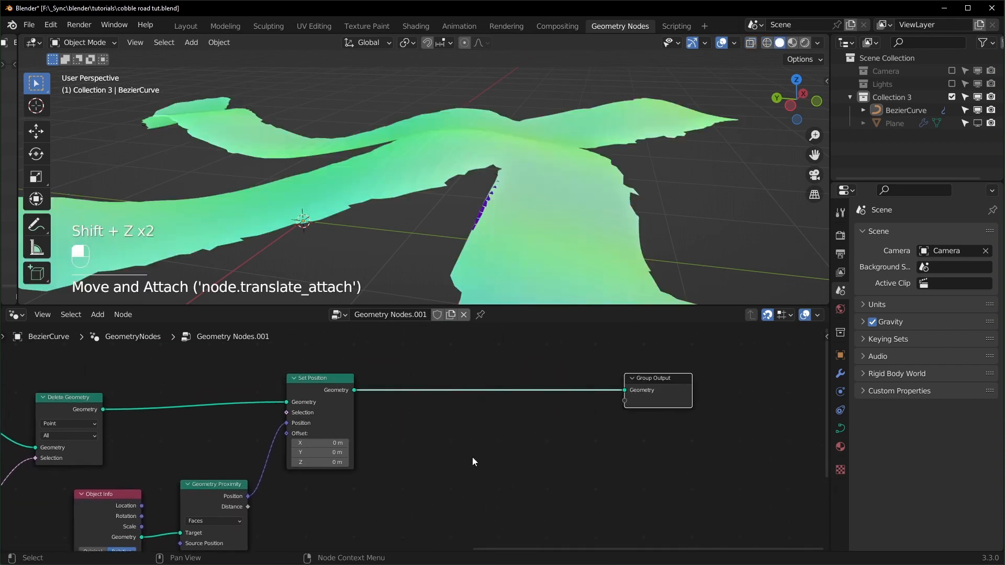
pyautogui.write('merge')
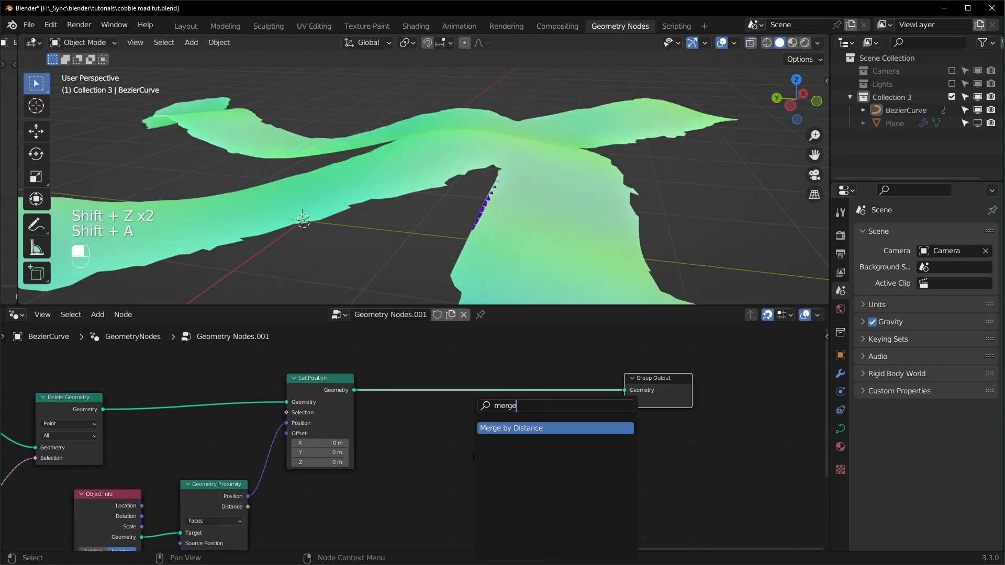
pyautogui.click(511, 429)
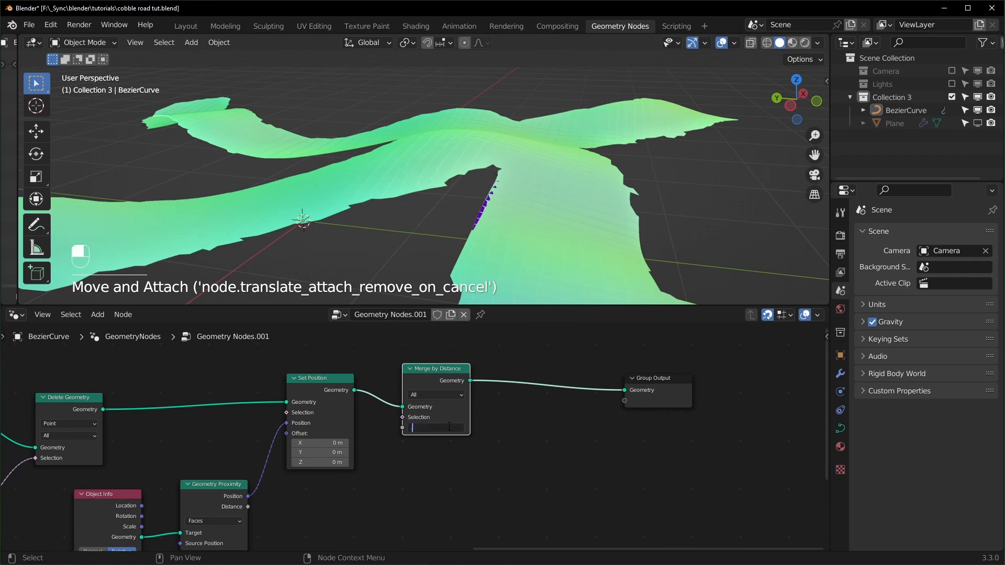
pyautogui.press('shift+z')
pyautogui.write('dual')
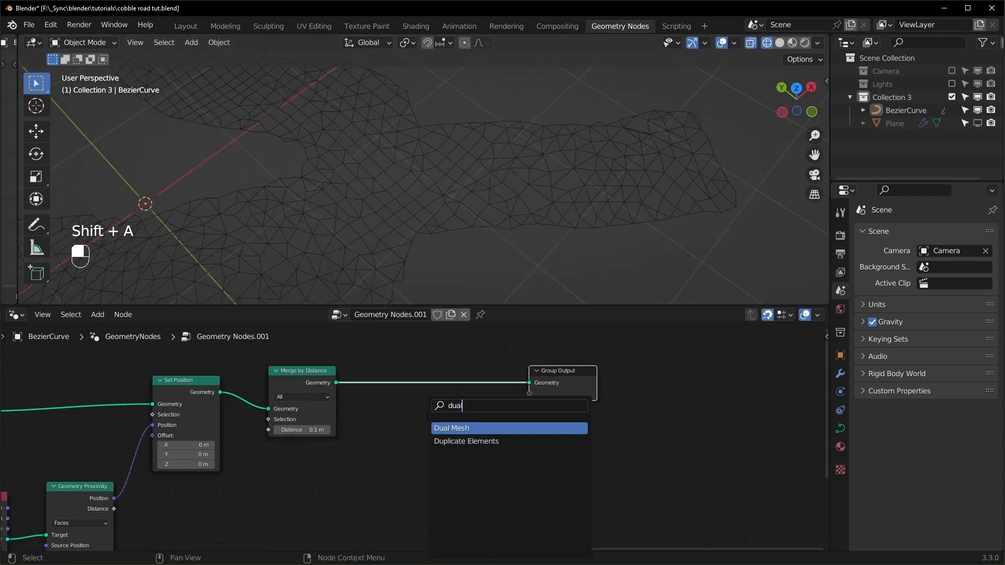
pyautogui.click(452, 427)
pyautogui.write('tr')
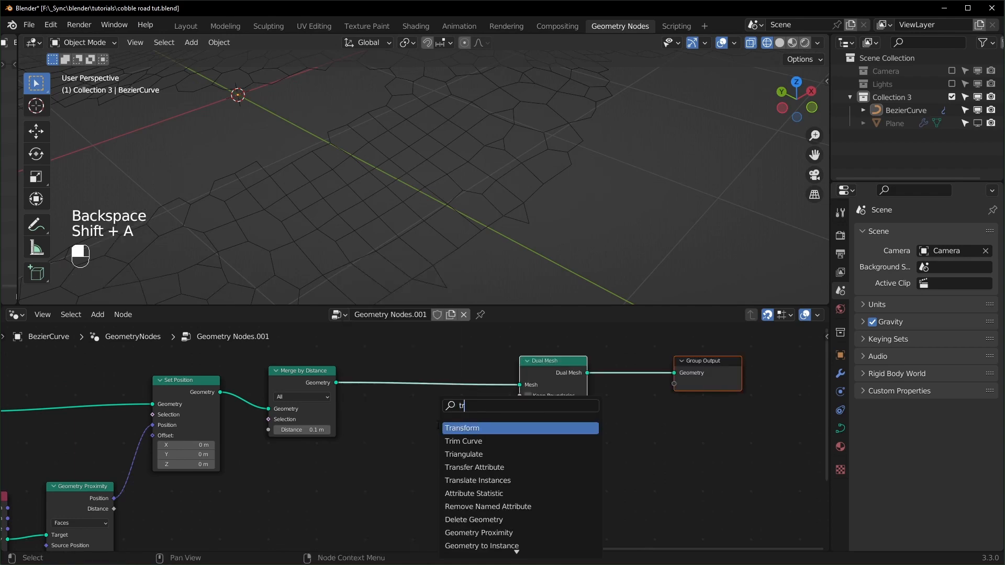
# Step: Add a Triangulate node before Dual Mesh and a Scale Elements node to shrink each face
pyautogui.click(463, 454)
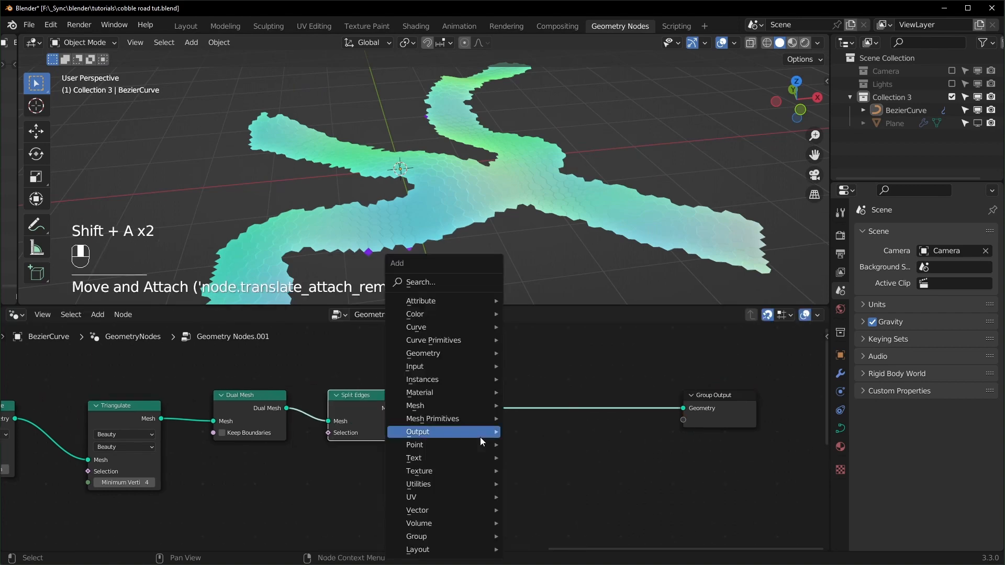
pyautogui.write('scla')
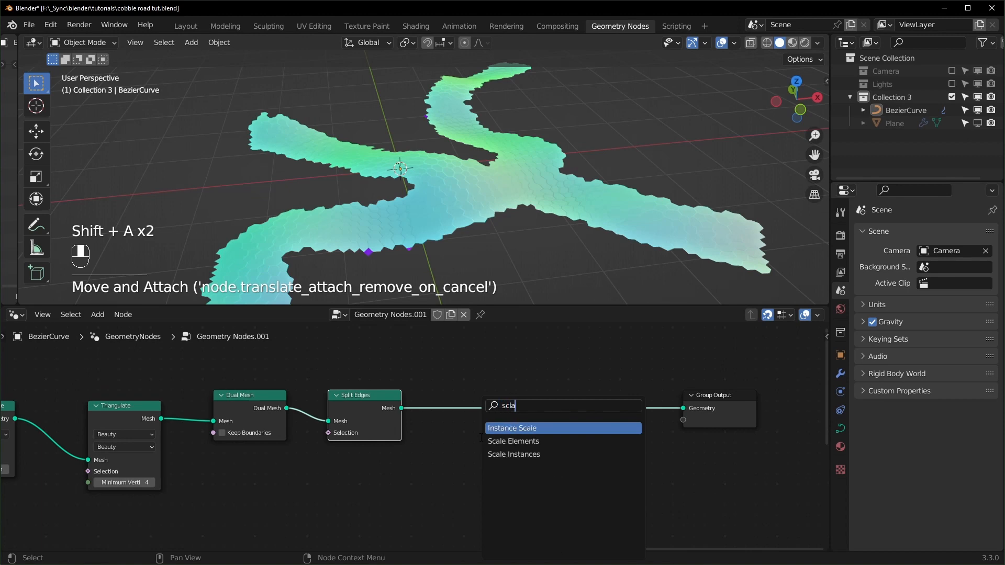
pyautogui.click(513, 441)
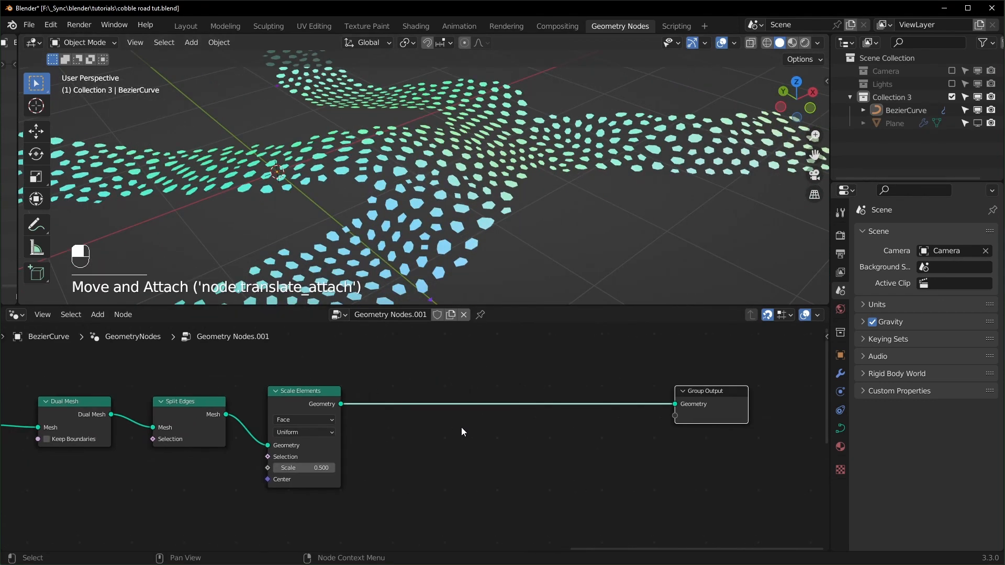
# Step: Insert an Extrude Mesh node into the chain with Offset Scale 0.05
pyautogui.press('shift+a')
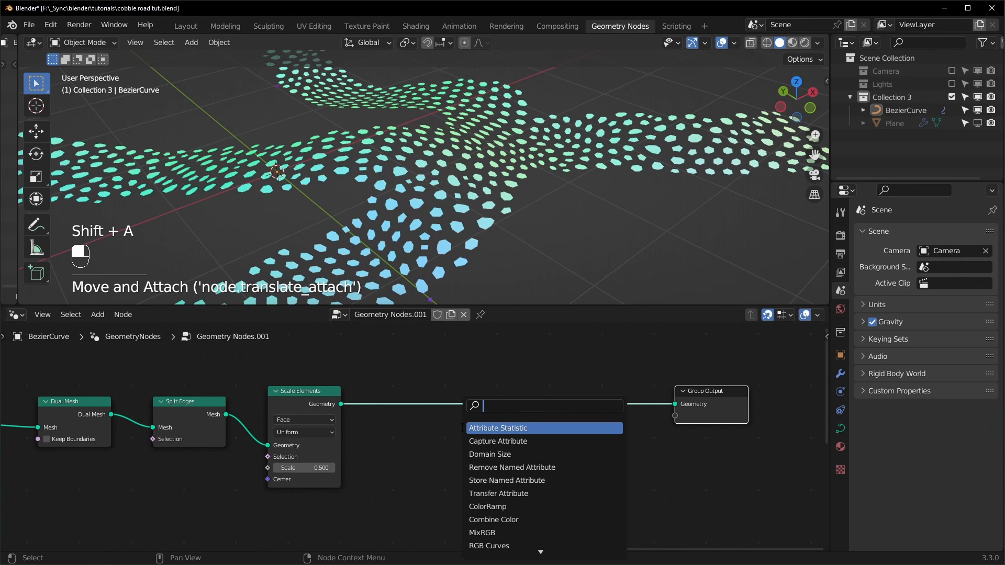
pyautogui.write('e')
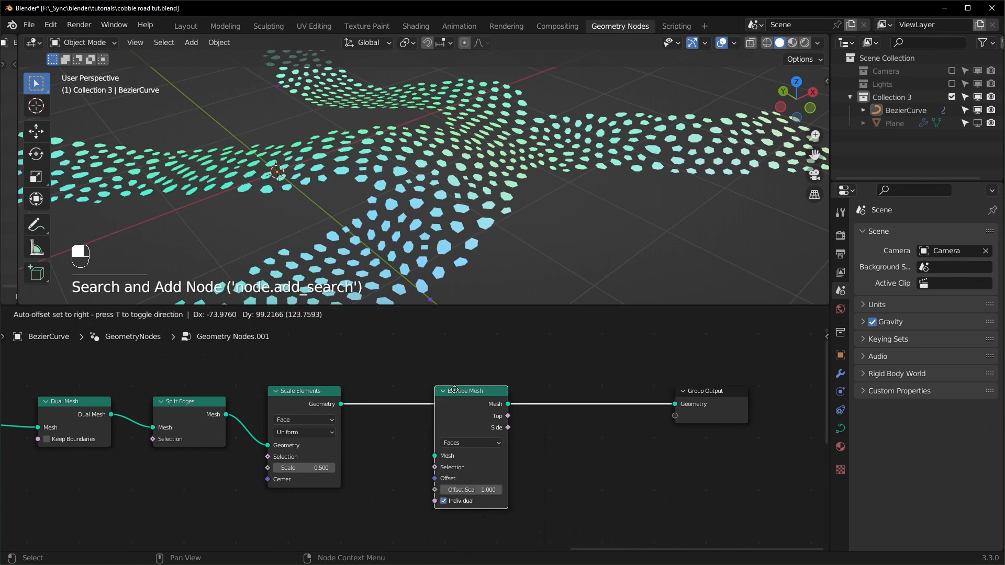
pyautogui.moveTo(471, 391); pyautogui.dragTo(439, 391)
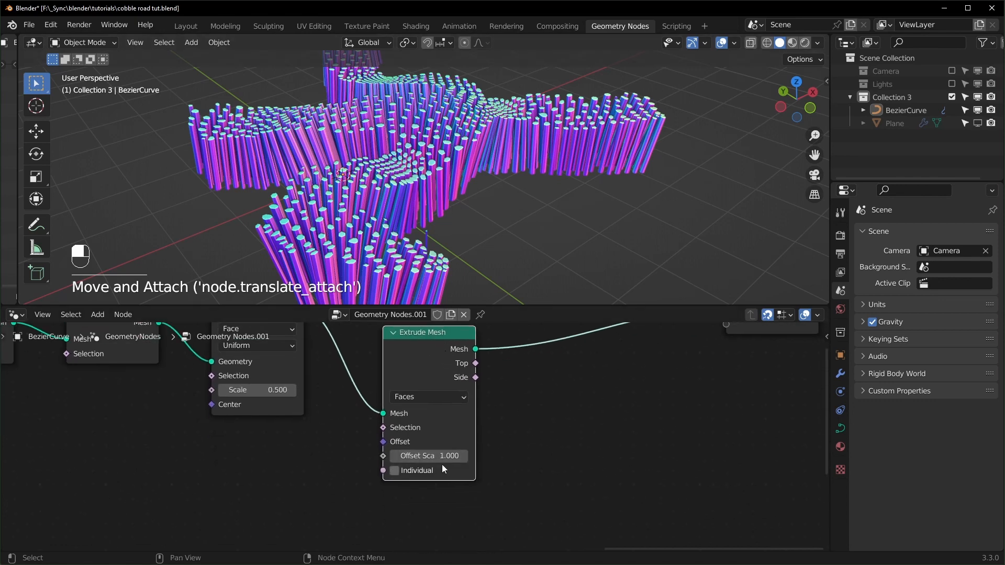
pyautogui.click(428, 456)
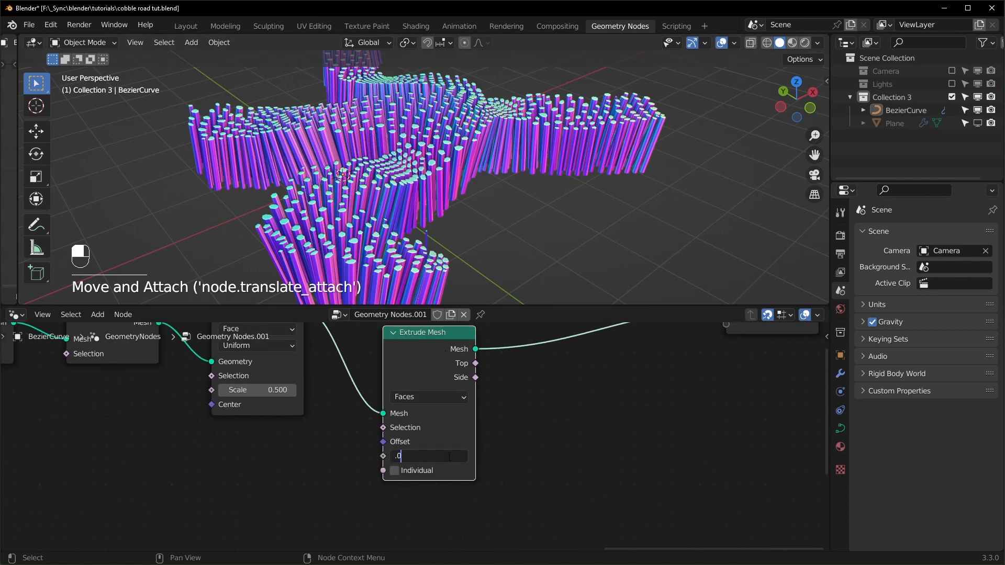
pyautogui.write('0.050')
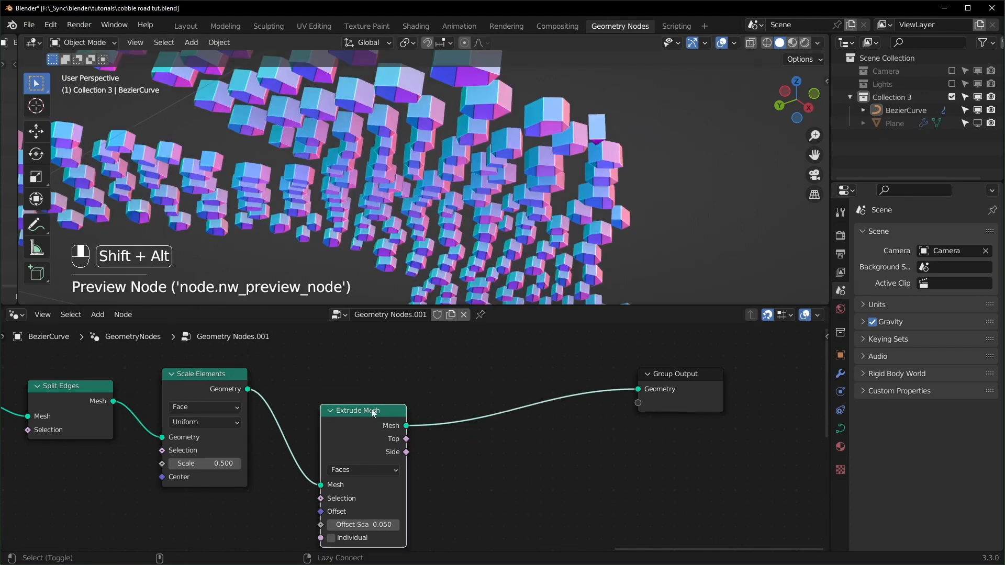
# Step: Join the flipped base faces with the extruded stones and merge vertices by distance at 0.001 m
pyautogui.press('shift+a')
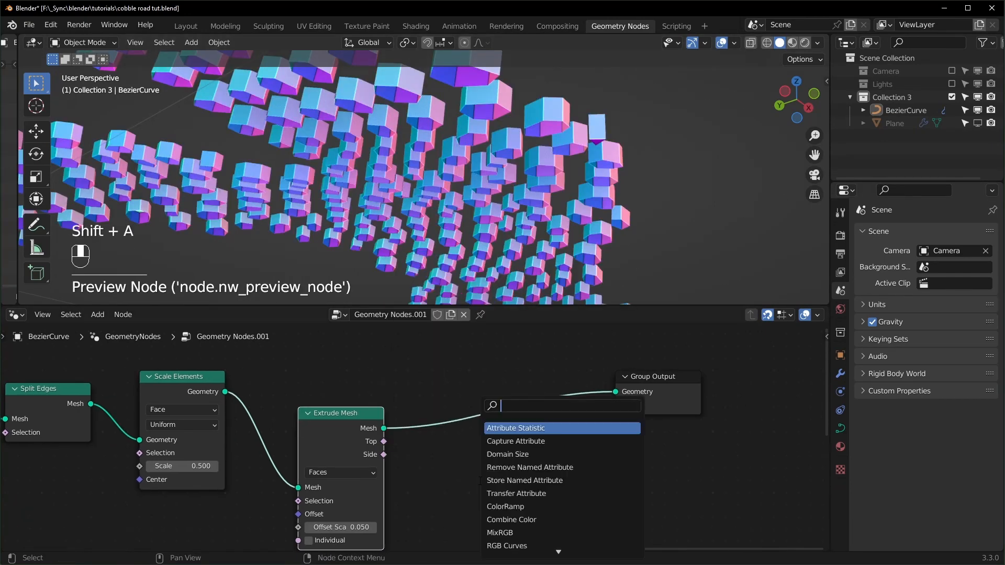
pyautogui.write('join')
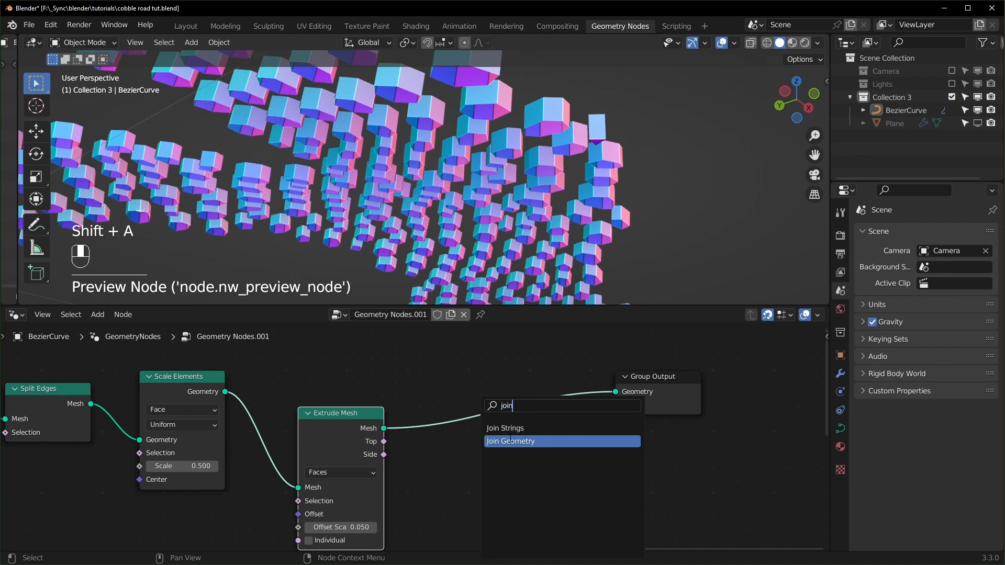
pyautogui.click(510, 441)
pyautogui.write('merge')
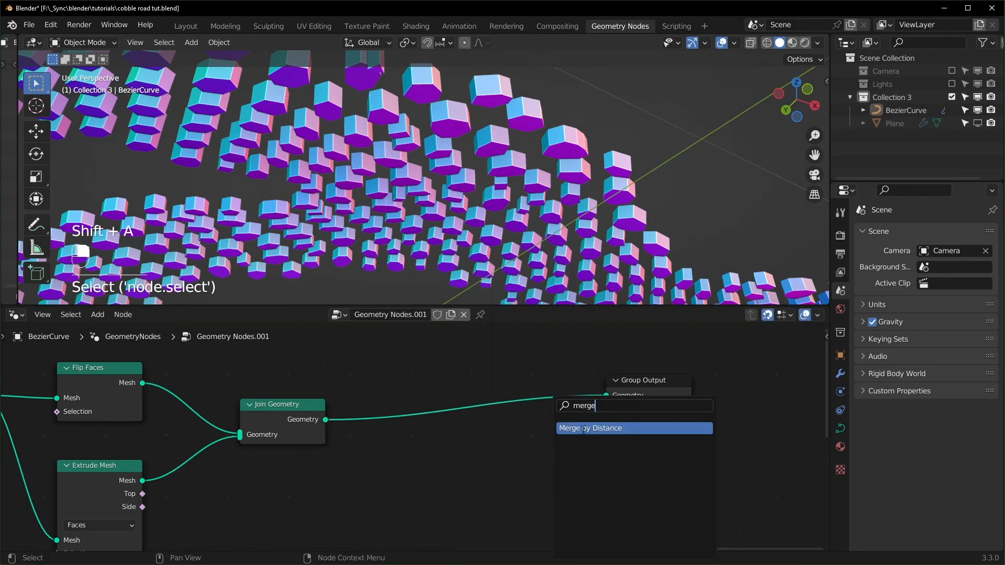
pyautogui.click(589, 428)
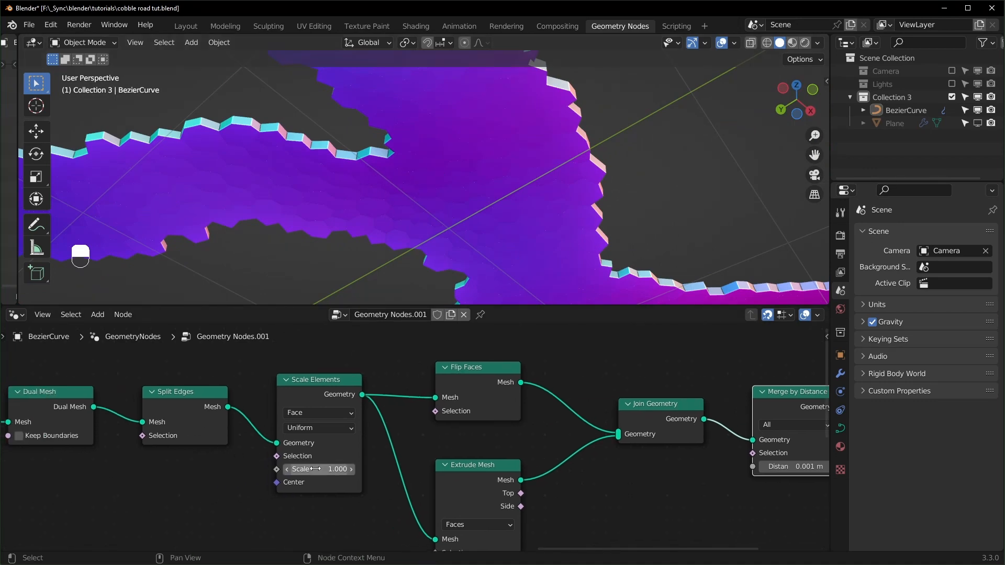
# Step: Duplicate the Scale Elements node and place the copy after the merge to scale stones back up
pyautogui.write('0.500')
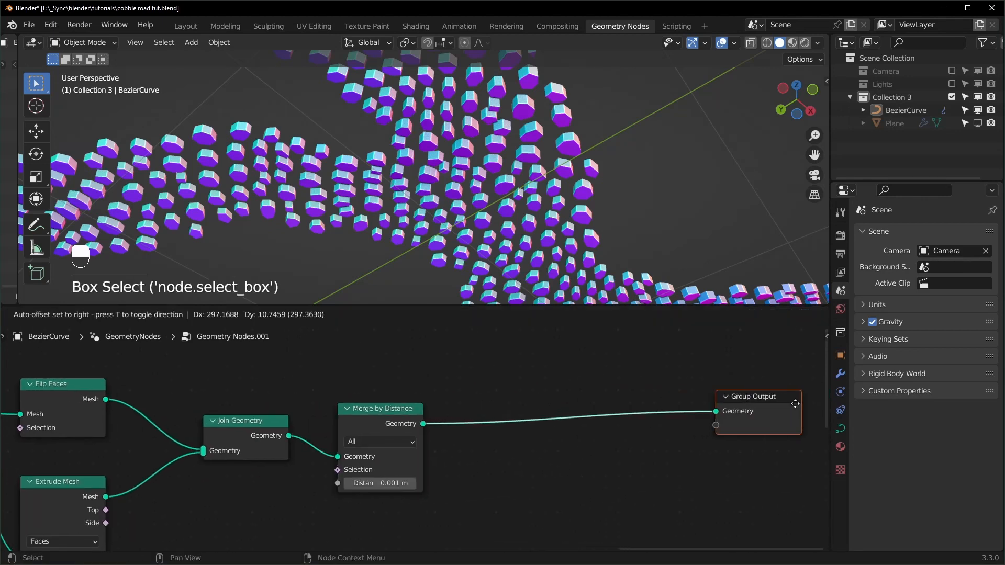
pyautogui.press('shift+d')
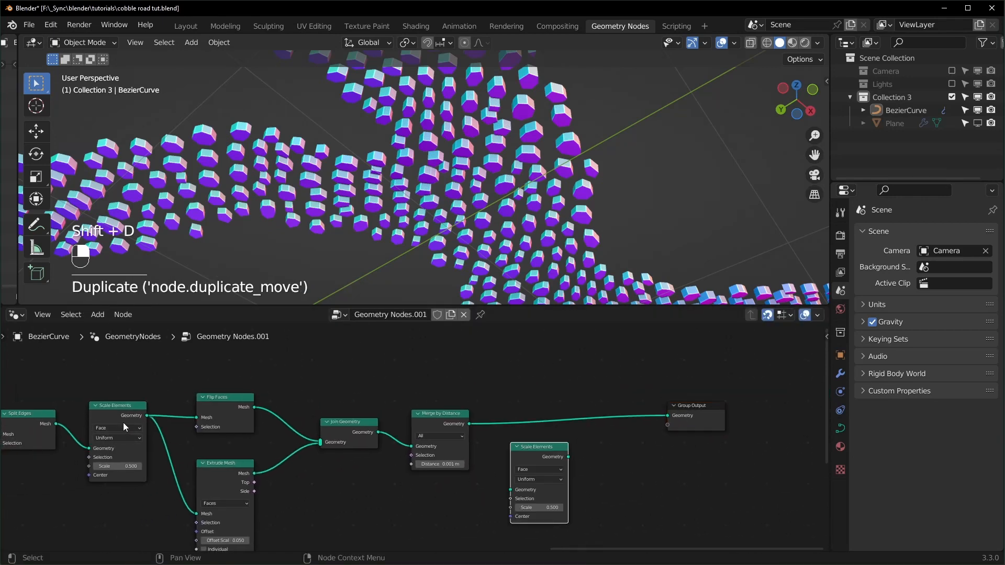
pyautogui.moveTo(538, 446); pyautogui.dragTo(524, 397)
pyautogui.write('sub')
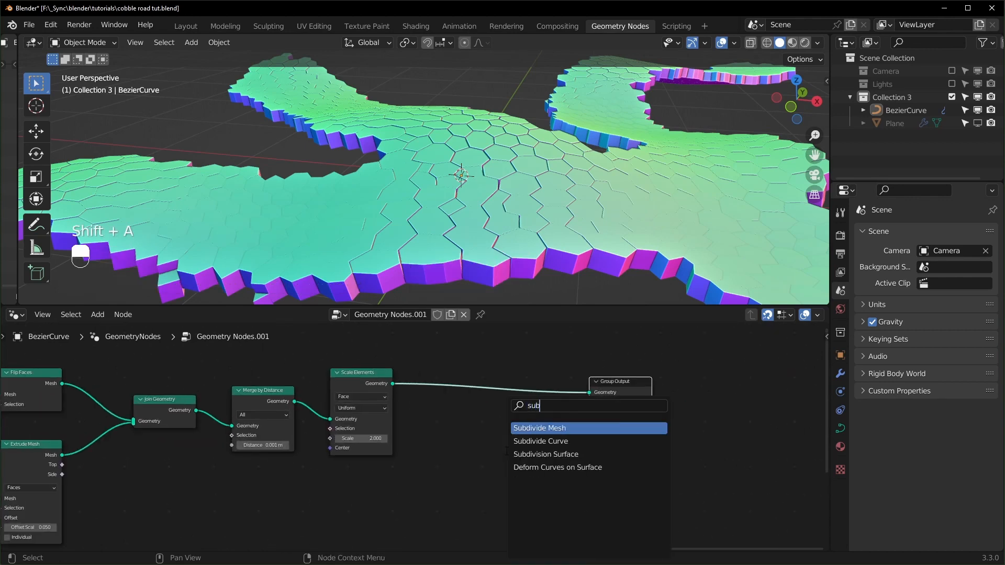
# Step: Add a Subdivision Surface node to the stone chain and mute the builders to compare results
pyautogui.click(546, 454)
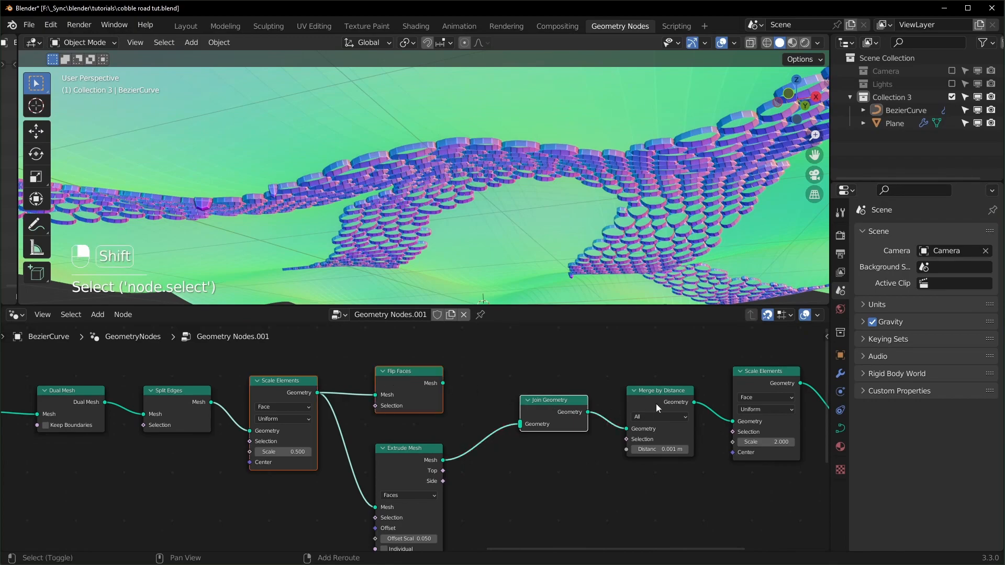
pyautogui.press('M')
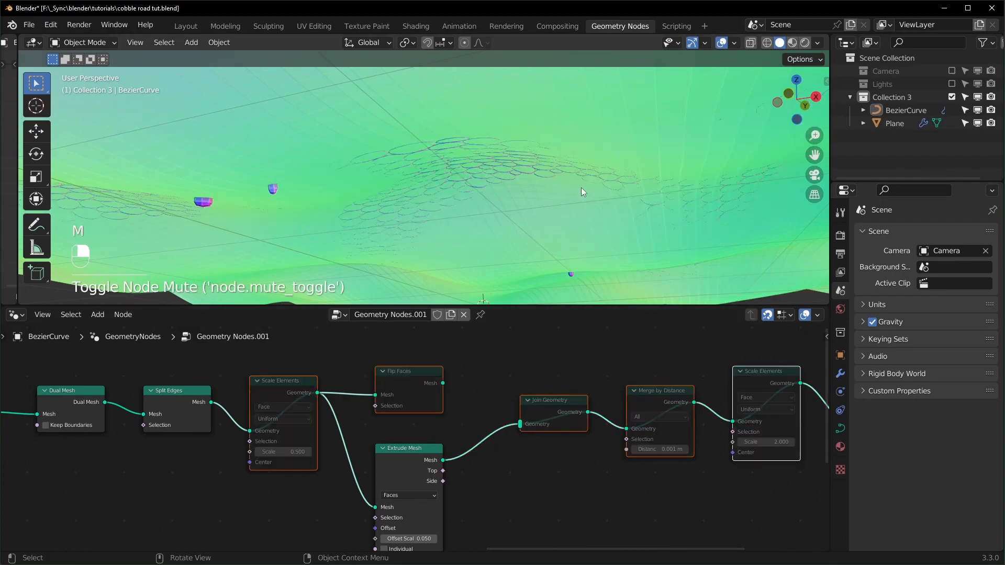
pyautogui.moveTo(583, 192); pyautogui.dragTo(513, 179)
pyautogui.write('sha')
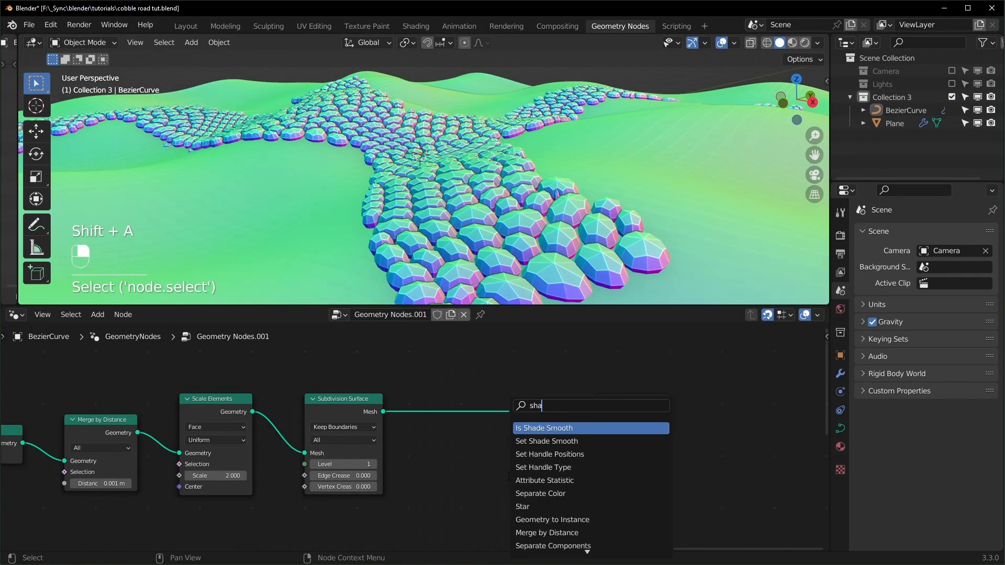
pyautogui.write('d')
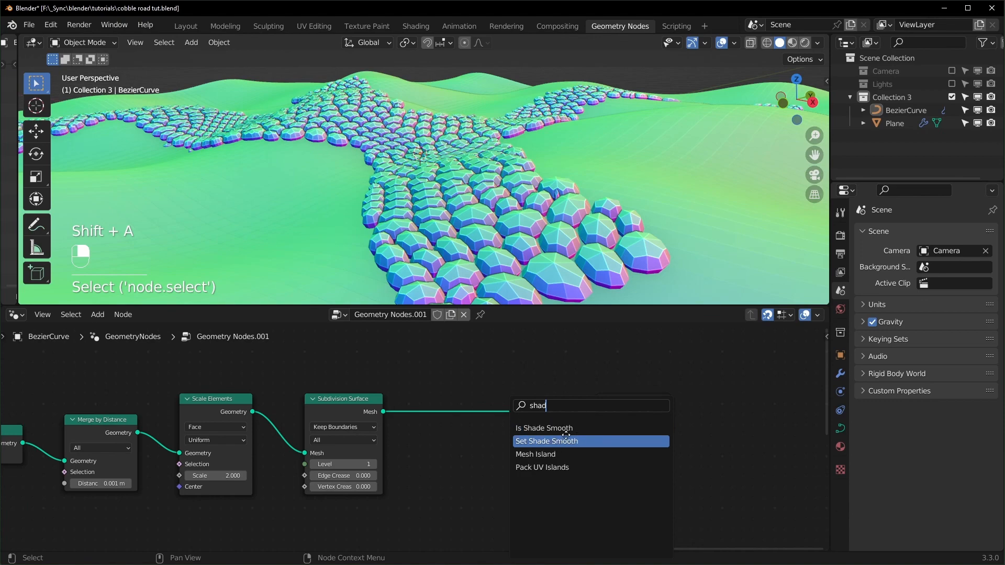
# Step: Add Set Shade Smooth and raise the Subdivision Surface level from 1 to 2
pyautogui.click(546, 440)
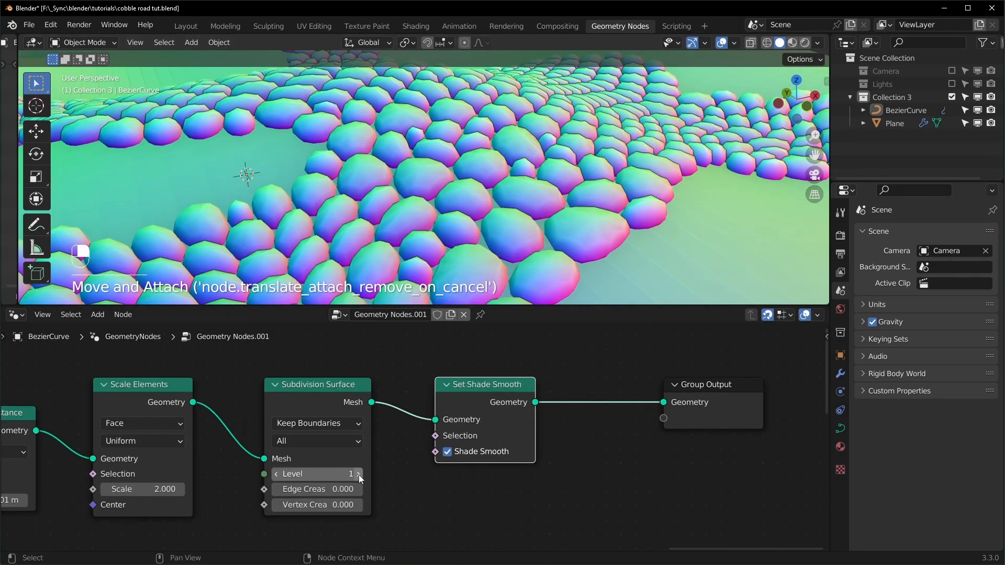
pyautogui.click(358, 476)
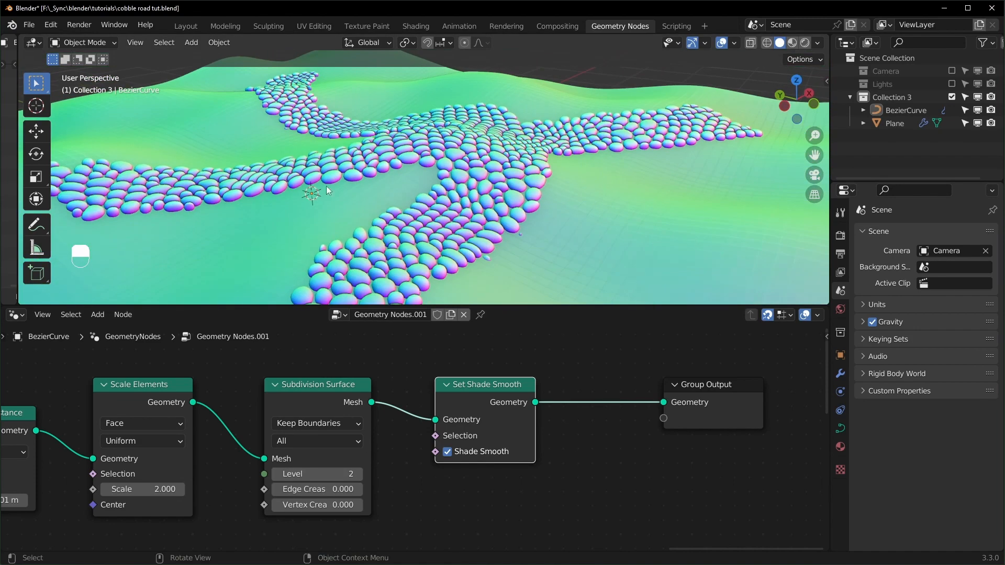
pyautogui.click(817, 315)
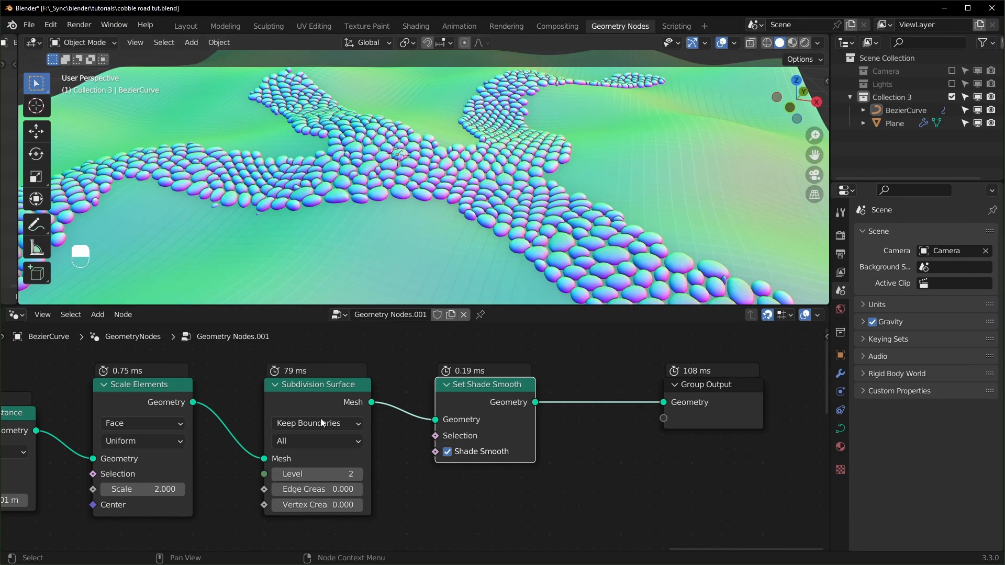
pyautogui.moveTo(315, 474)
pyautogui.write('de')
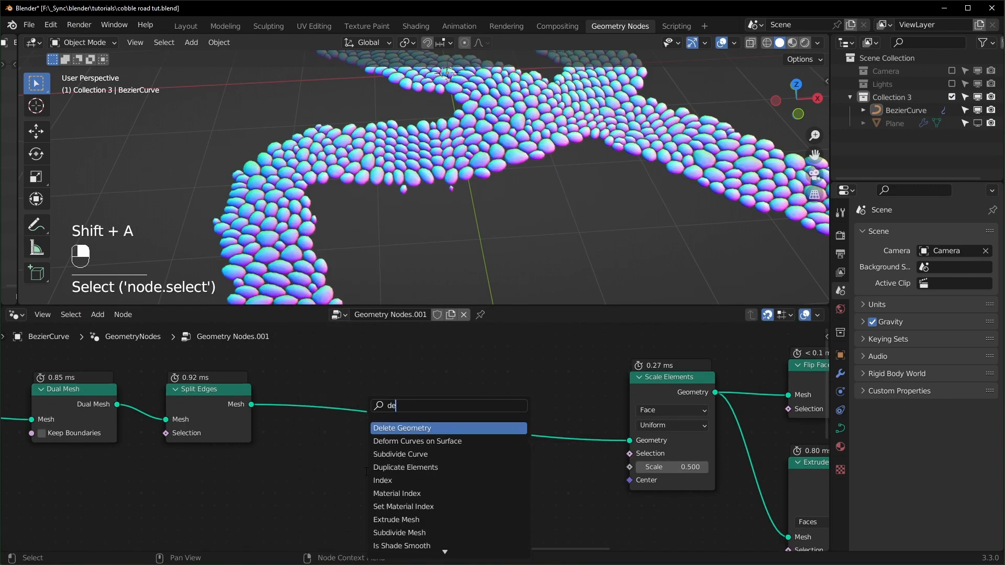
# Step: Insert Delete Geometry driven by Face Area compared Less Than a divided threshold
pyautogui.click(402, 427)
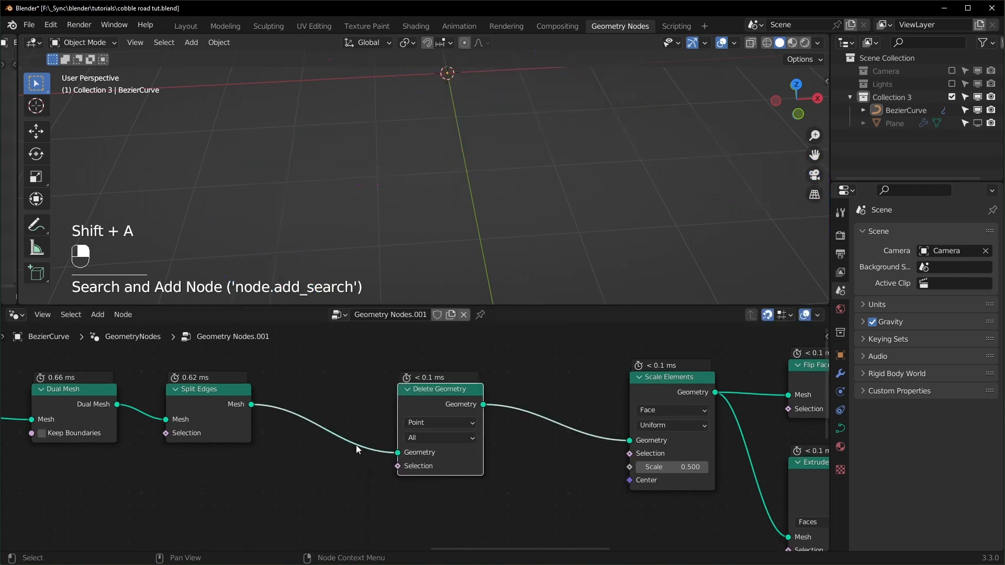
pyautogui.write('fa')
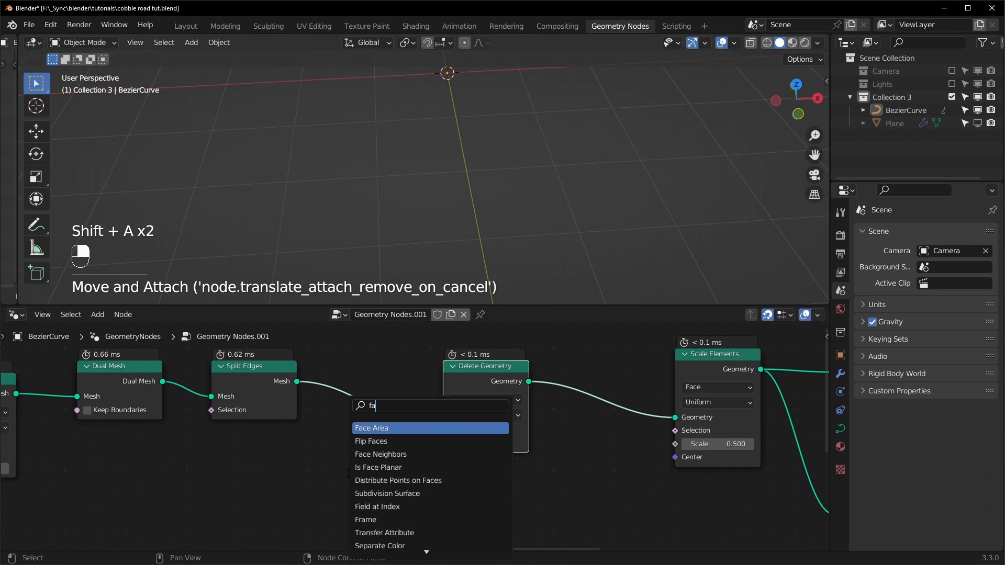
pyautogui.click(371, 428)
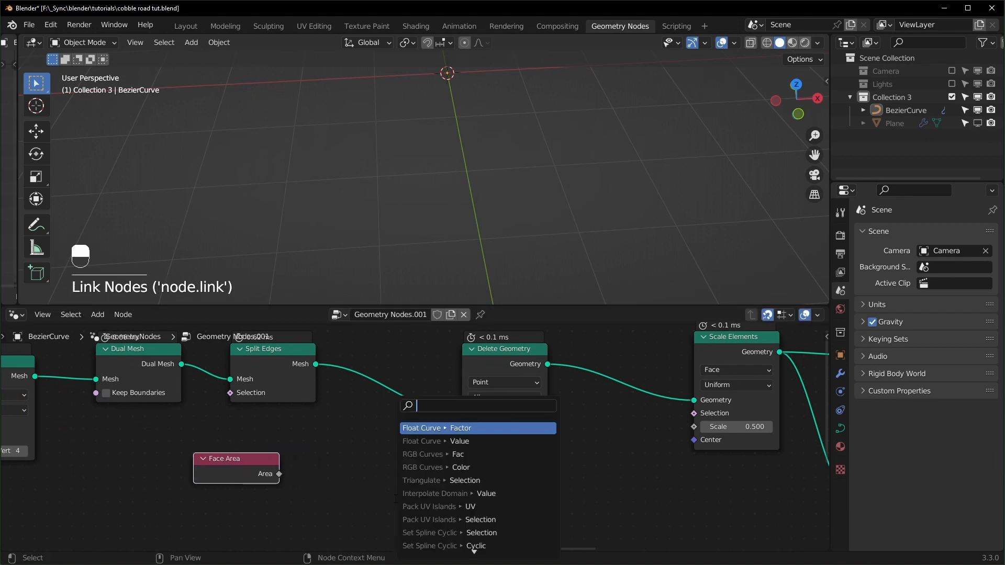
pyautogui.write('compare')
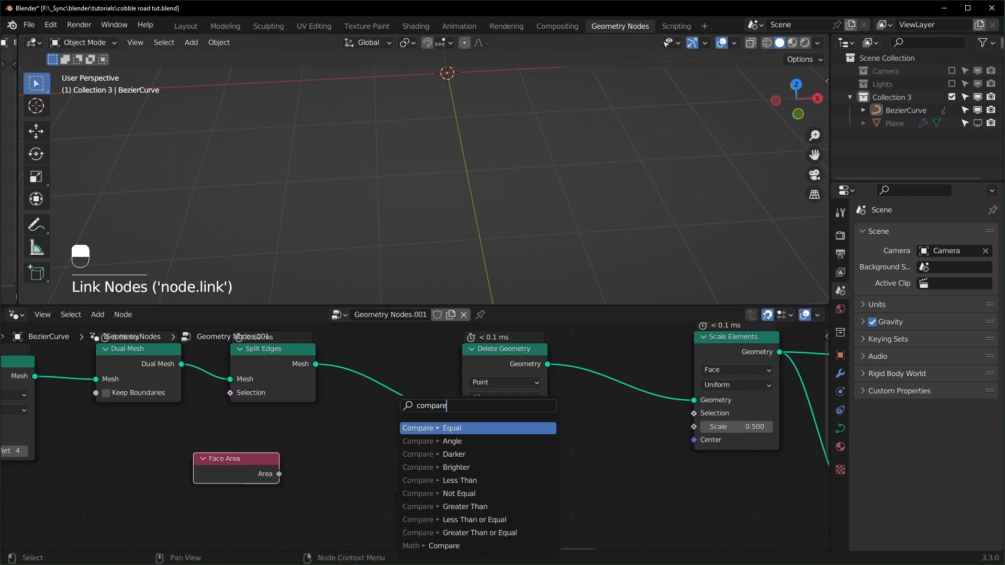
pyautogui.click(459, 480)
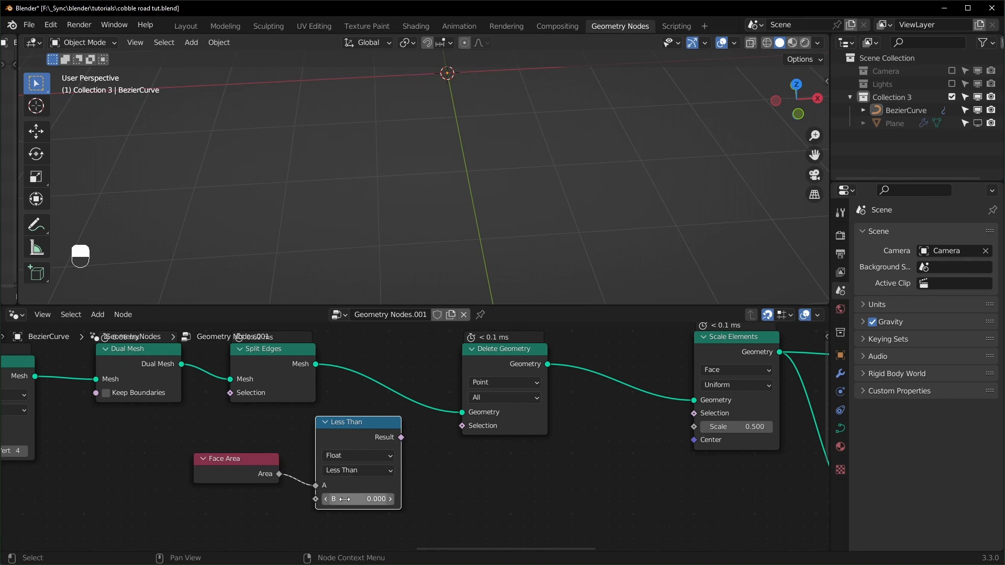
pyautogui.moveTo(405, 459)
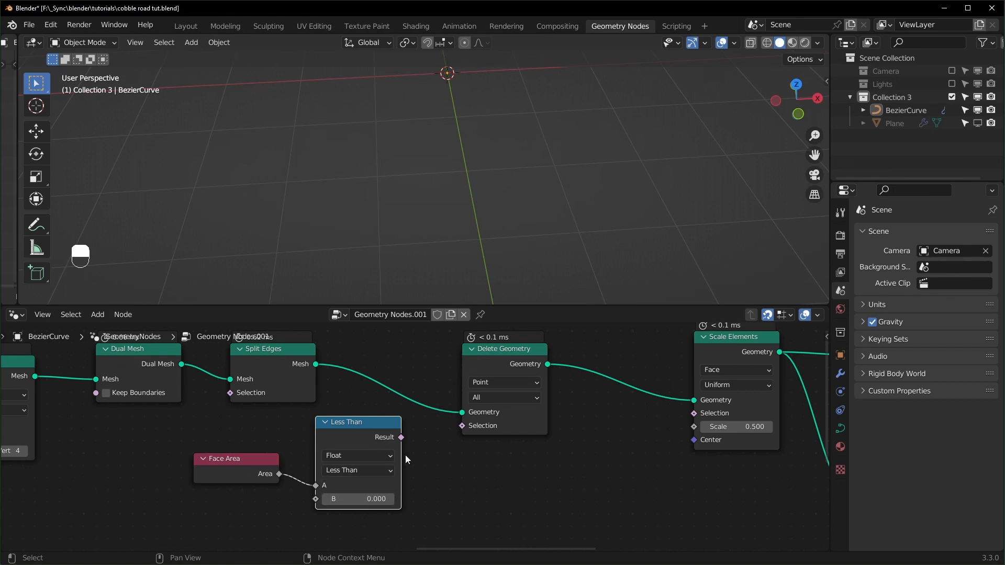
pyautogui.moveTo(401, 437); pyautogui.dragTo(461, 425)
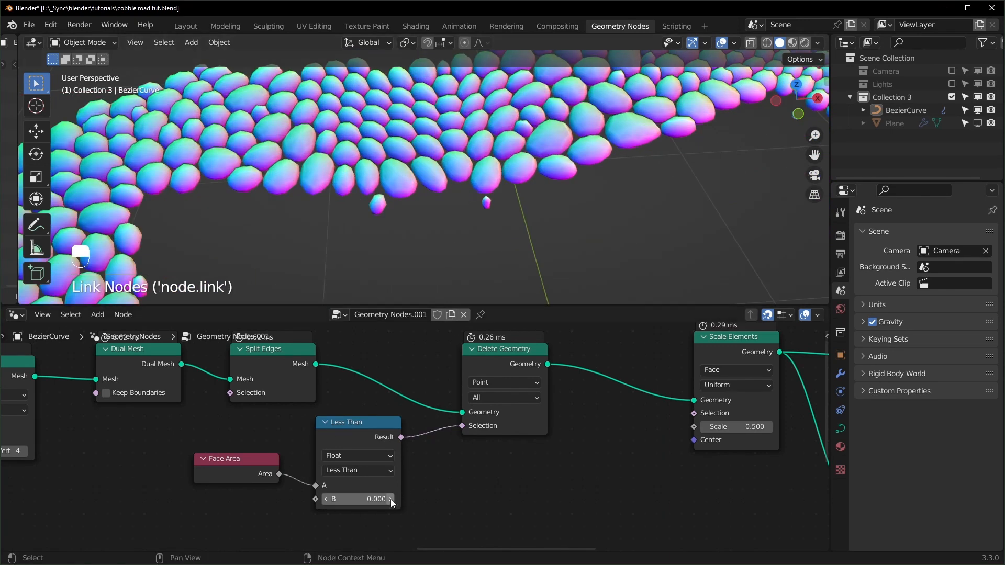
pyautogui.press('shift')
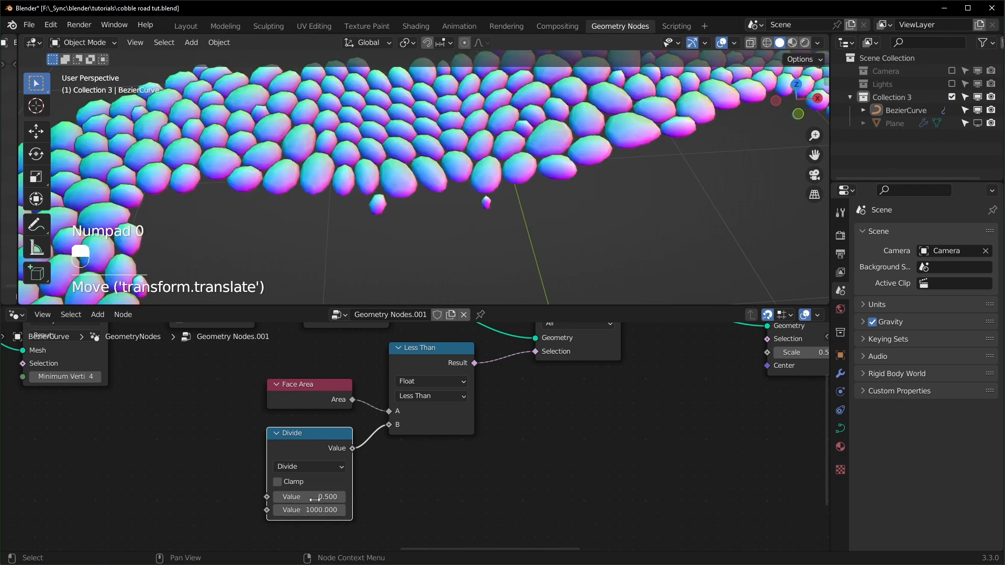
# Step: Tune the area threshold up and down, settling around 7.4 to remove tiny edge stones
pyautogui.moveTo(309, 497); pyautogui.dragTo(327, 497)
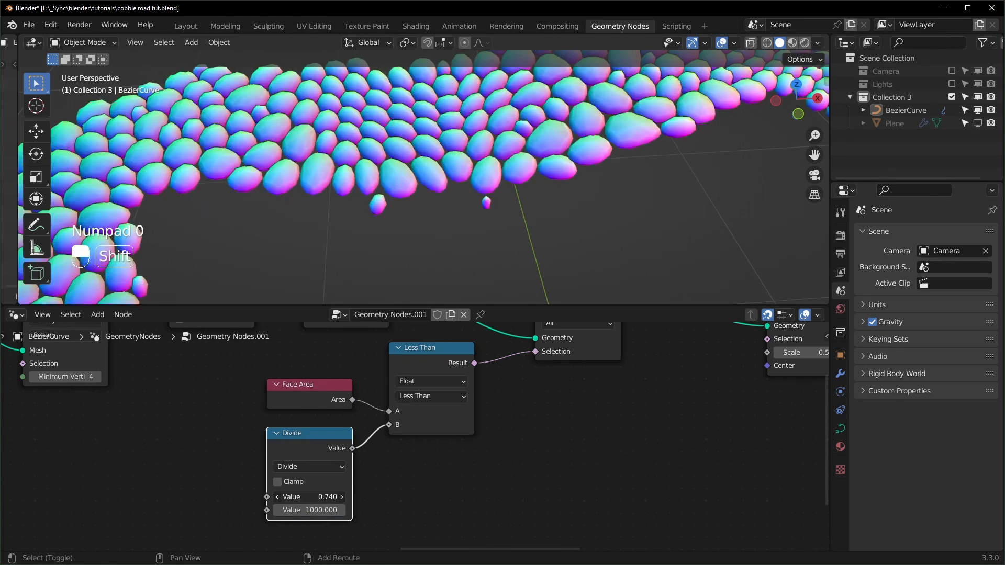
pyautogui.moveTo(308, 497); pyautogui.dragTo(334, 497)
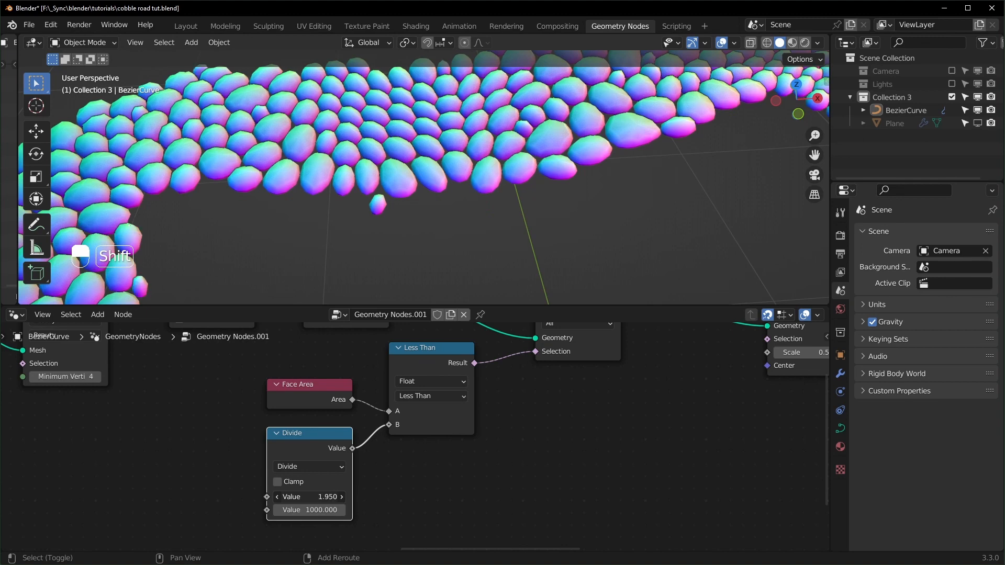
pyautogui.moveTo(309, 497); pyautogui.dragTo(320, 497)
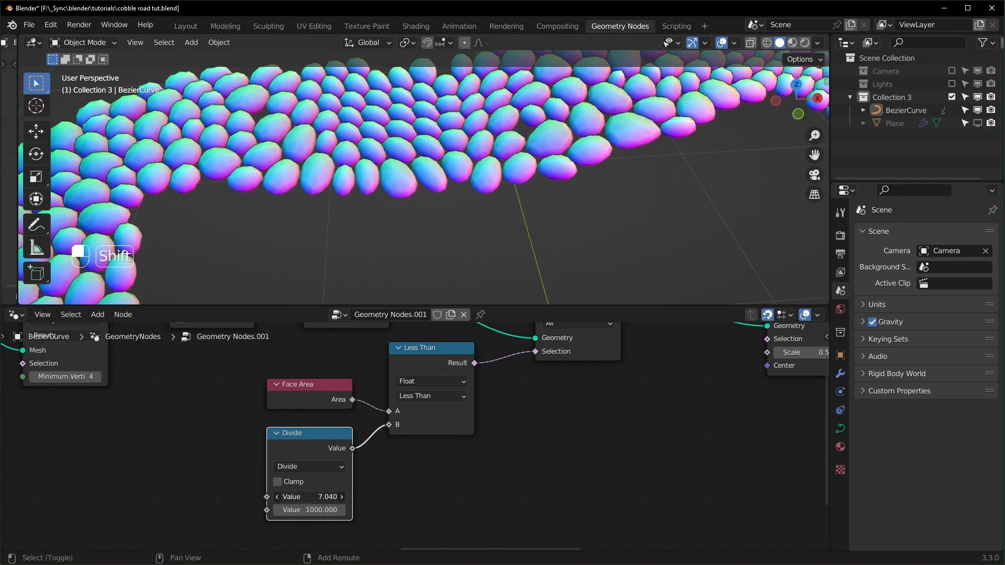
pyautogui.moveTo(308, 497); pyautogui.dragTo(314, 496)
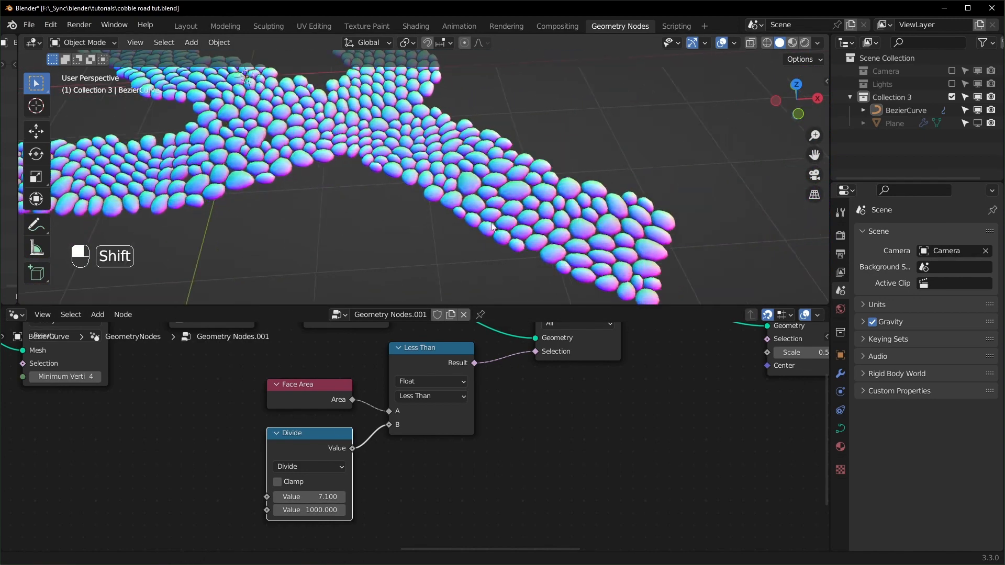
pyautogui.moveTo(308, 496); pyautogui.dragTo(320, 496)
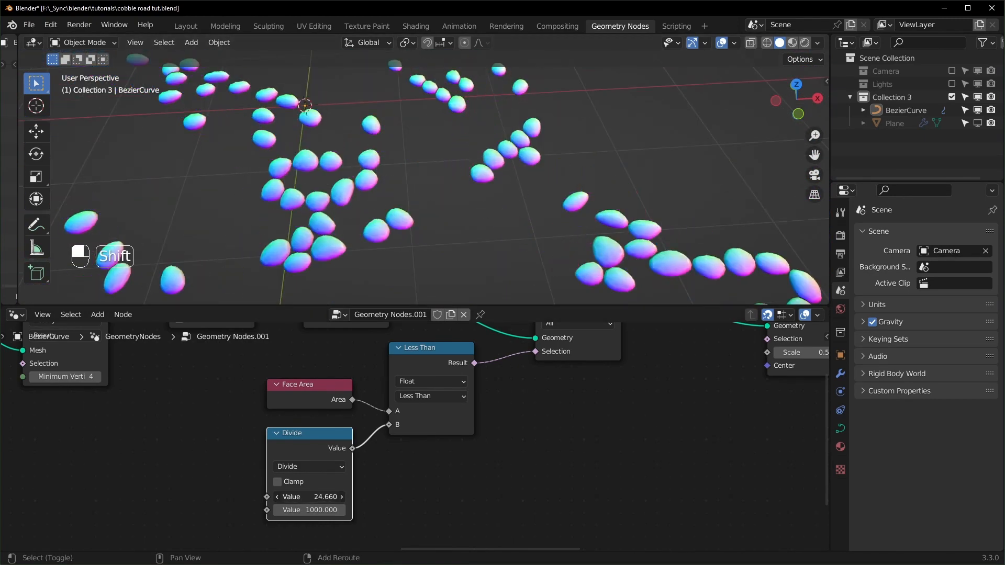
pyautogui.moveTo(309, 497); pyautogui.dragTo(309, 497)
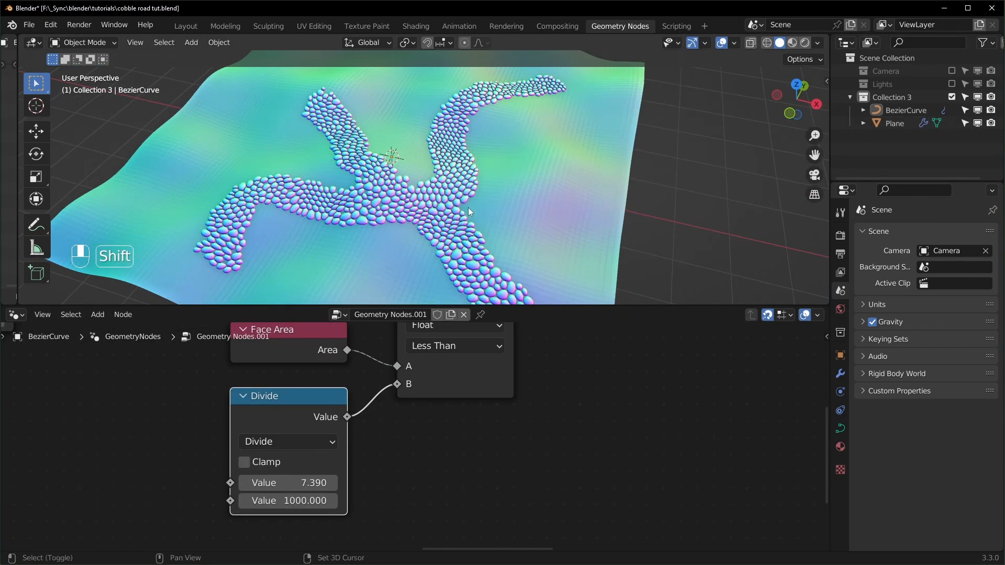
# Step: Maximize the viewport, draw more Bezier road strokes on the terrain in Edit Mode, and return to Object Mode
pyautogui.press('ctrl+space')
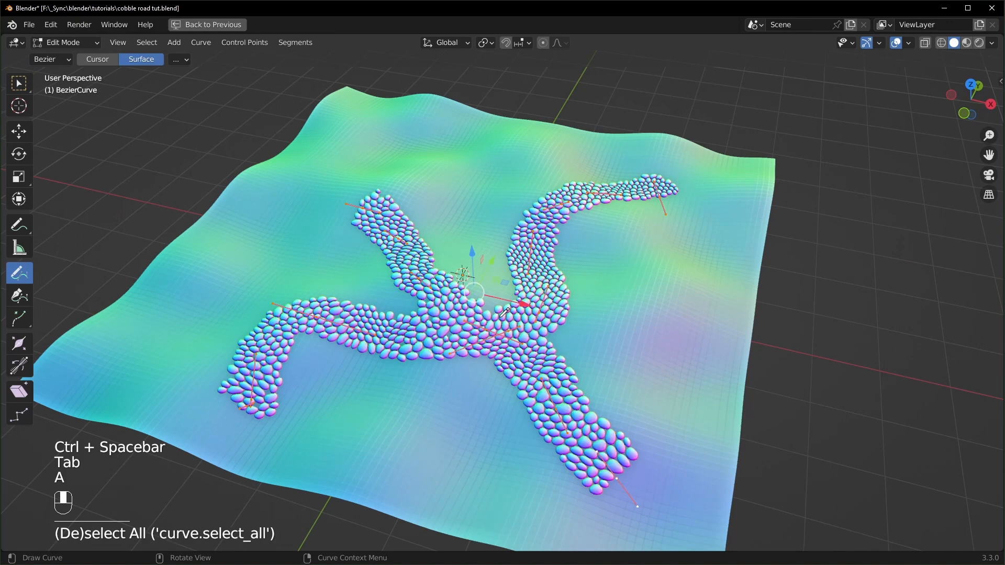
pyautogui.press('x')
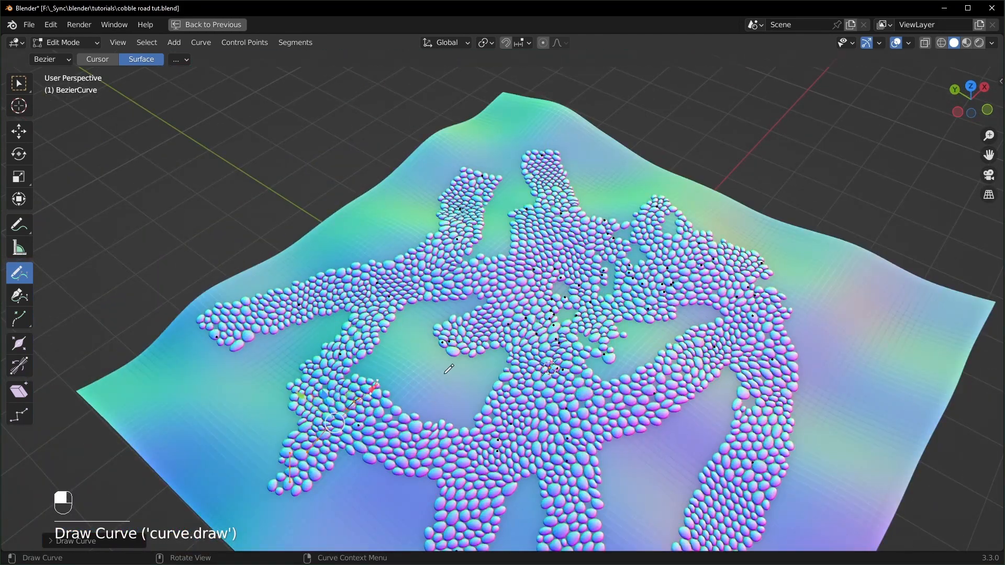
pyautogui.click(620, 26)
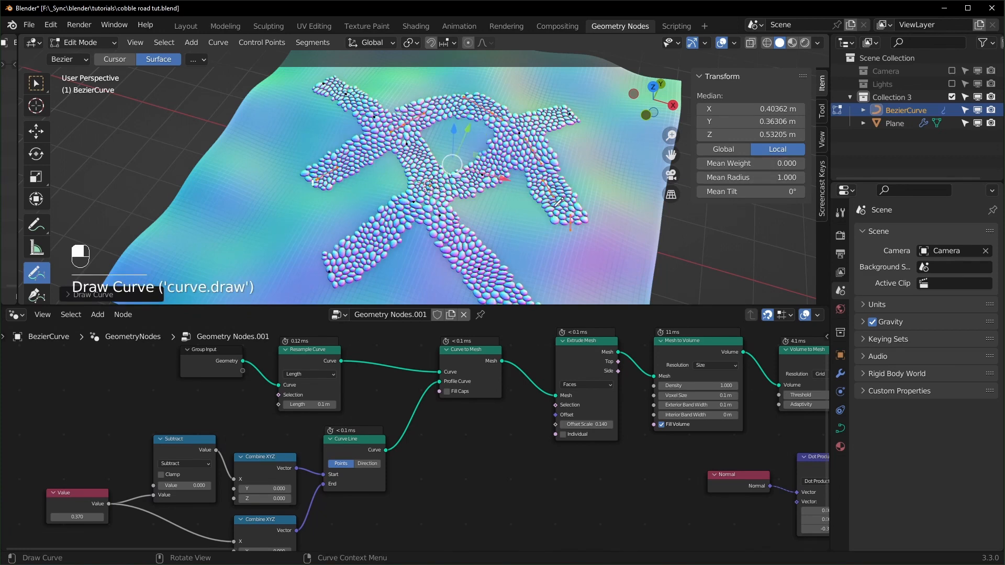
pyautogui.press('alt+s')
pyautogui.write('se')
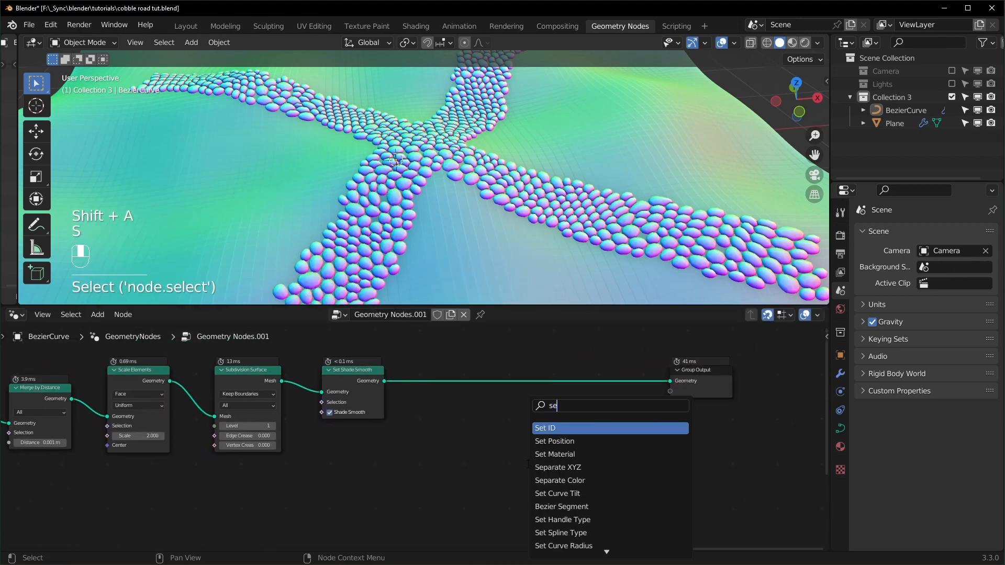
# Step: Add a Set Material node and create a new material named stone for the cobblestones
pyautogui.click(553, 454)
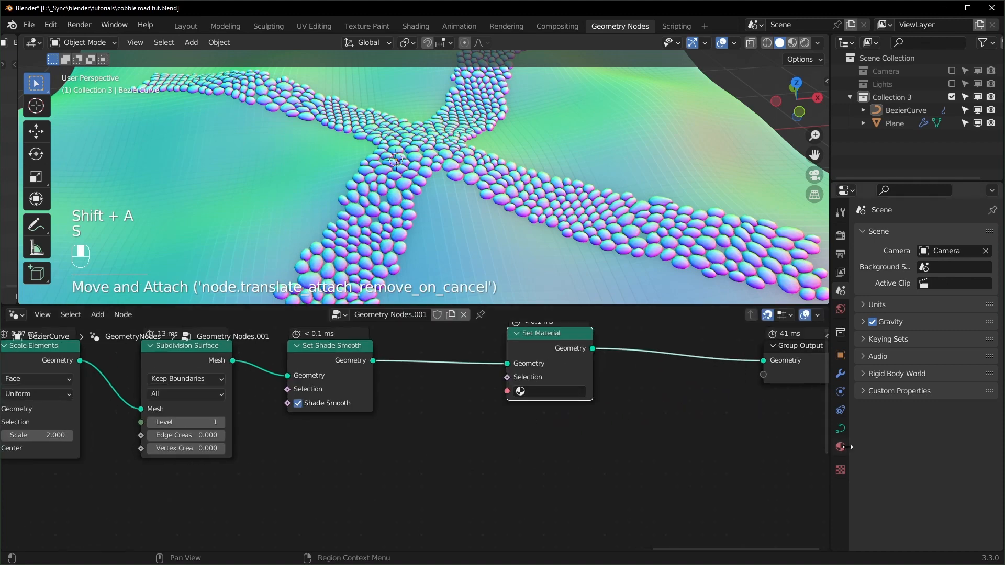
pyautogui.click(840, 448)
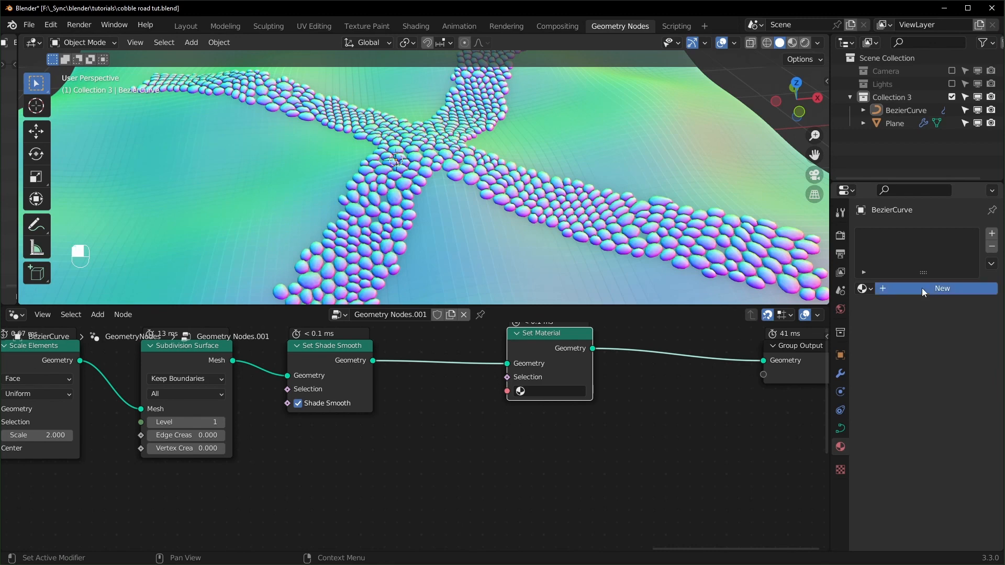
pyautogui.click(942, 288)
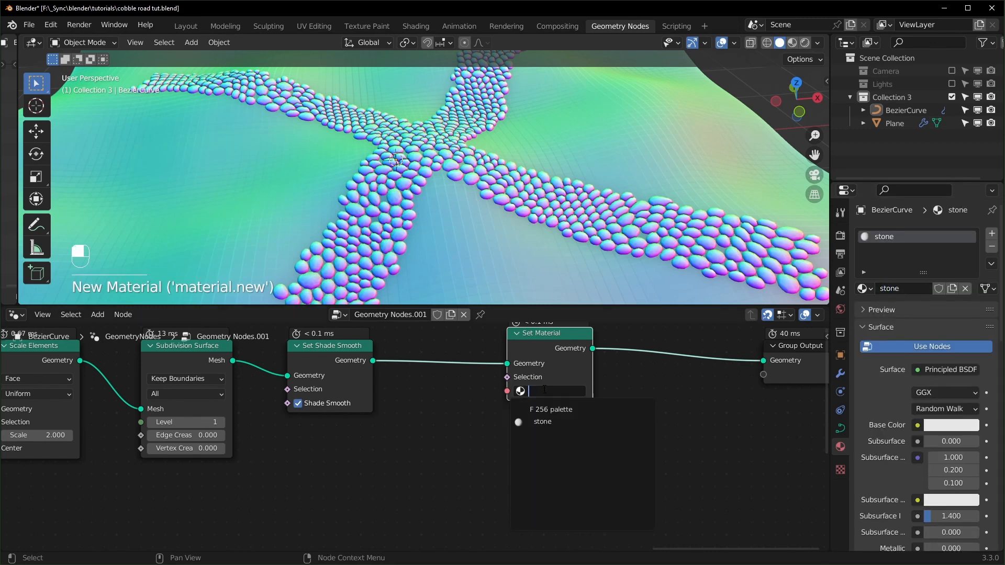
pyautogui.press('X')
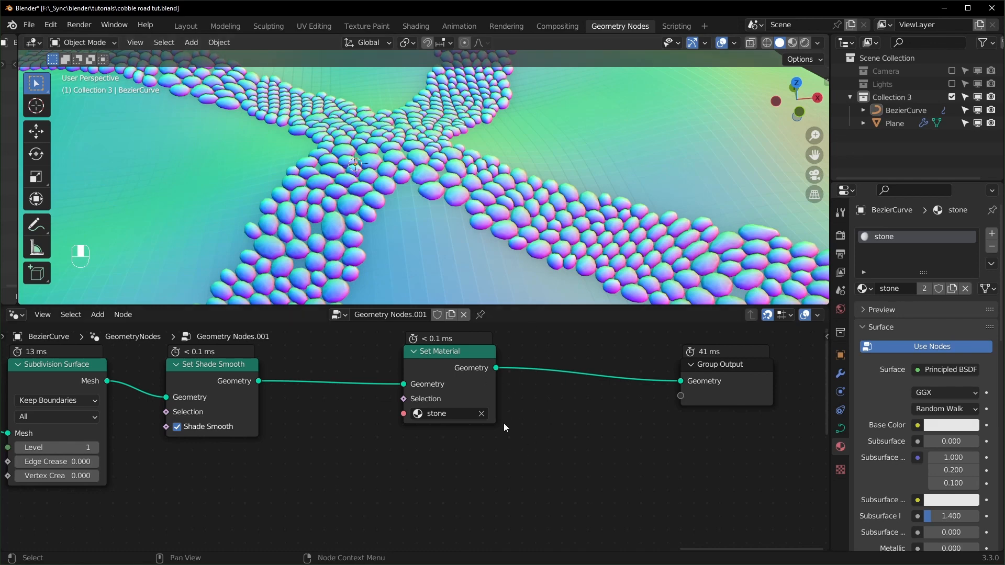
# Step: Feed Mesh Island Index into a 1D White Noise Texture and wire its Color to a new Group Output socket
pyautogui.press('shift+a')
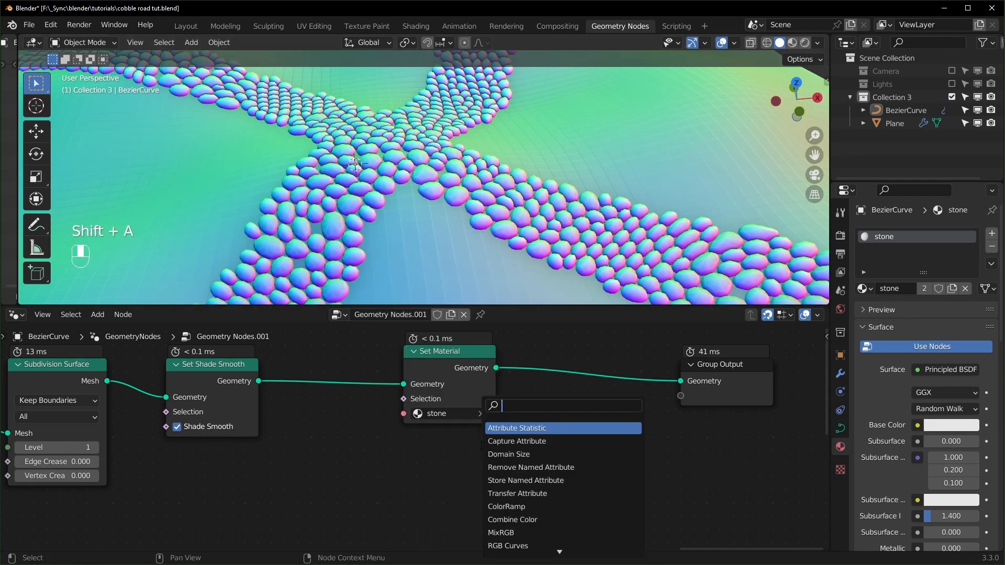
pyautogui.write('mesh')
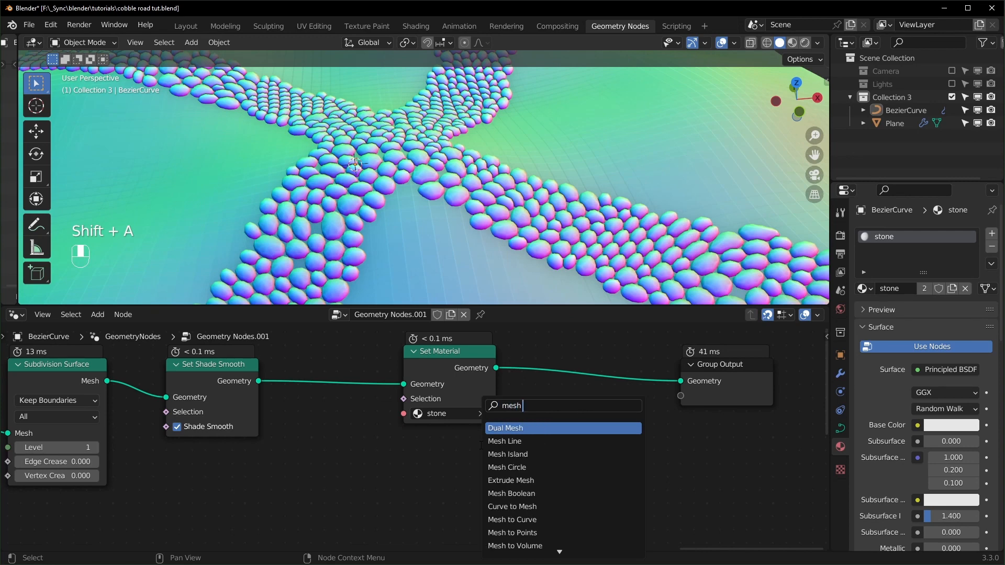
pyautogui.click(508, 454)
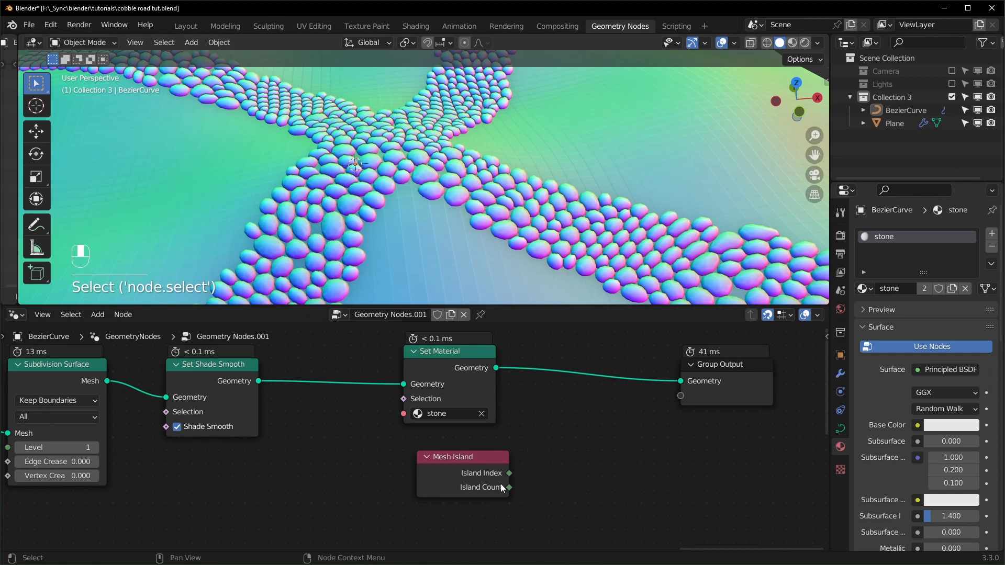
pyautogui.press('shift+a')
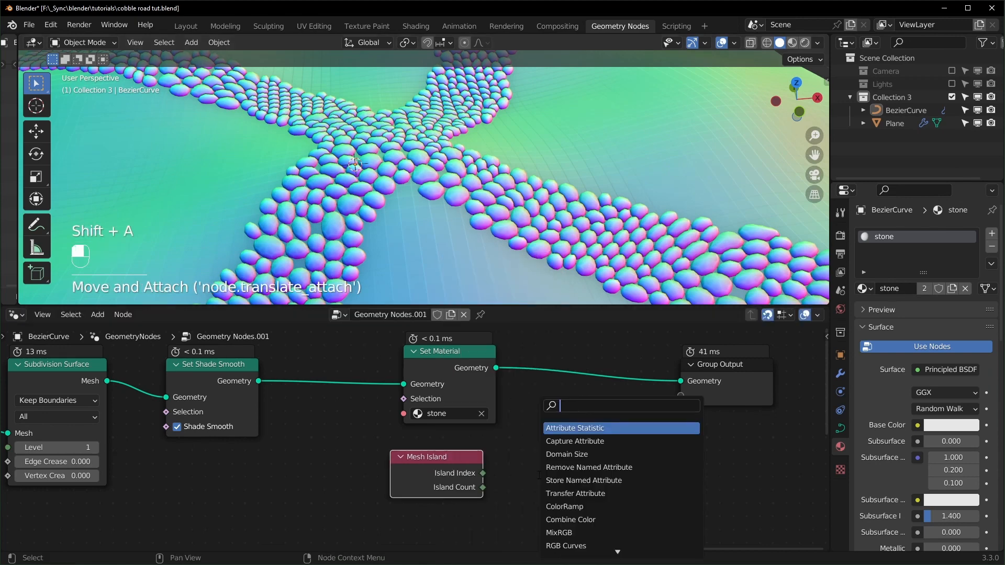
pyautogui.click(575, 441)
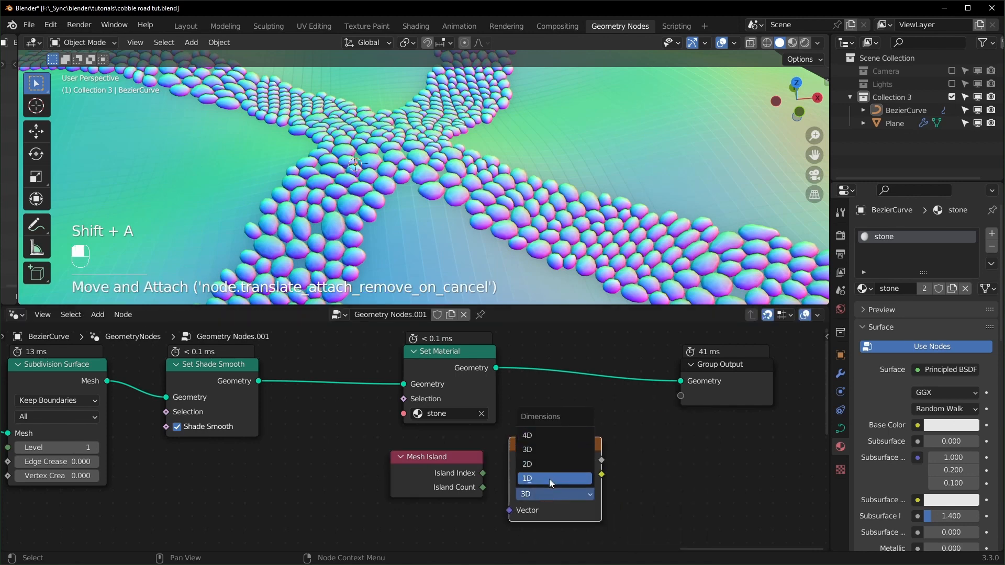
pyautogui.click(553, 478)
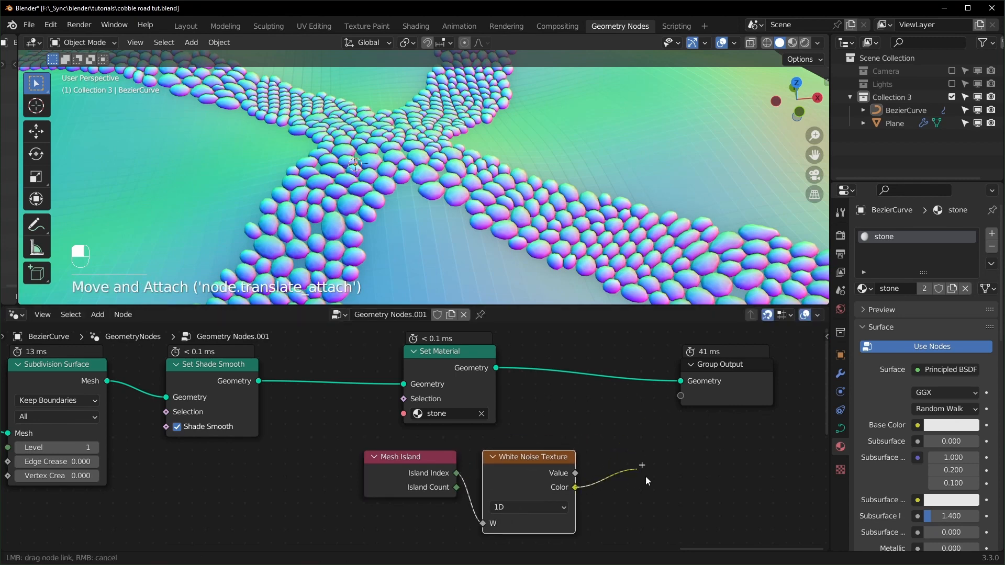
pyautogui.moveTo(575, 487); pyautogui.dragTo(681, 396)
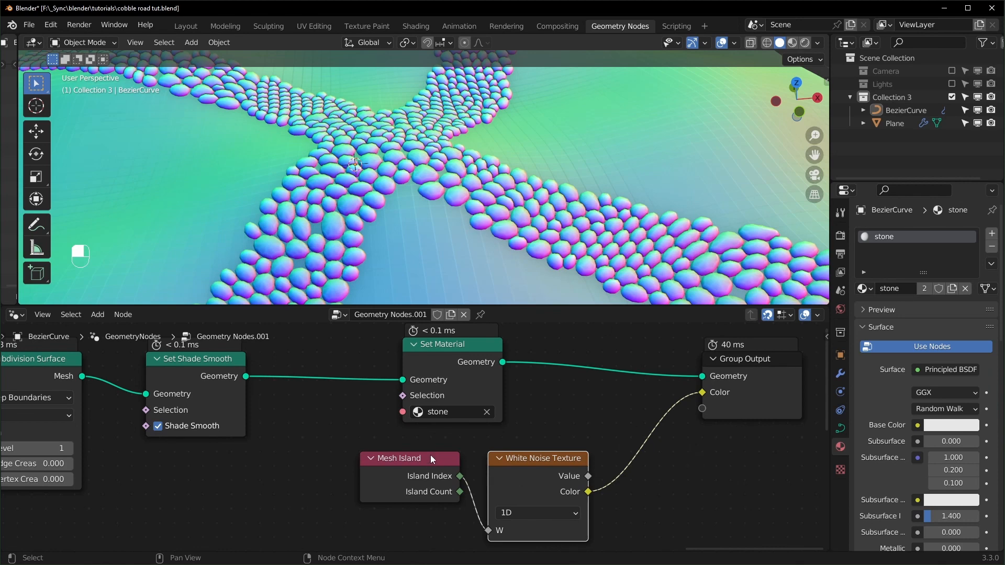
# Step: Select the island and noise nodes together and tidy their placement in the tree
pyautogui.click(409, 458)
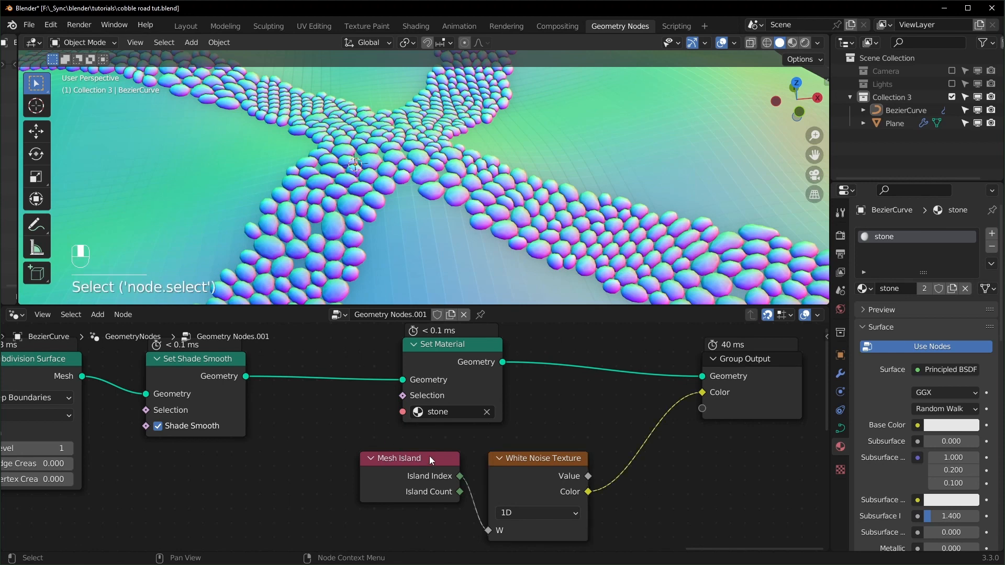
pyautogui.moveTo(428, 457); pyautogui.dragTo(382, 487)
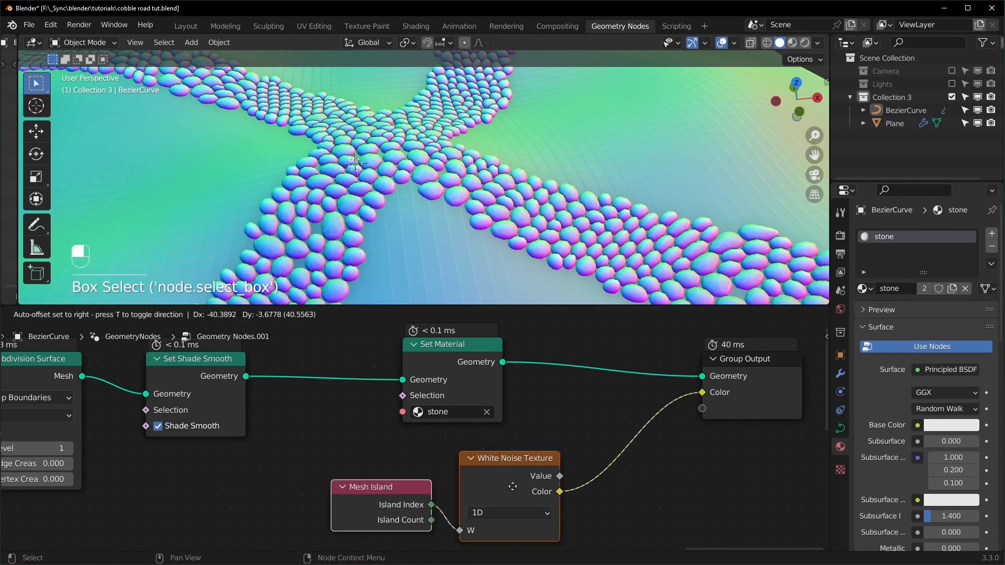
pyautogui.click(415, 26)
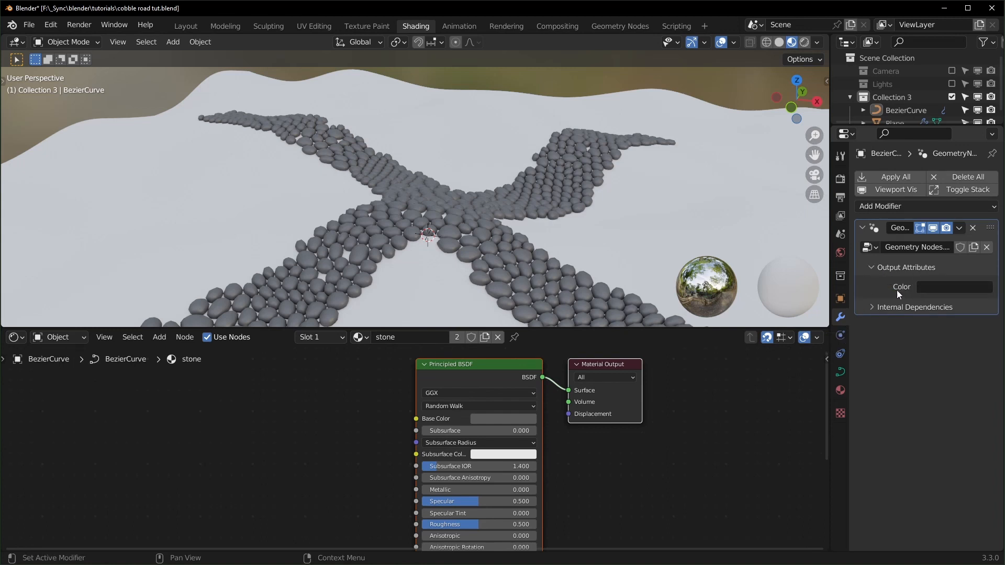
pyautogui.moveTo(955, 287)
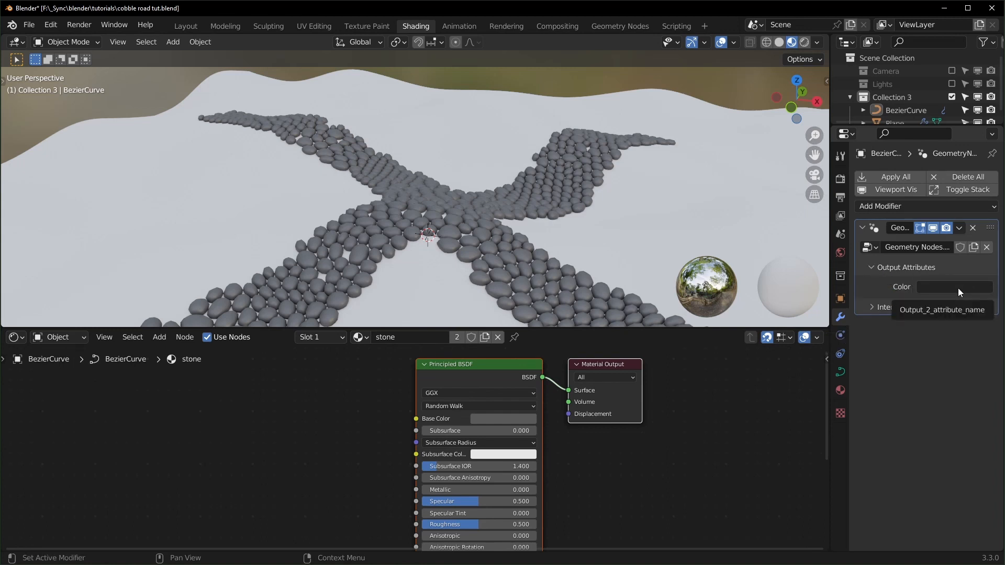
# Step: Name the modifier's output attribute color
pyautogui.click(955, 286)
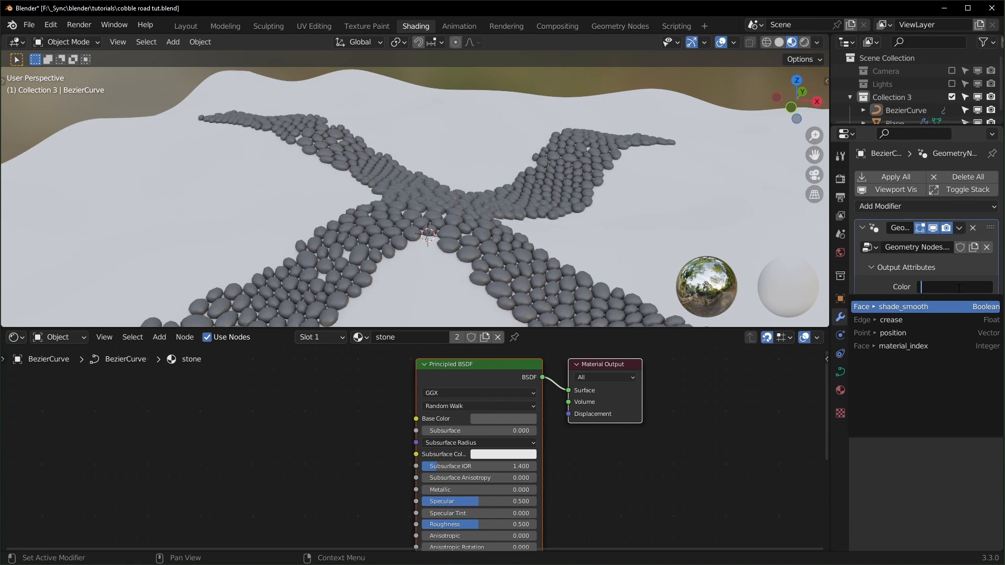
pyautogui.write('color')
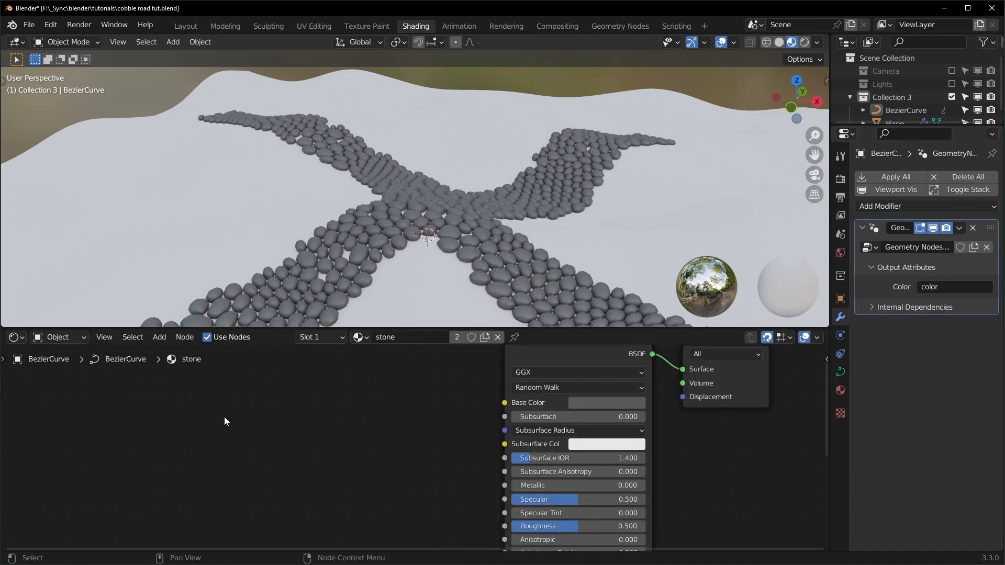
pyautogui.write('a')
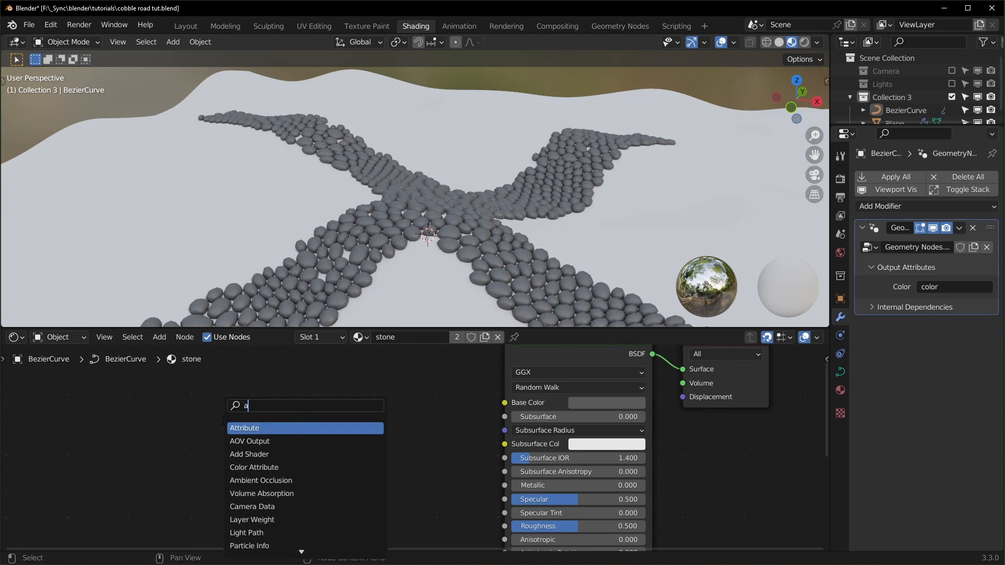
# Step: Add an Attribute node named color in the stone shader and link its Color to Base Color
pyautogui.click(245, 427)
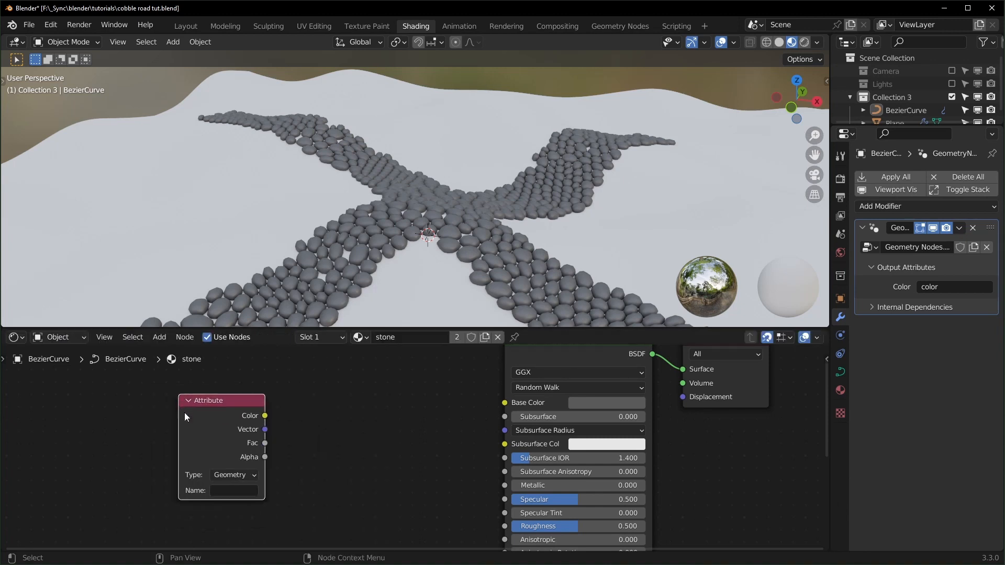
pyautogui.write('color')
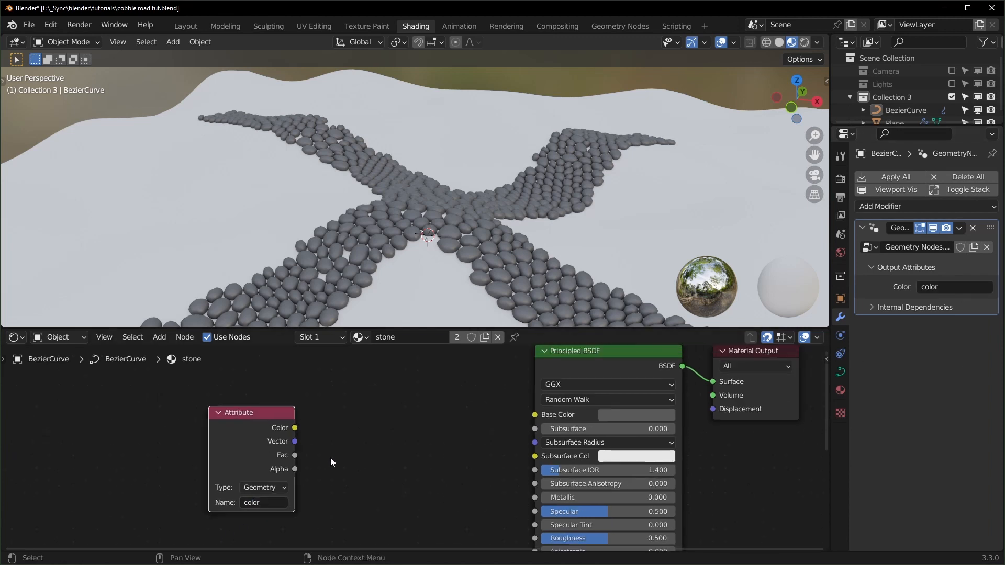
pyautogui.moveTo(295, 428); pyautogui.dragTo(522, 422)
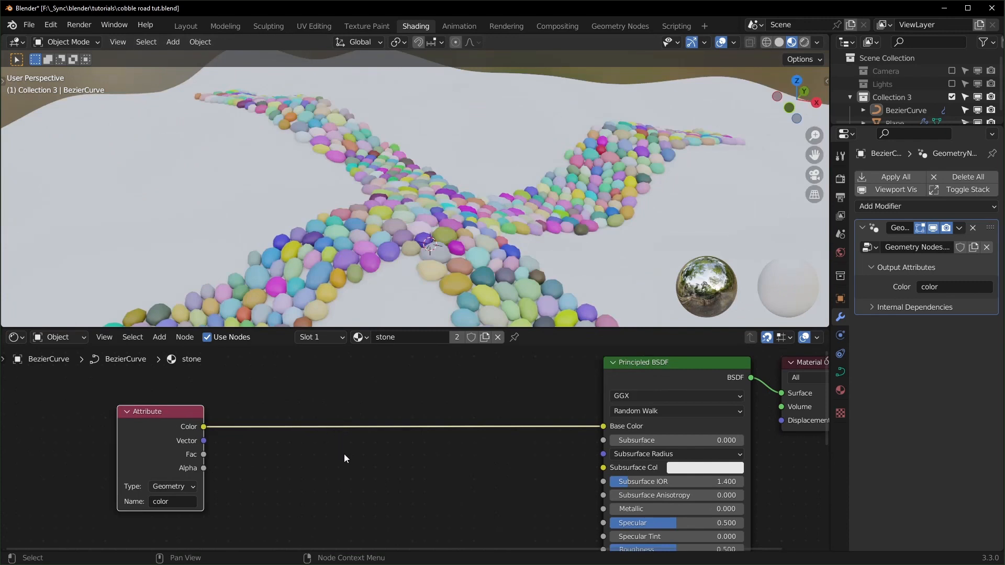
# Step: Add a Separate XYZ from the attribute vector and route X toward Base Color
pyautogui.write('s')
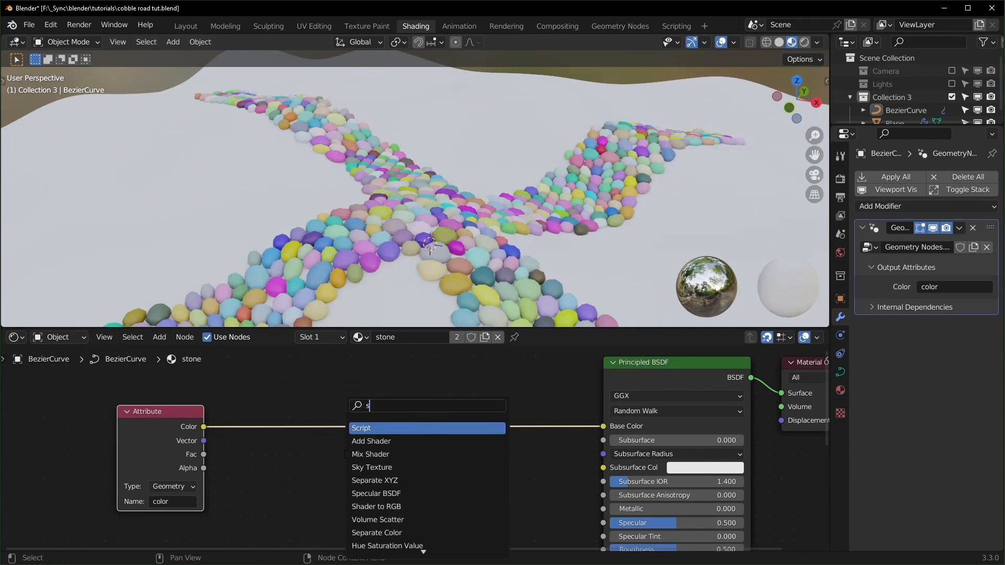
pyautogui.write('ep')
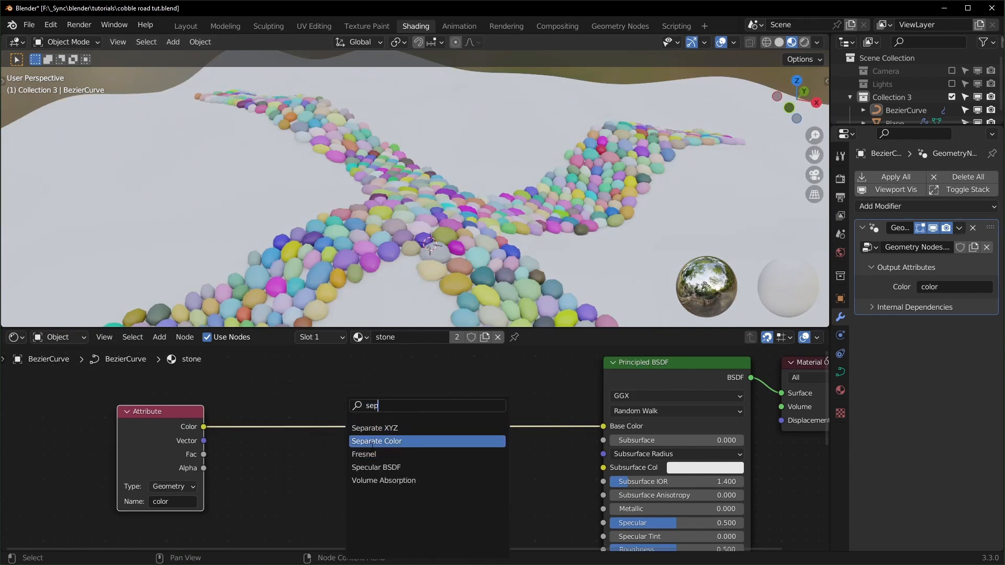
pyautogui.click(374, 428)
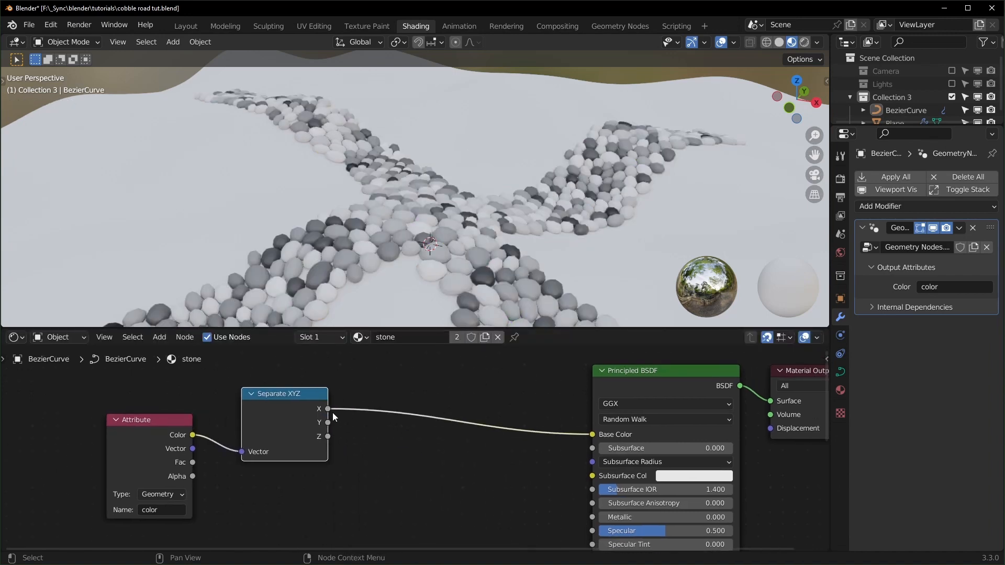
pyautogui.moveTo(327, 422); pyautogui.dragTo(591, 434)
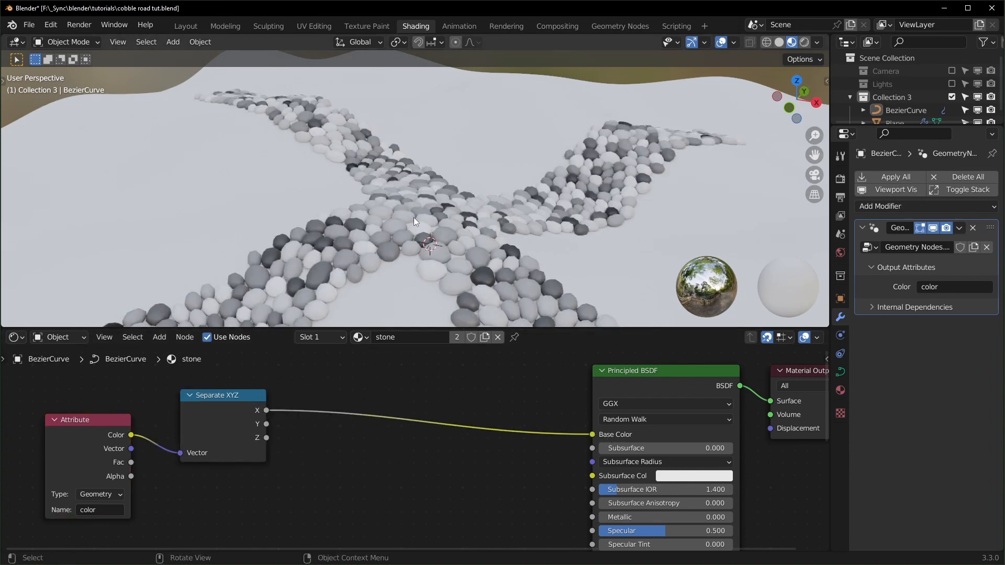
# Step: Insert a ColorRamp on the X-to-Base Color link to give grey and beige stones
pyautogui.write('co')
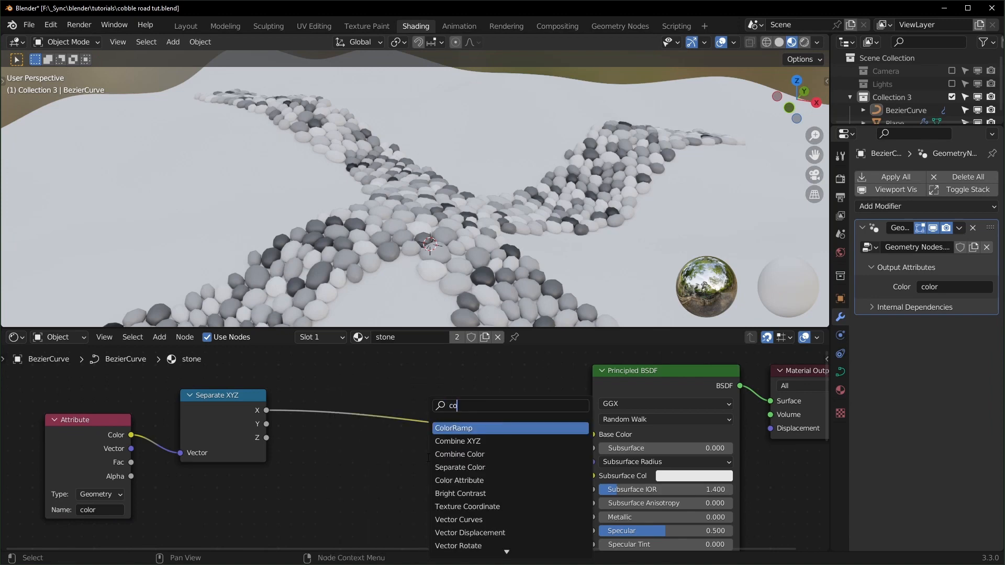
pyautogui.click(454, 428)
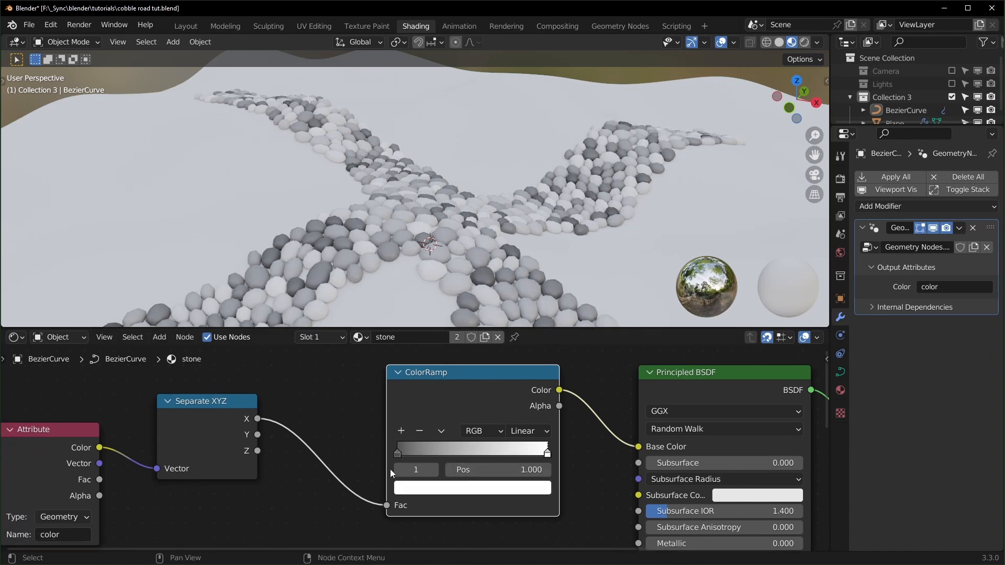
pyautogui.click(472, 487)
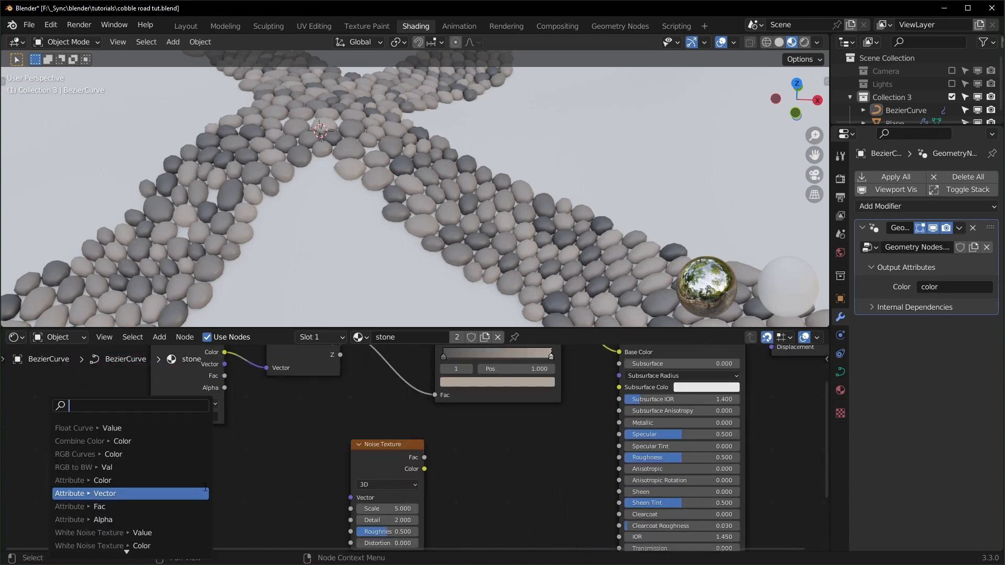
# Step: Add Texture Coordinate, Mapping, Math and Noise Texture nodes with a MixRGB before Base Color, editing Color2
pyautogui.click(102, 493)
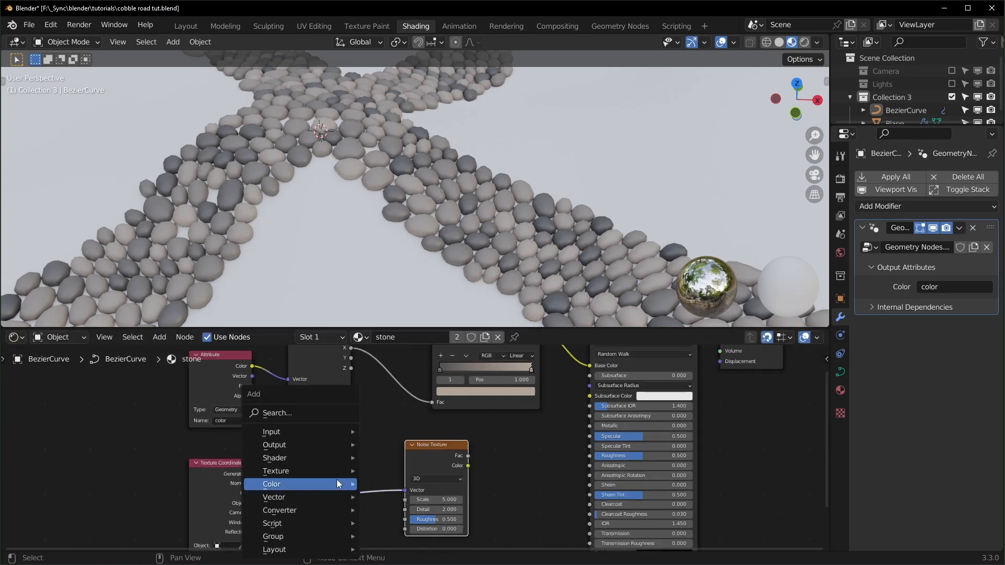
pyautogui.click(273, 497)
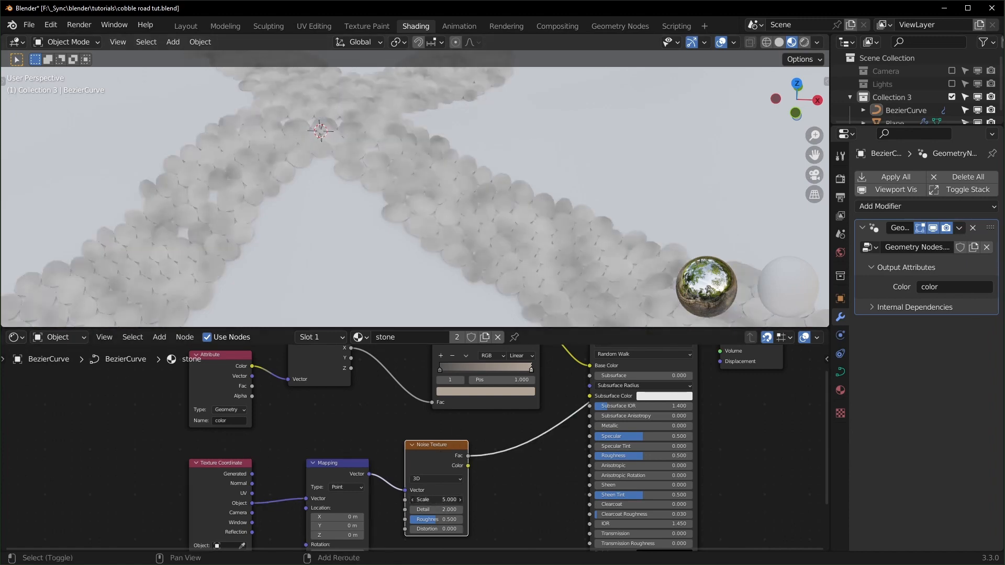
pyautogui.moveTo(436, 499); pyautogui.dragTo(423, 499)
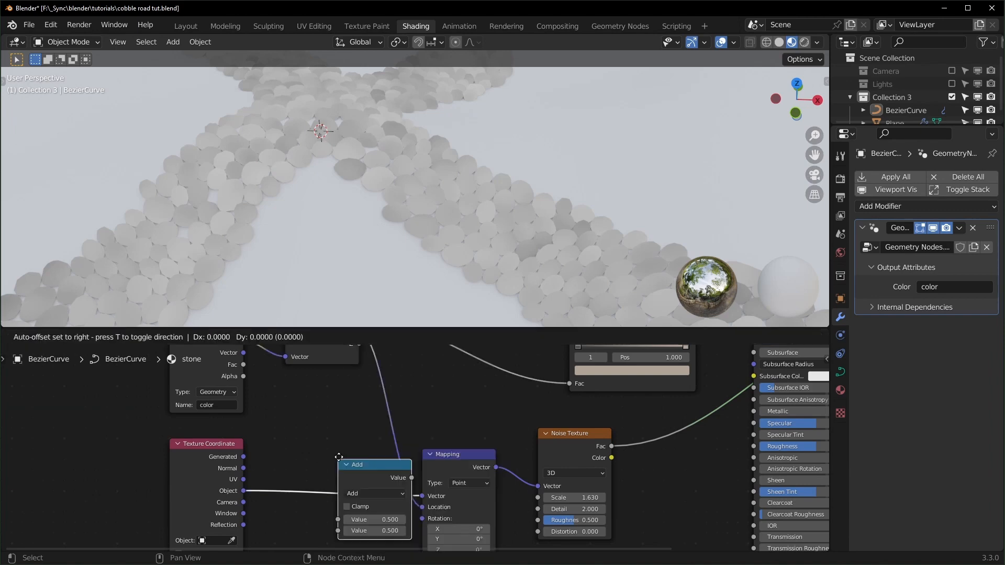
pyautogui.click(438, 441)
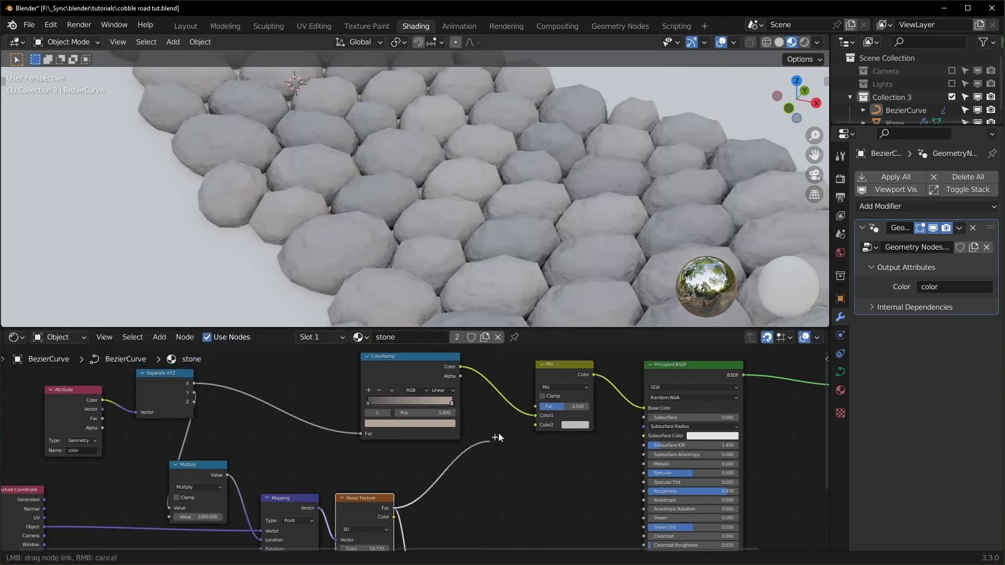
pyautogui.click(574, 425)
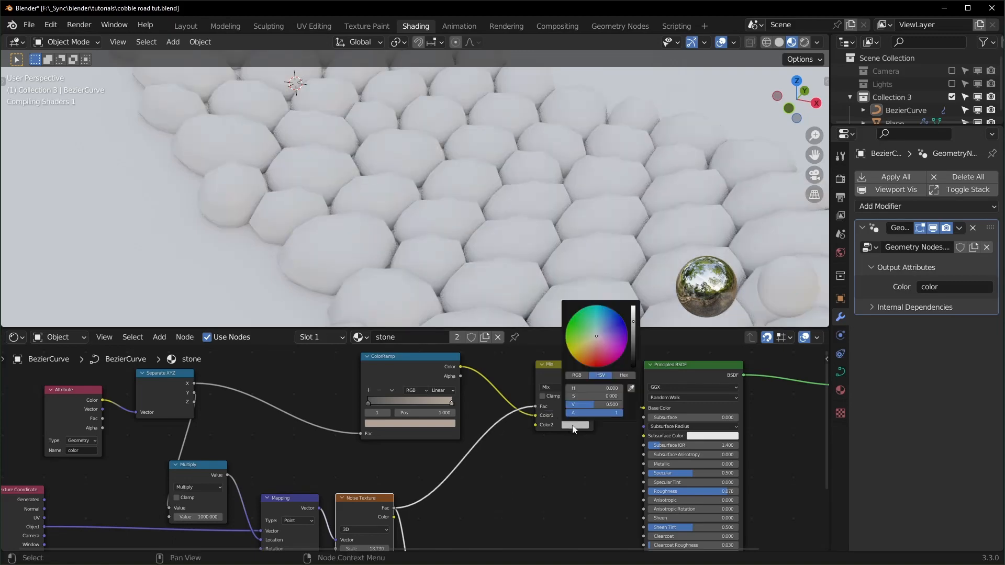